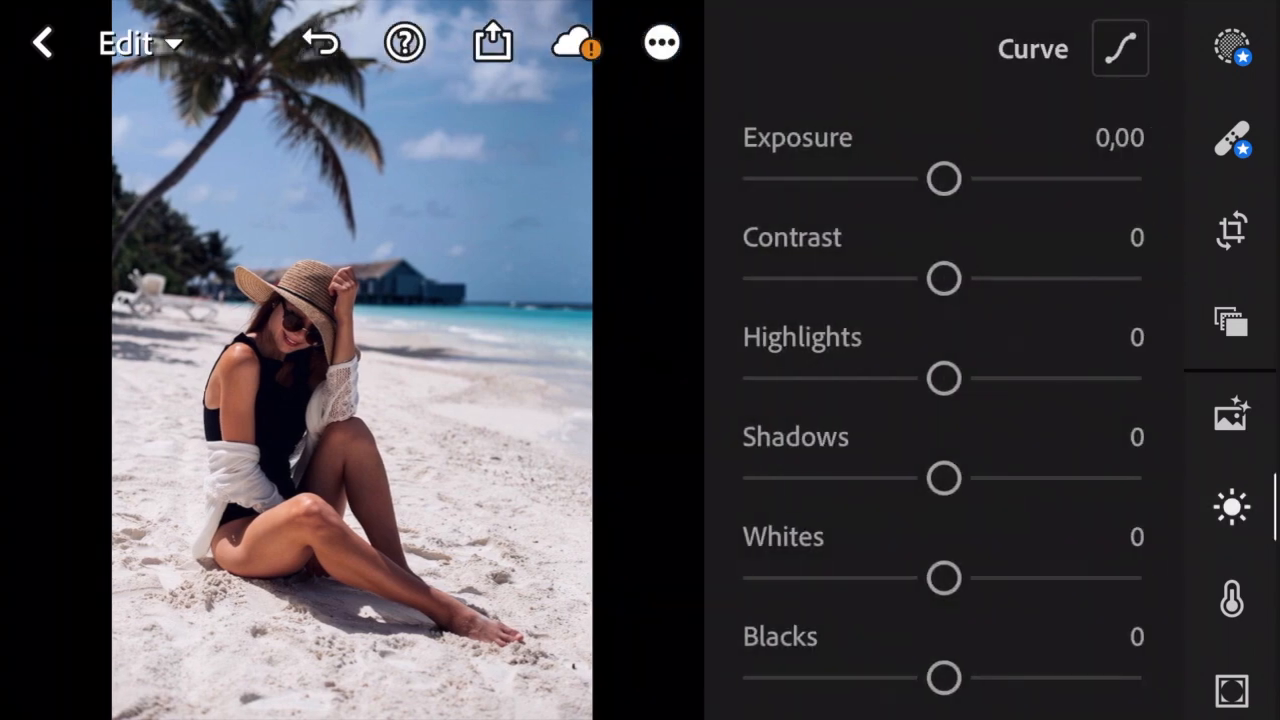
Raise exposure to +0.40 and contrast to +20
drag(944, 178, 952, 178)
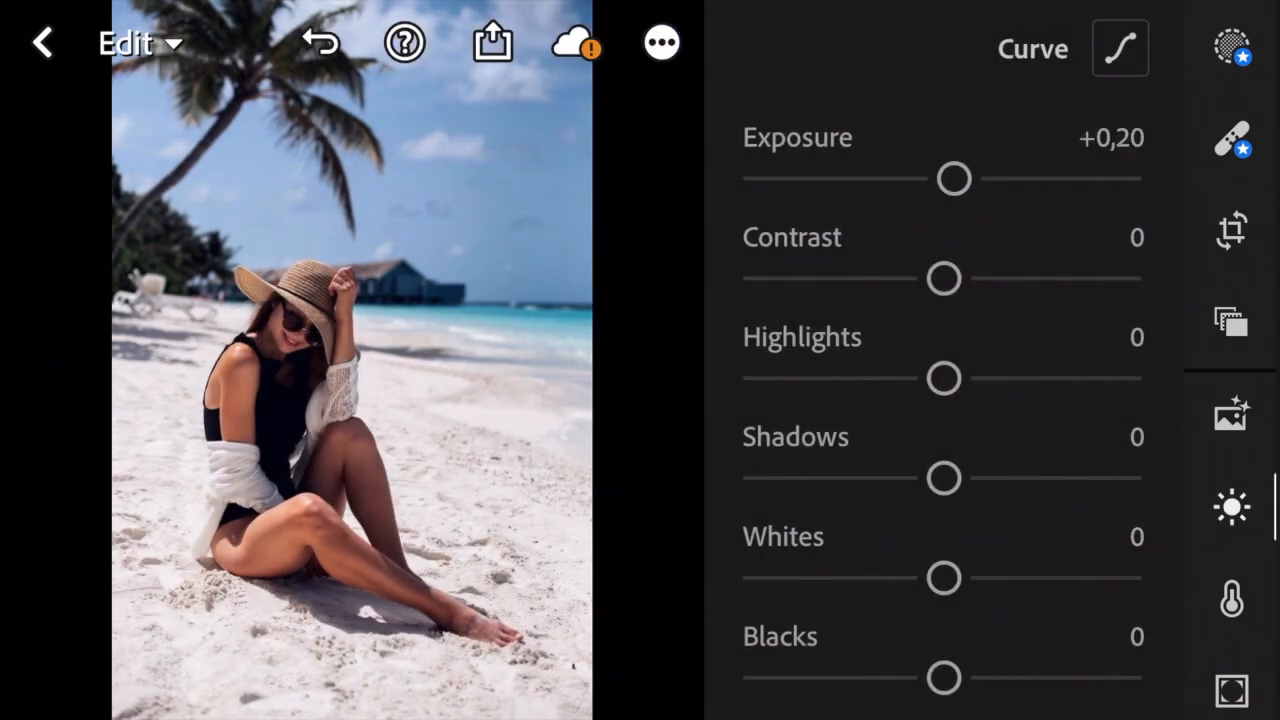
drag(952, 180, 964, 180)
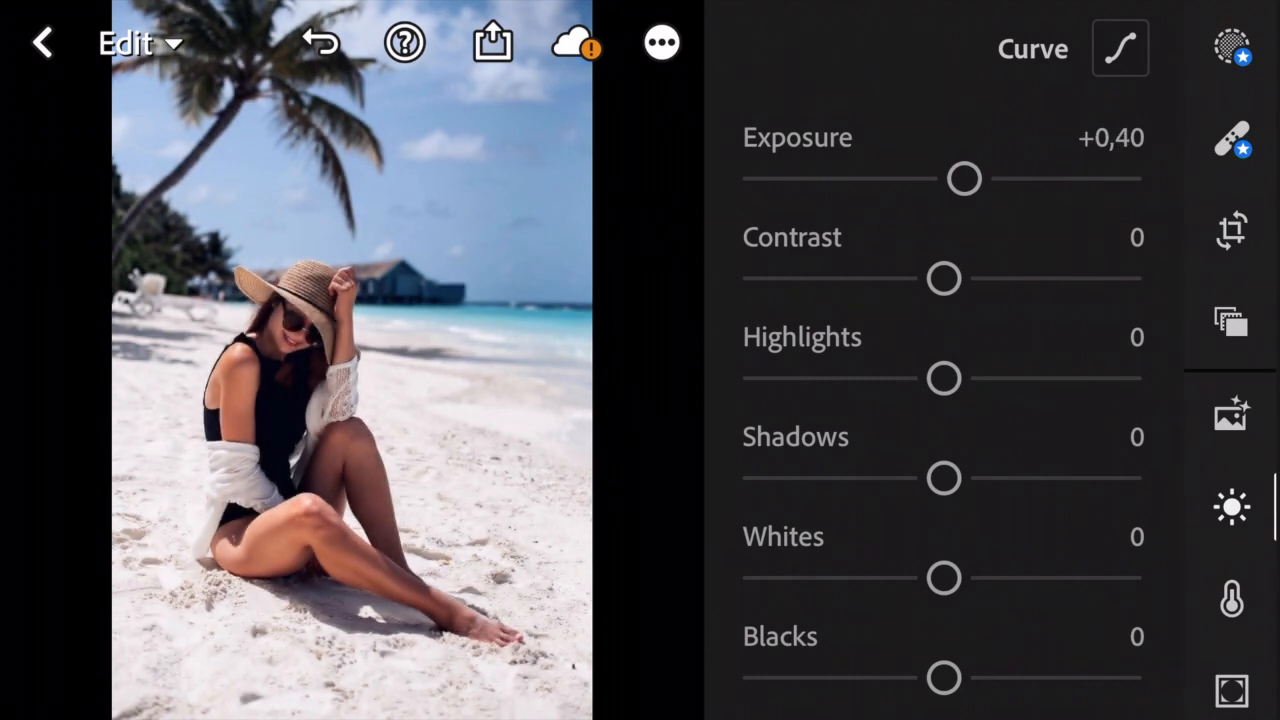
drag(944, 278, 958, 278)
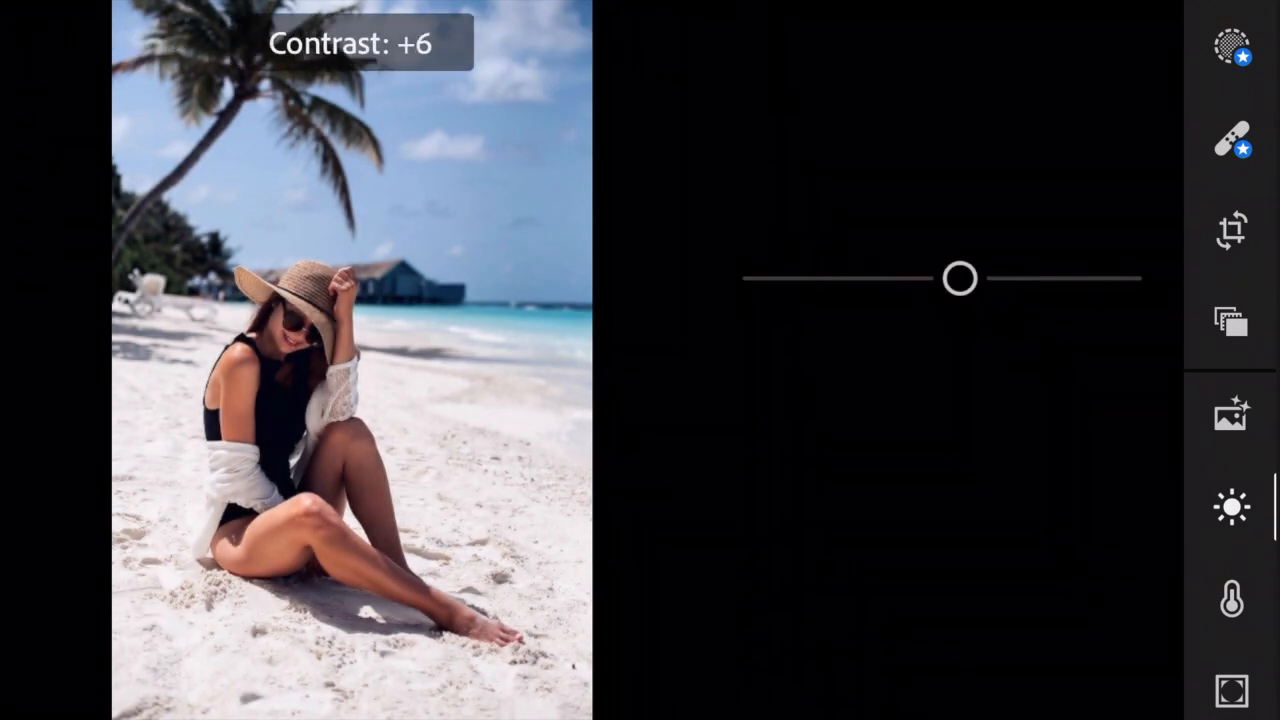
drag(958, 278, 990, 278)
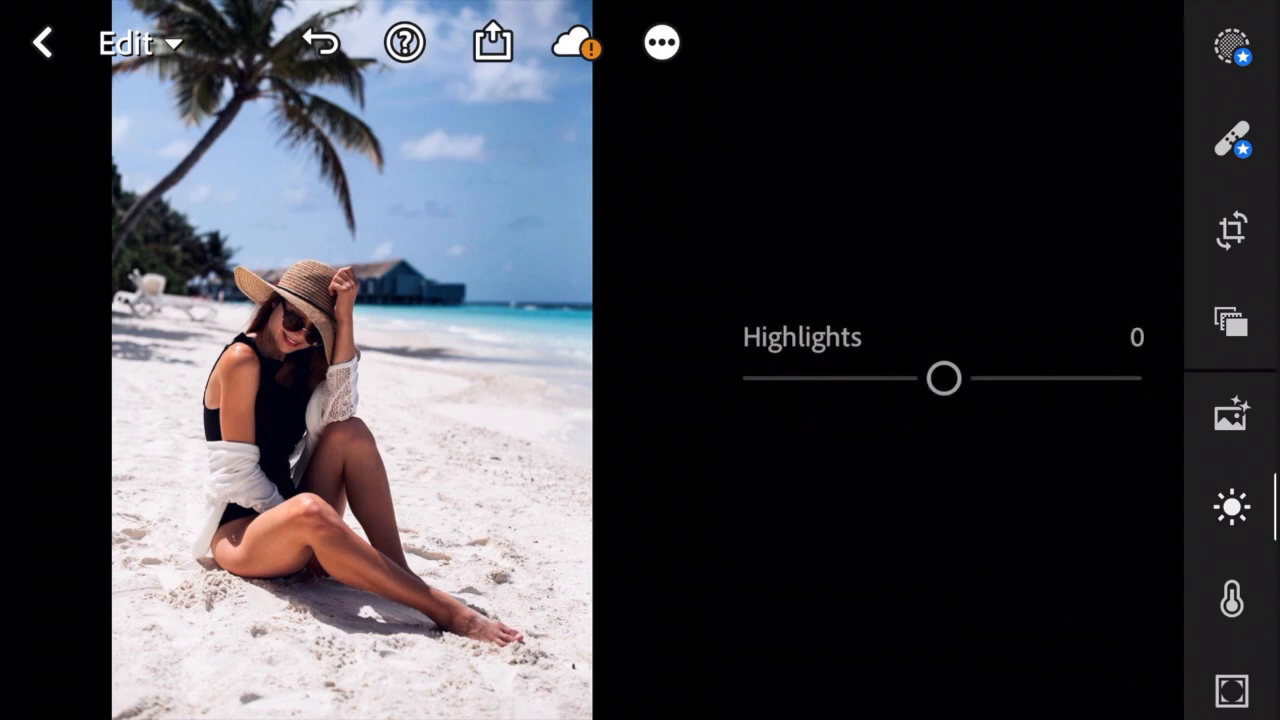
Pull highlights down to -100 and lift shadows to +70
drag(944, 378, 840, 378)
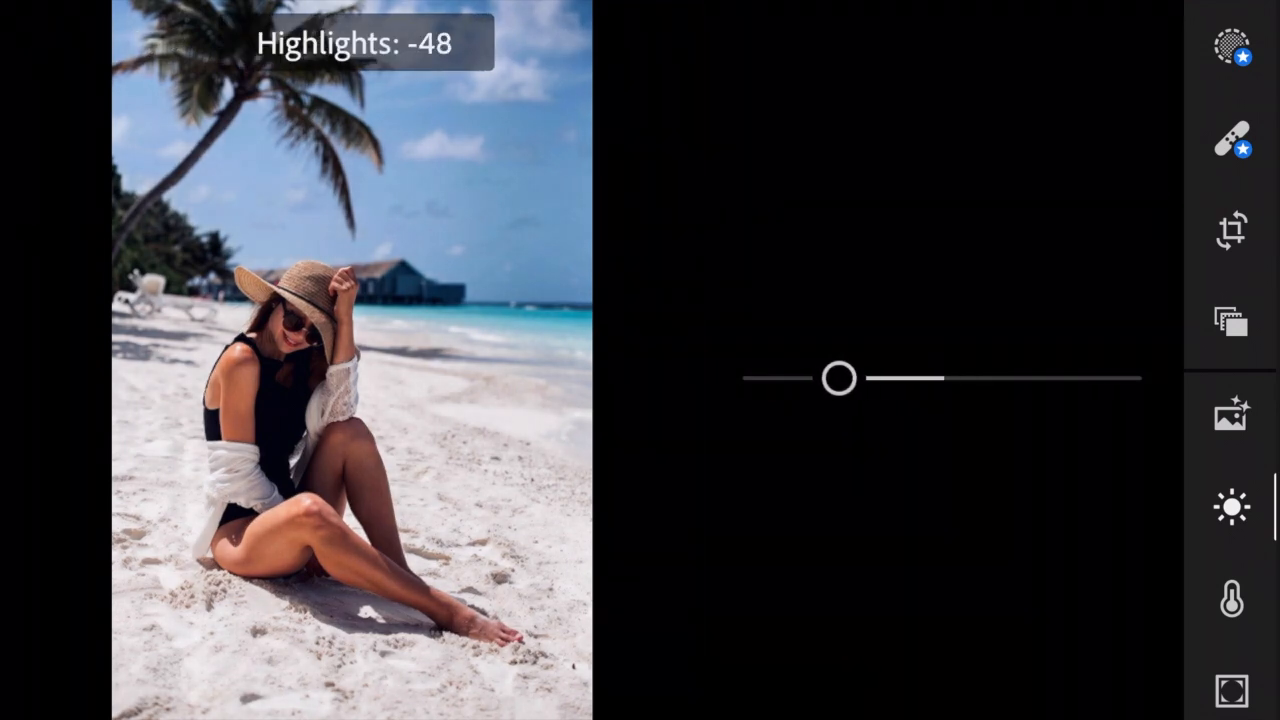
drag(838, 378, 758, 378)
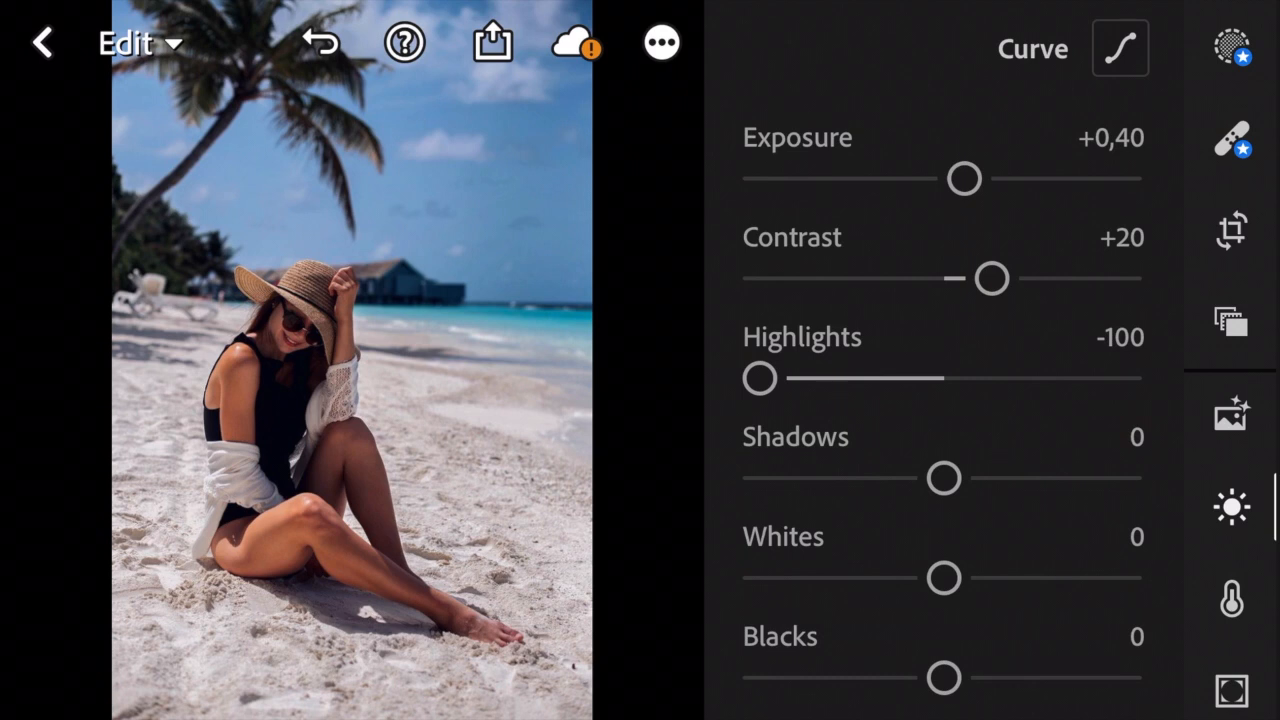
drag(944, 476, 960, 476)
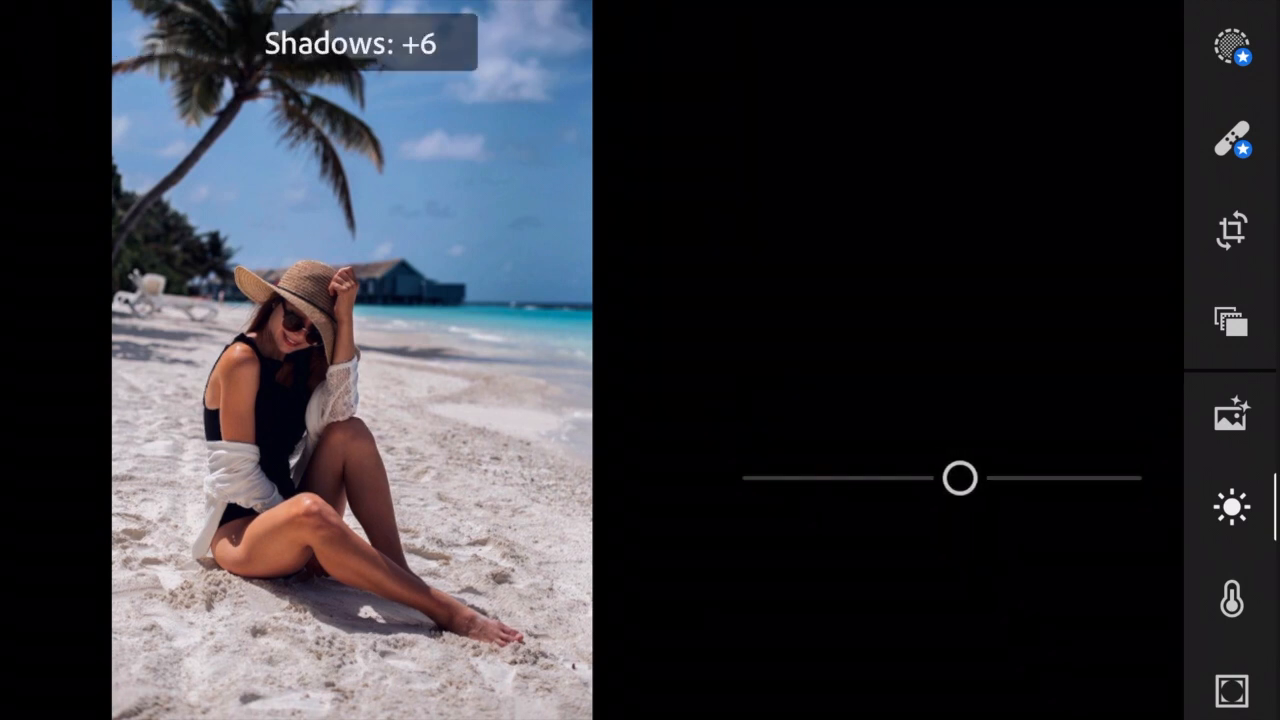
drag(958, 478, 1010, 478)
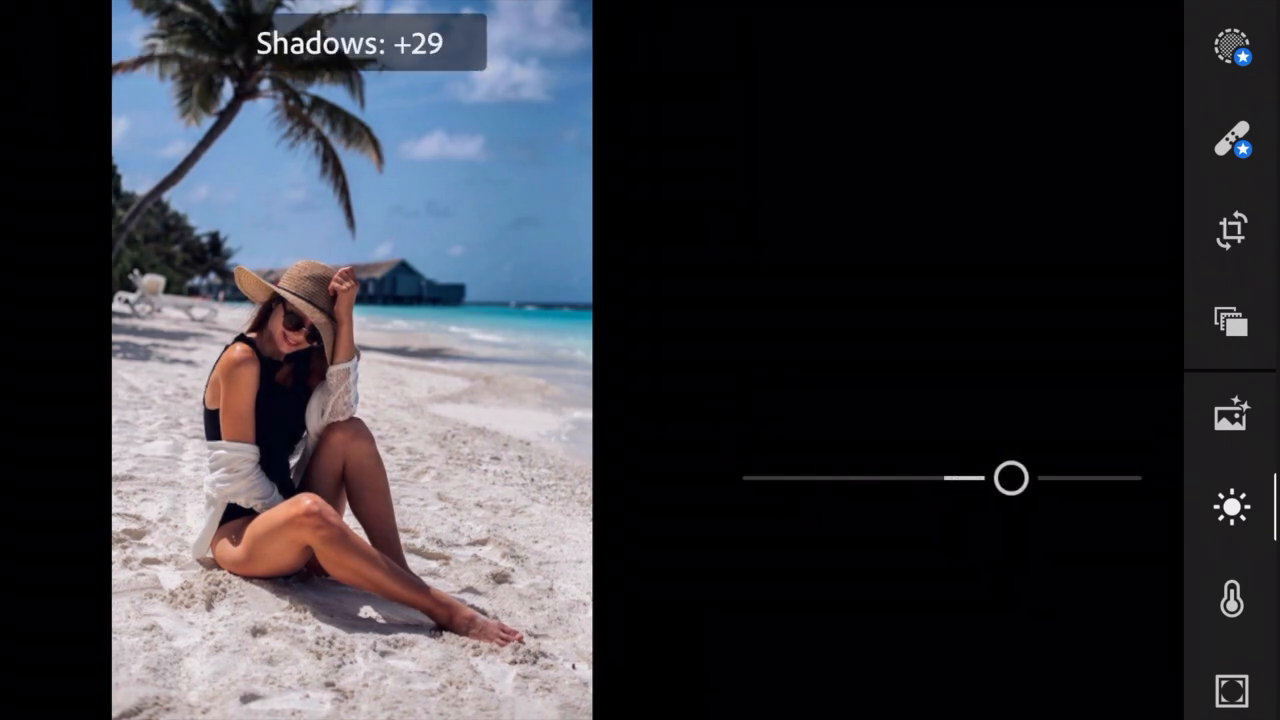
drag(1010, 476, 1064, 476)
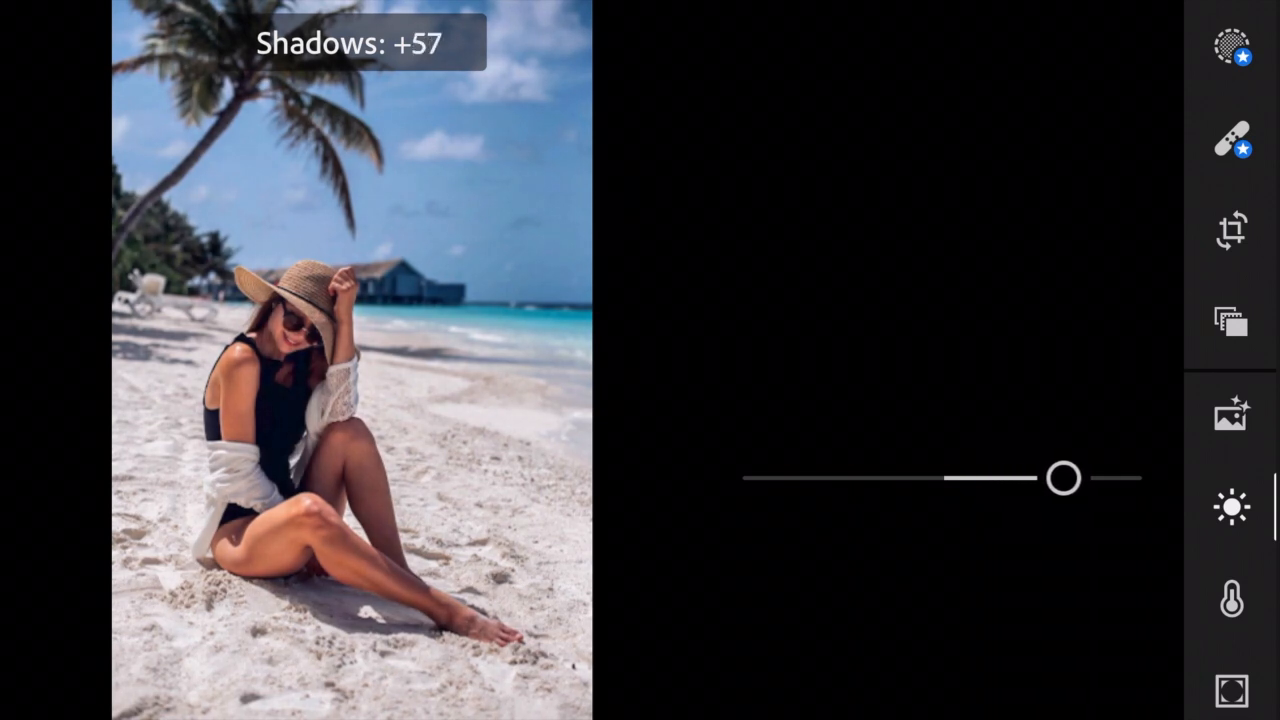
drag(1064, 478, 1084, 478)
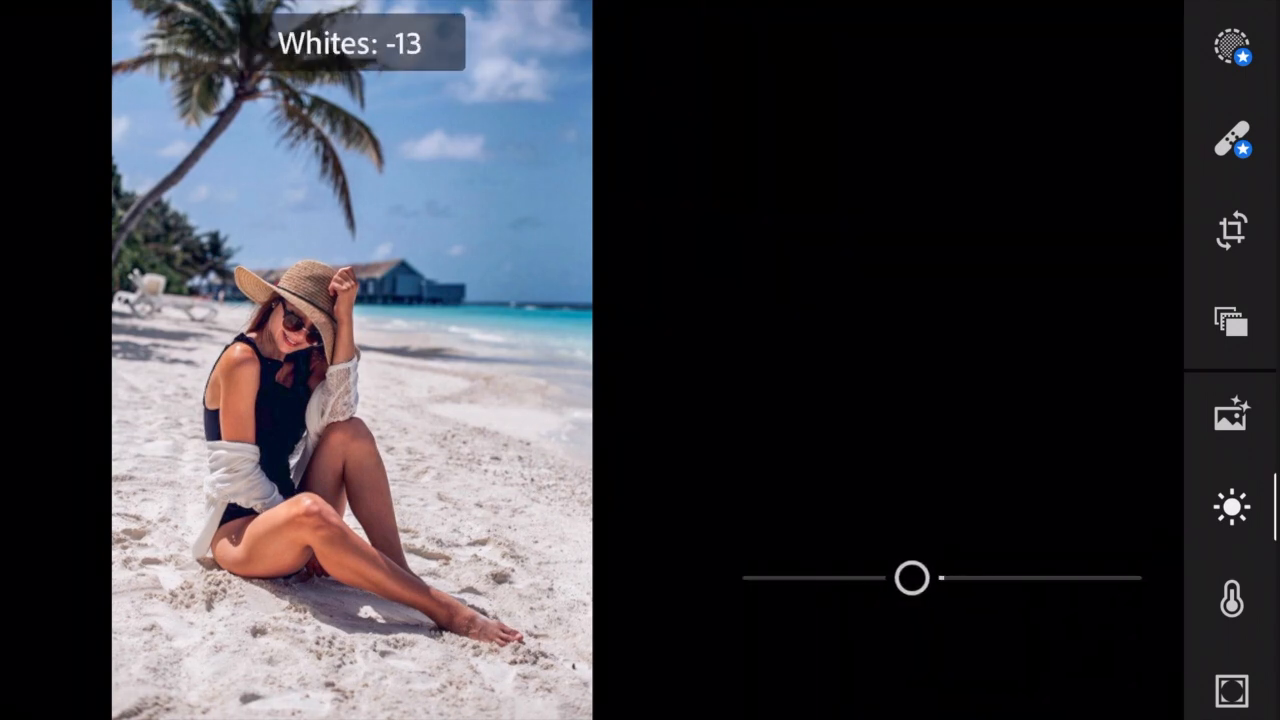
Lower whites to -40 and blacks to -50
drag(912, 576, 866, 576)
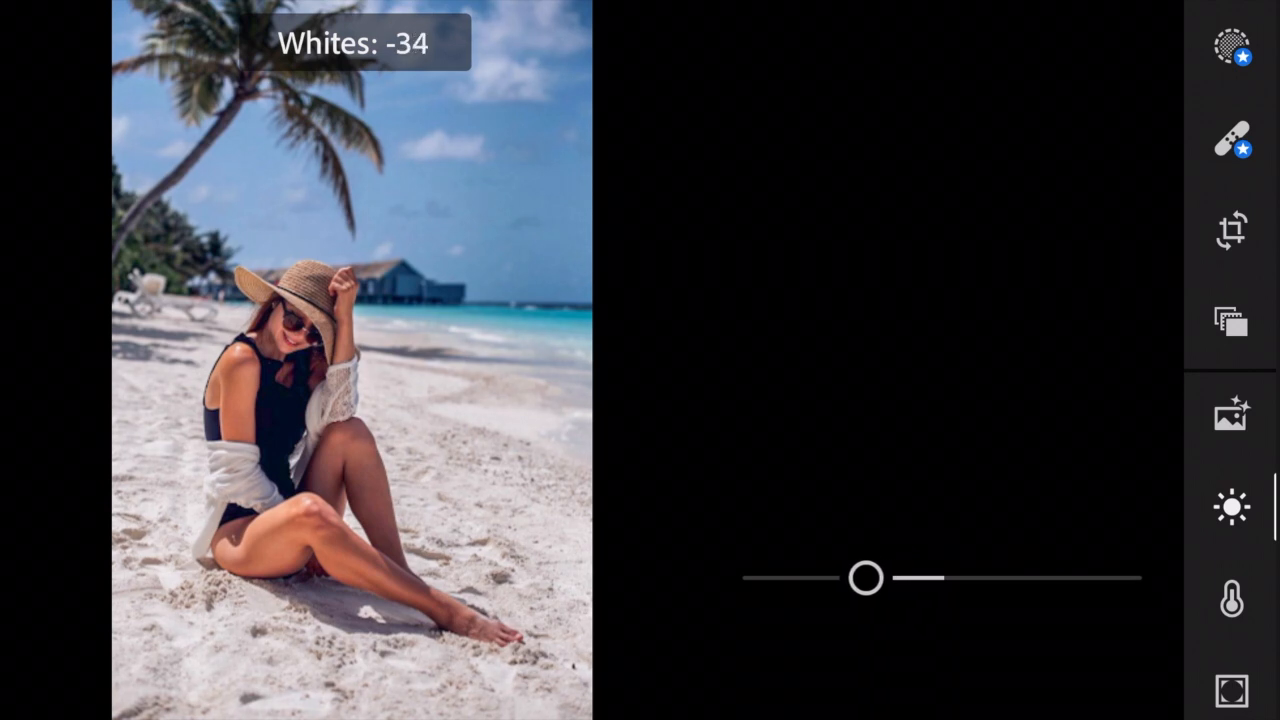
drag(866, 576, 856, 576)
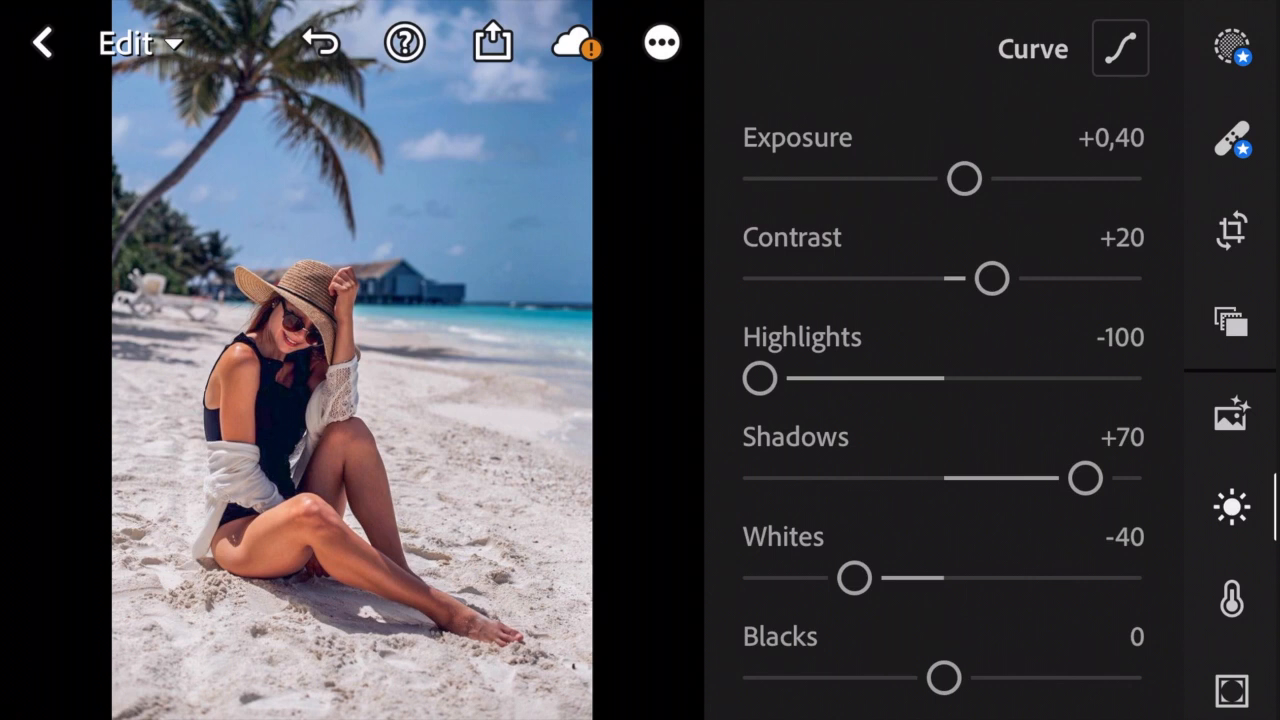
drag(944, 676, 924, 676)
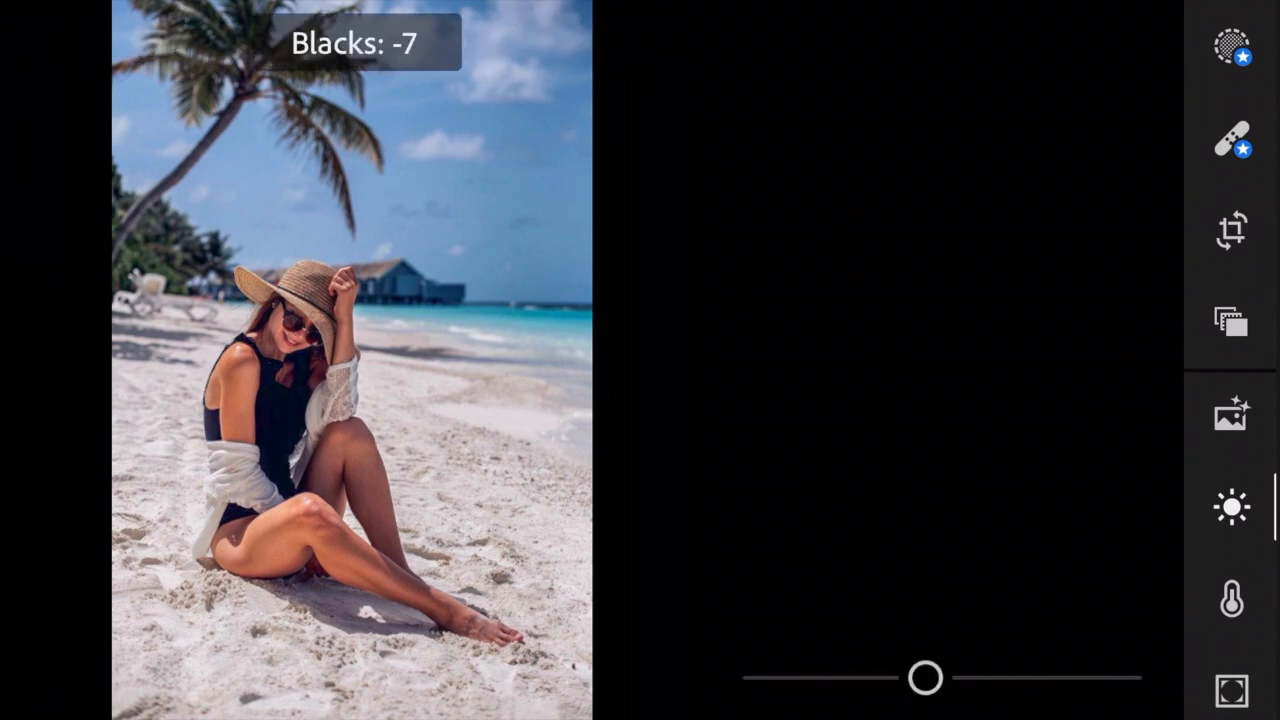
drag(924, 678, 858, 678)
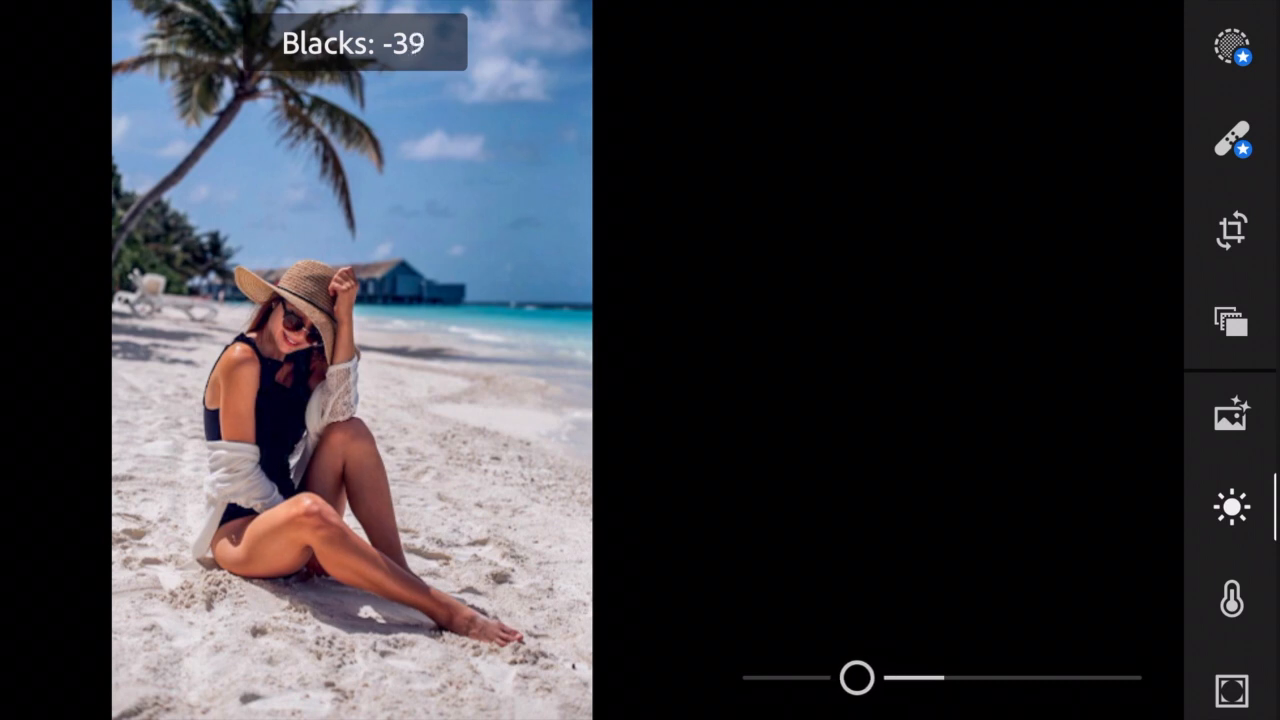
drag(858, 676, 838, 676)
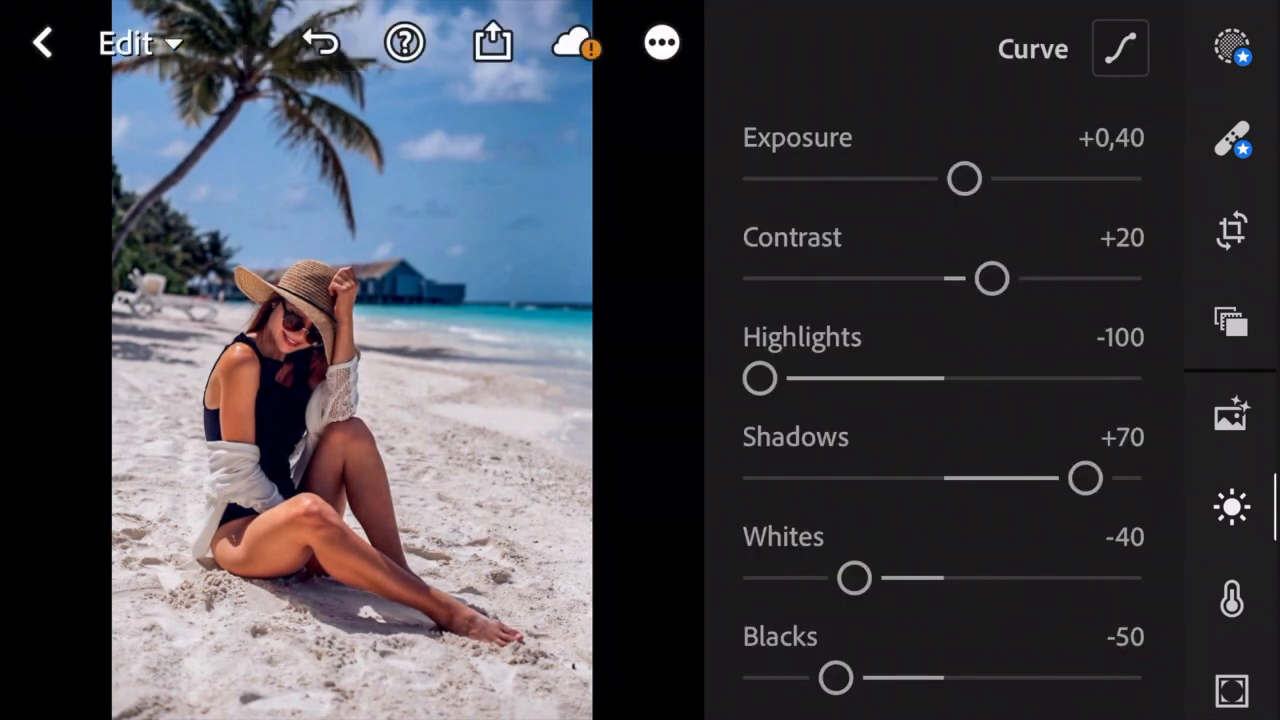
Start an RGB tone curve with added midtone and highlight points
click(1120, 48)
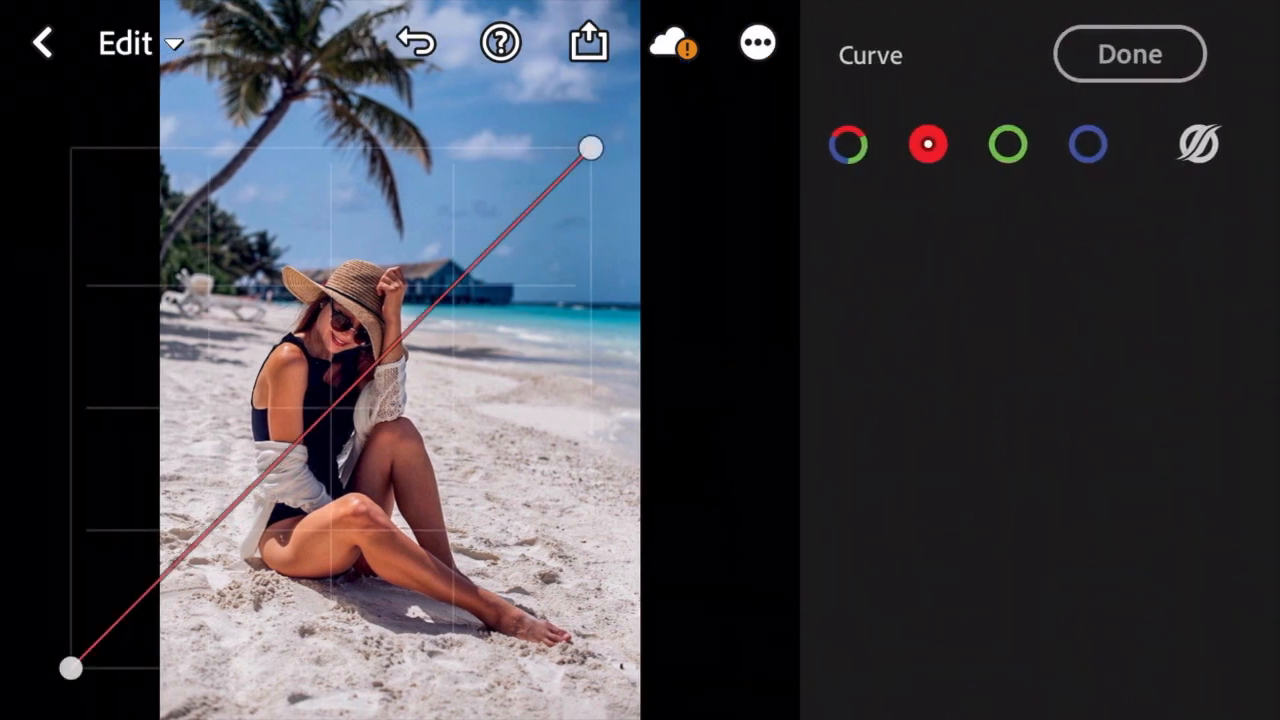
click(848, 144)
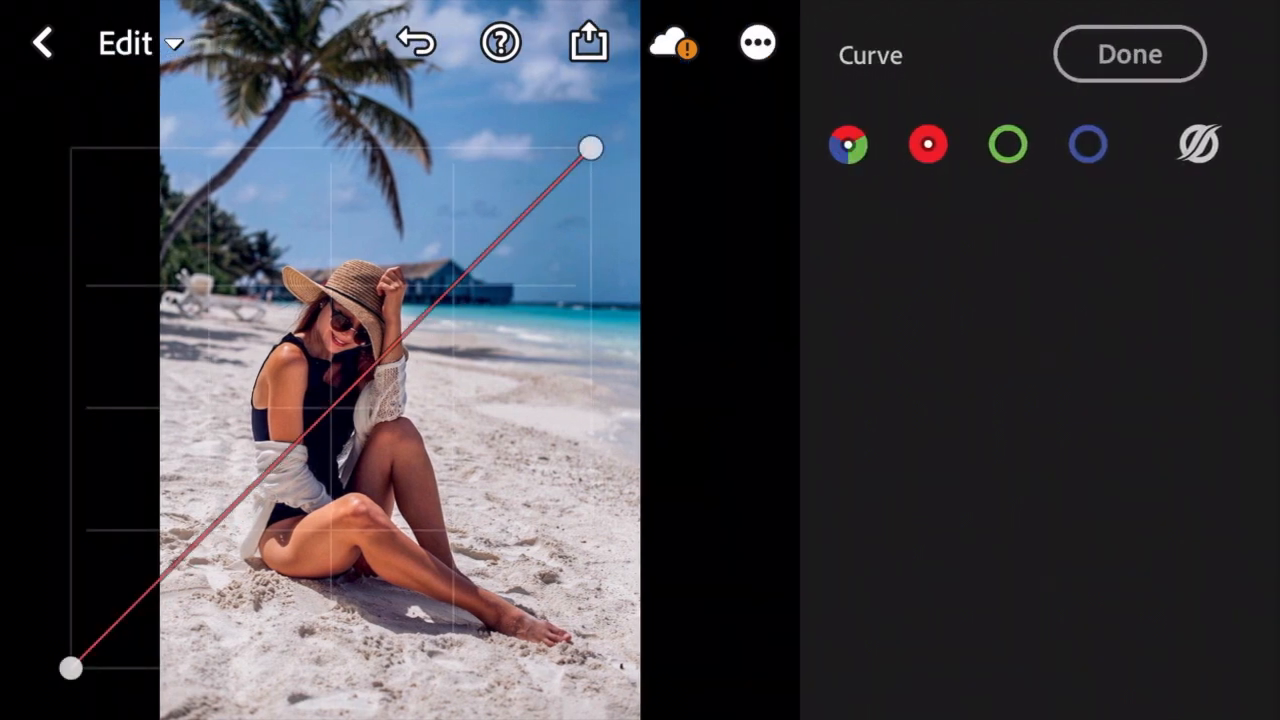
click(928, 144)
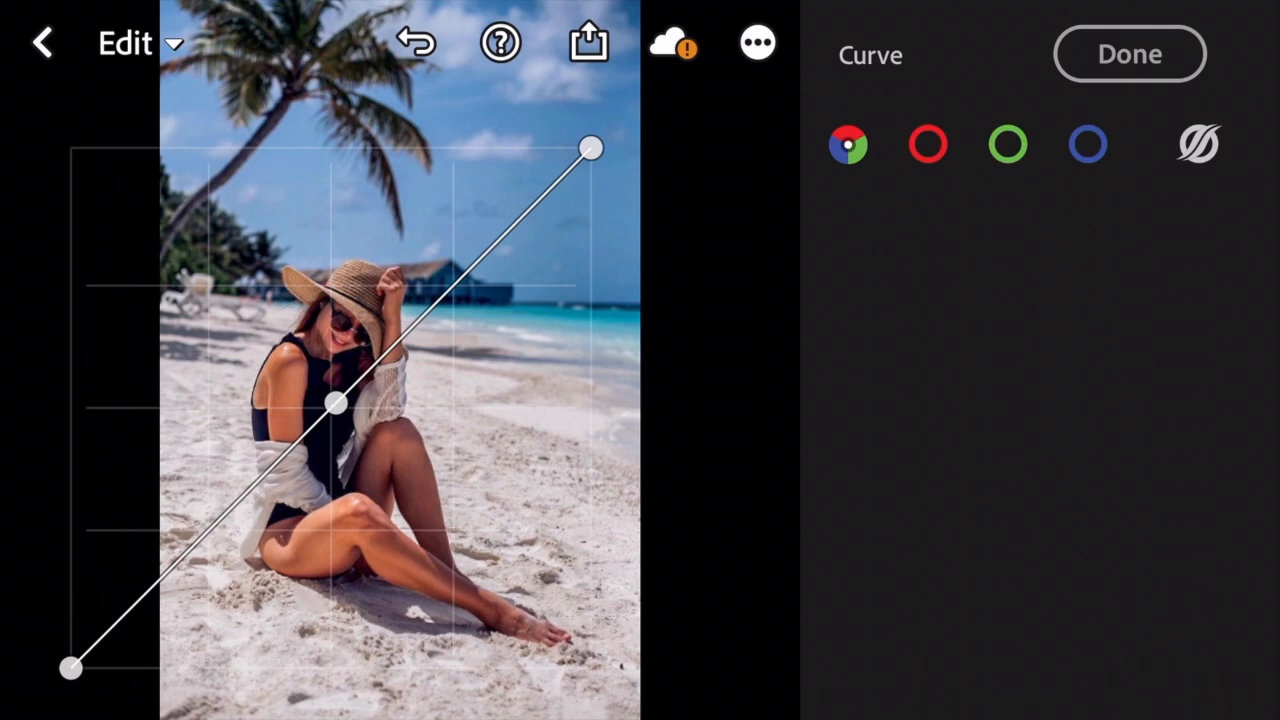
drag(336, 402, 460, 276)
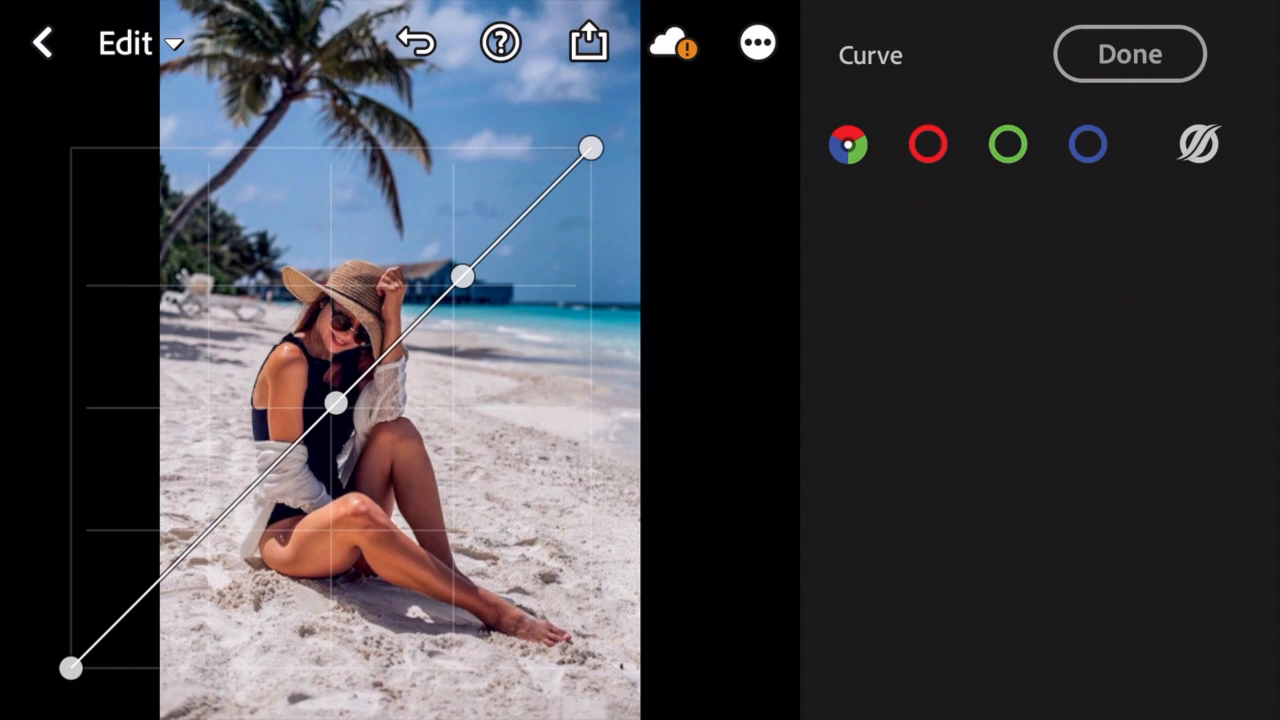
Shape the points into a gentle S and move the black point inward, then finish
drag(336, 402, 312, 430)
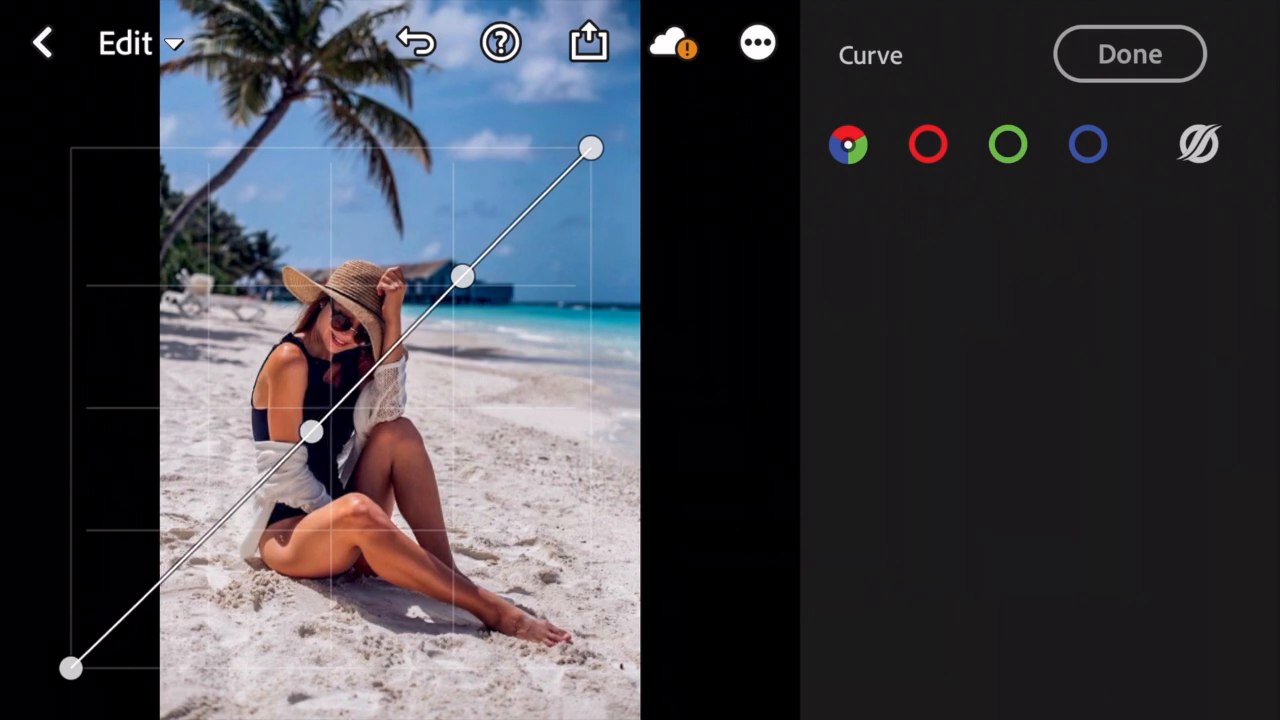
drag(464, 276, 484, 250)
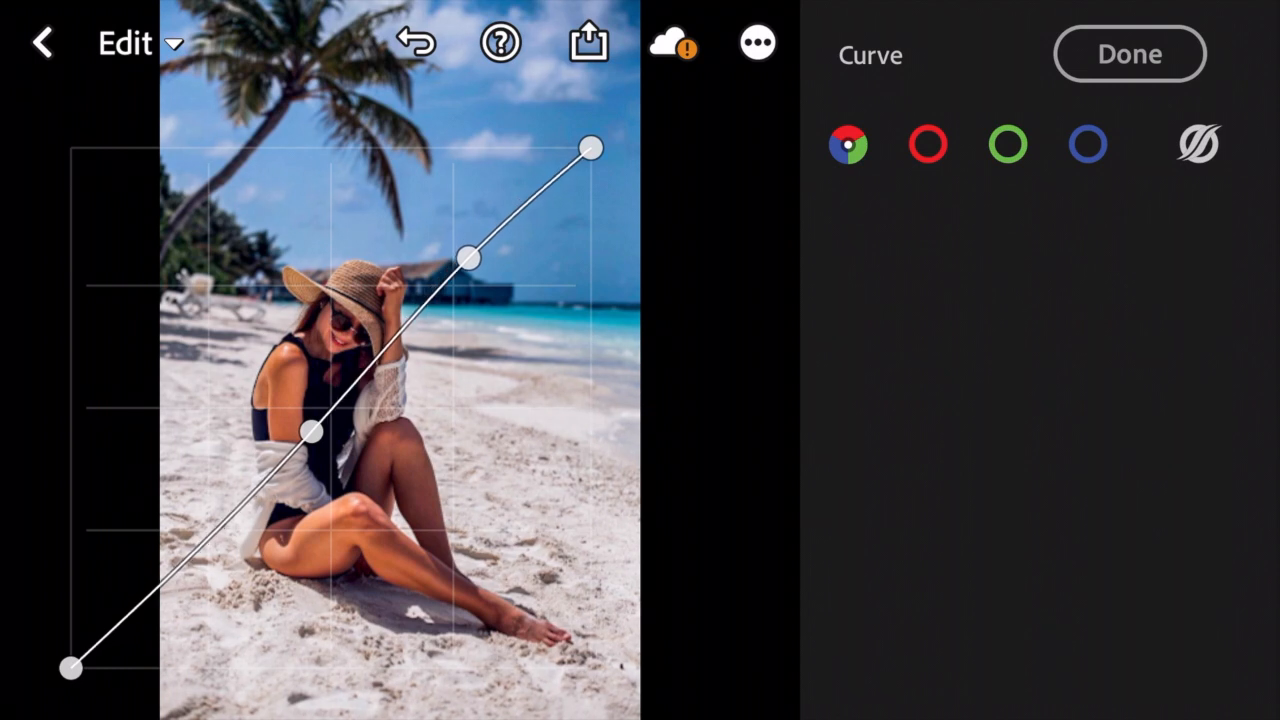
drag(70, 664, 96, 664)
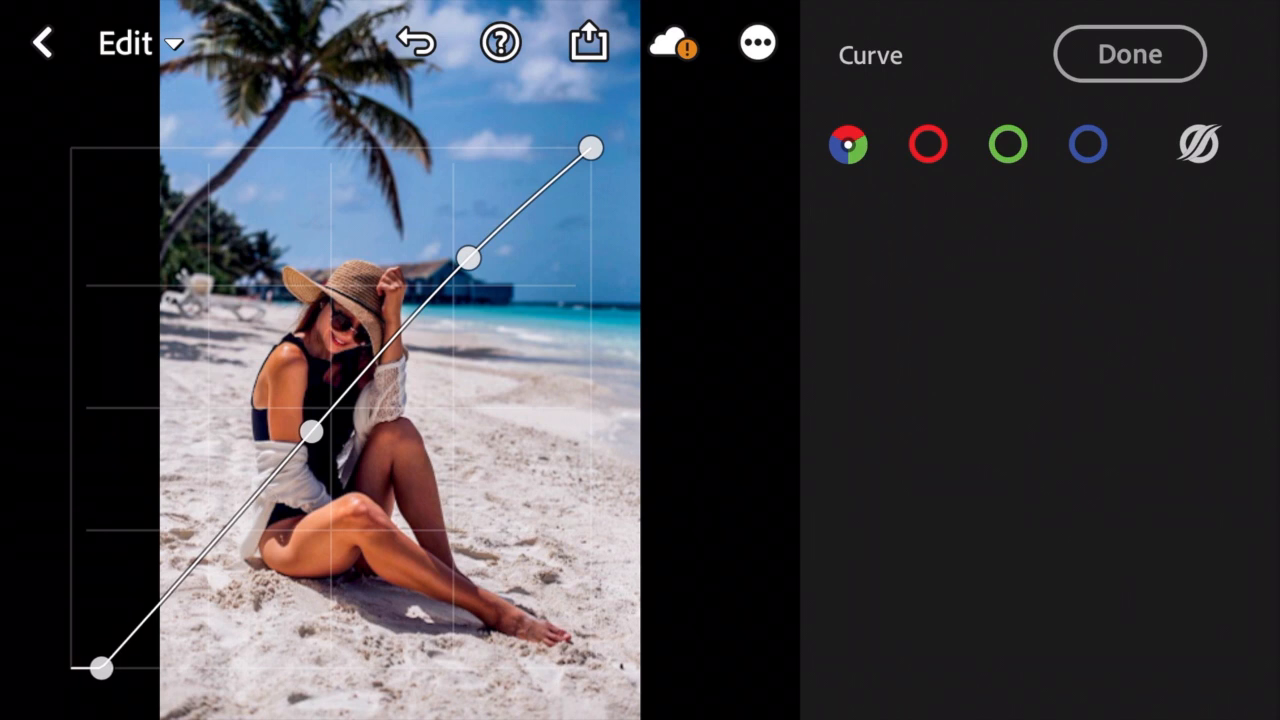
click(928, 144)
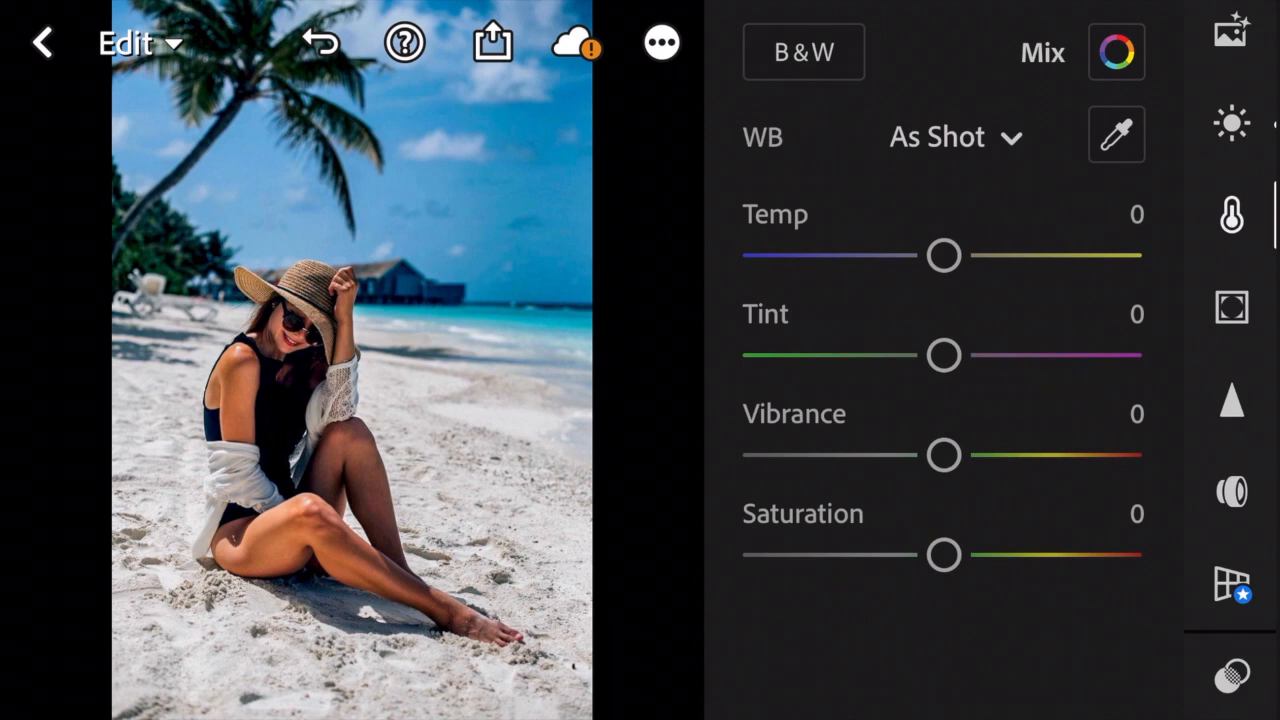
Warm the temperature to +5 and raise vibrance to +38
drag(944, 256, 948, 256)
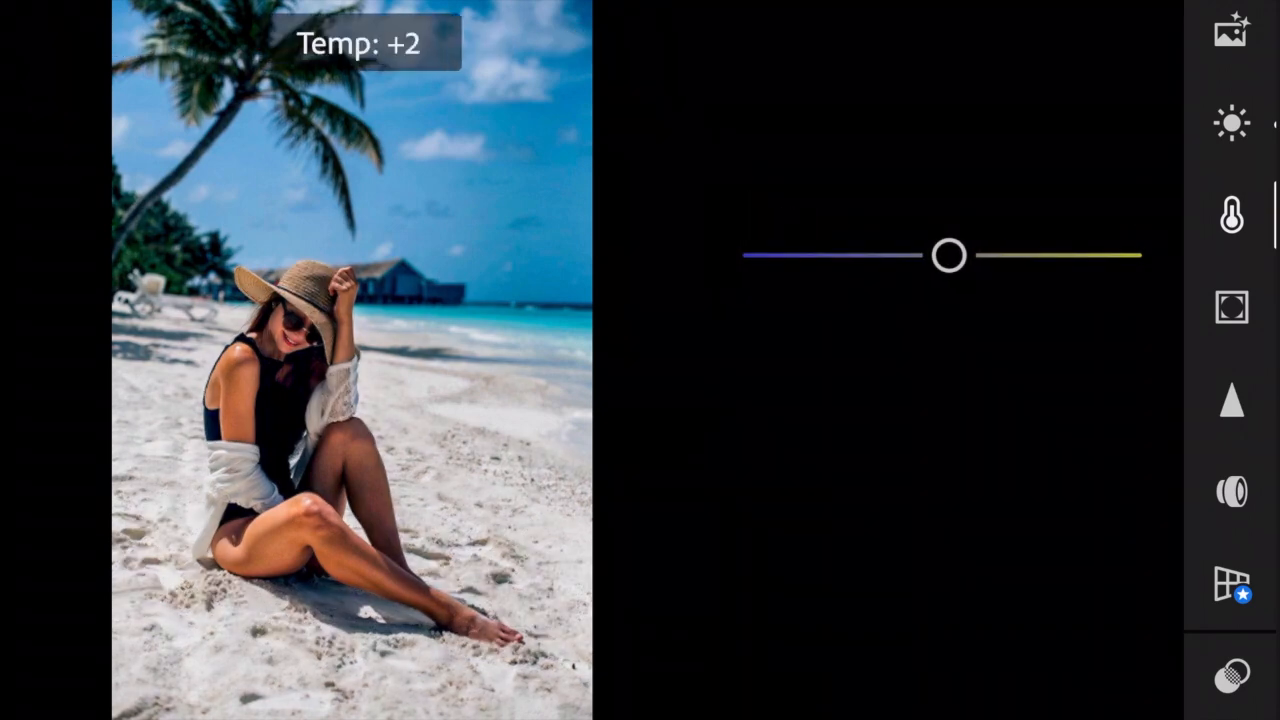
drag(948, 256, 956, 256)
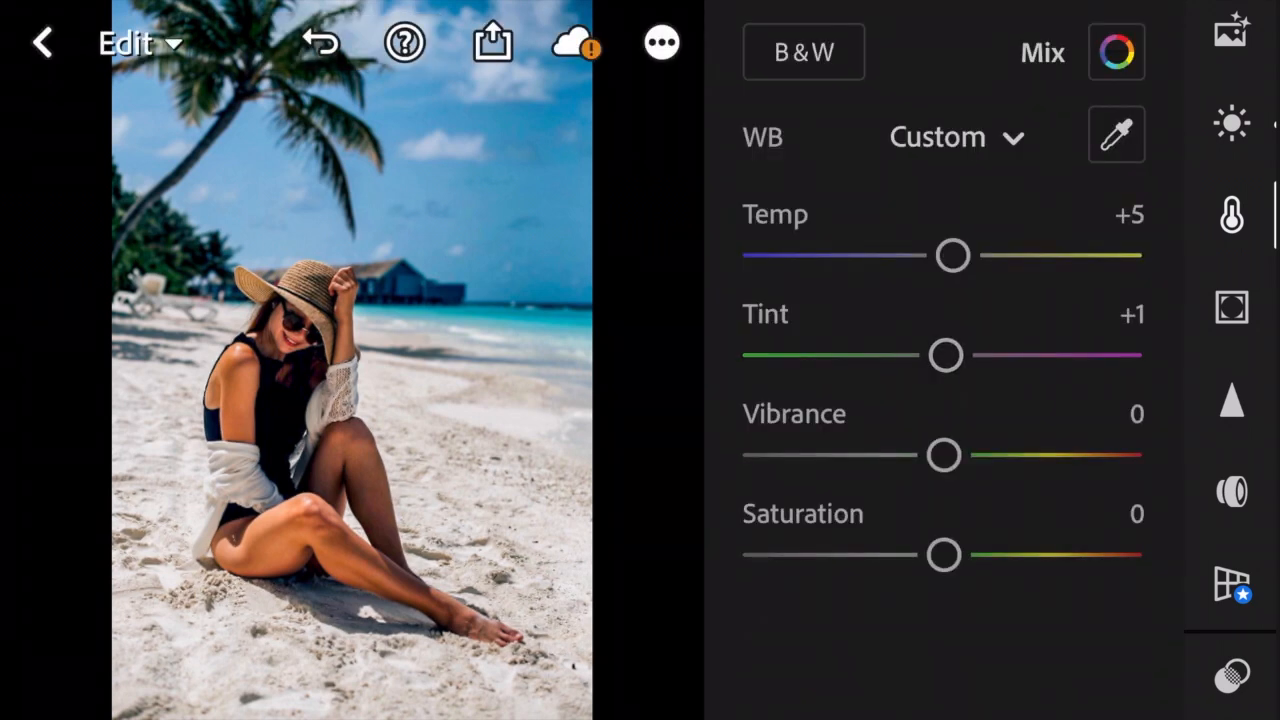
drag(944, 456, 952, 456)
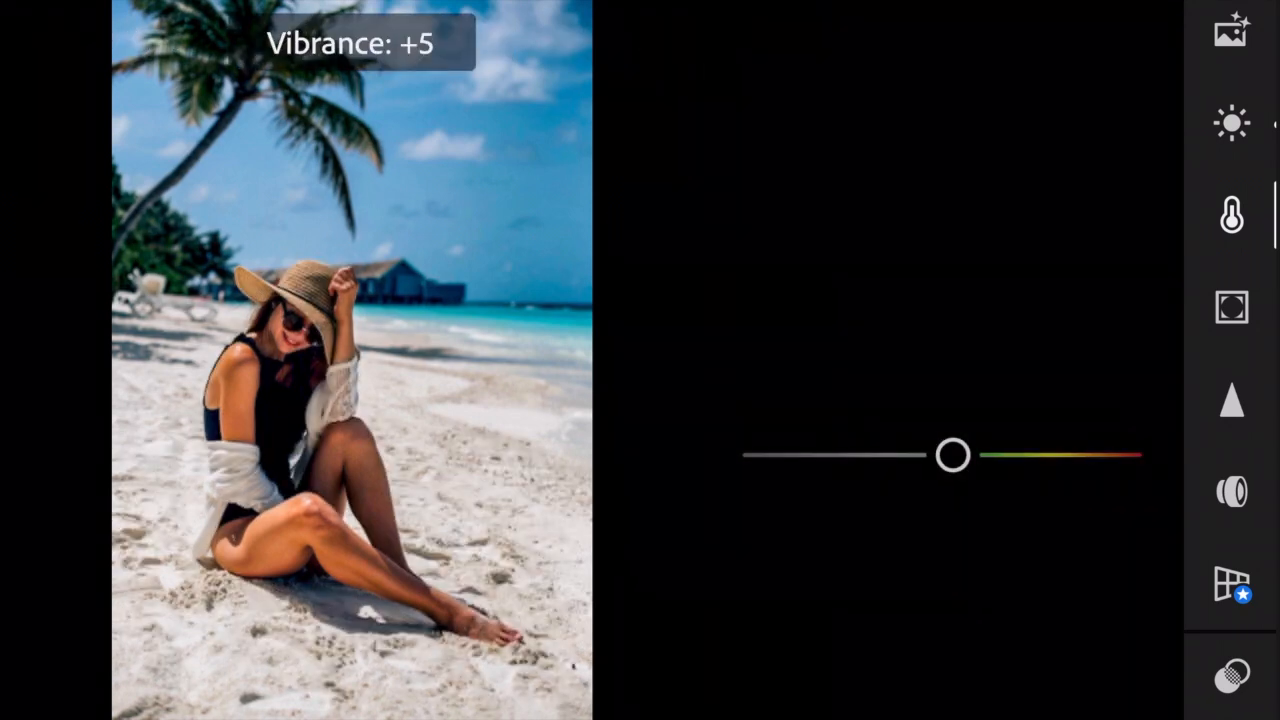
drag(952, 456, 988, 456)
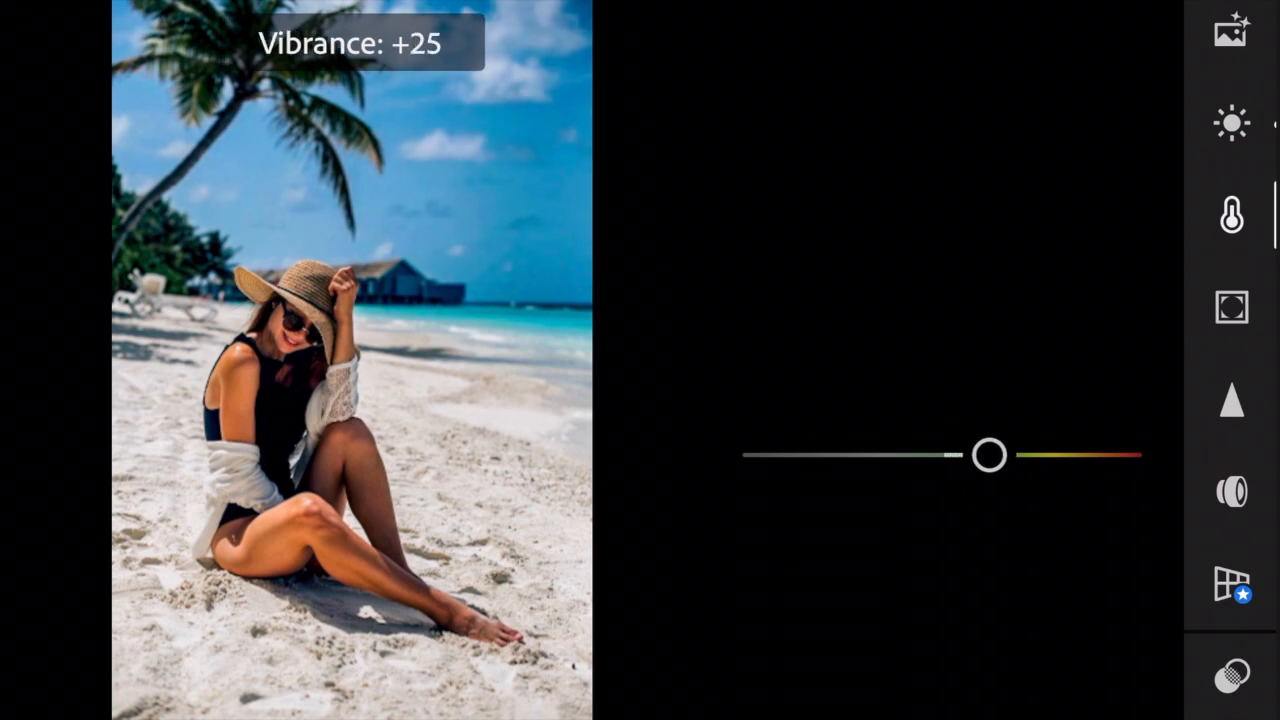
drag(988, 456, 1010, 456)
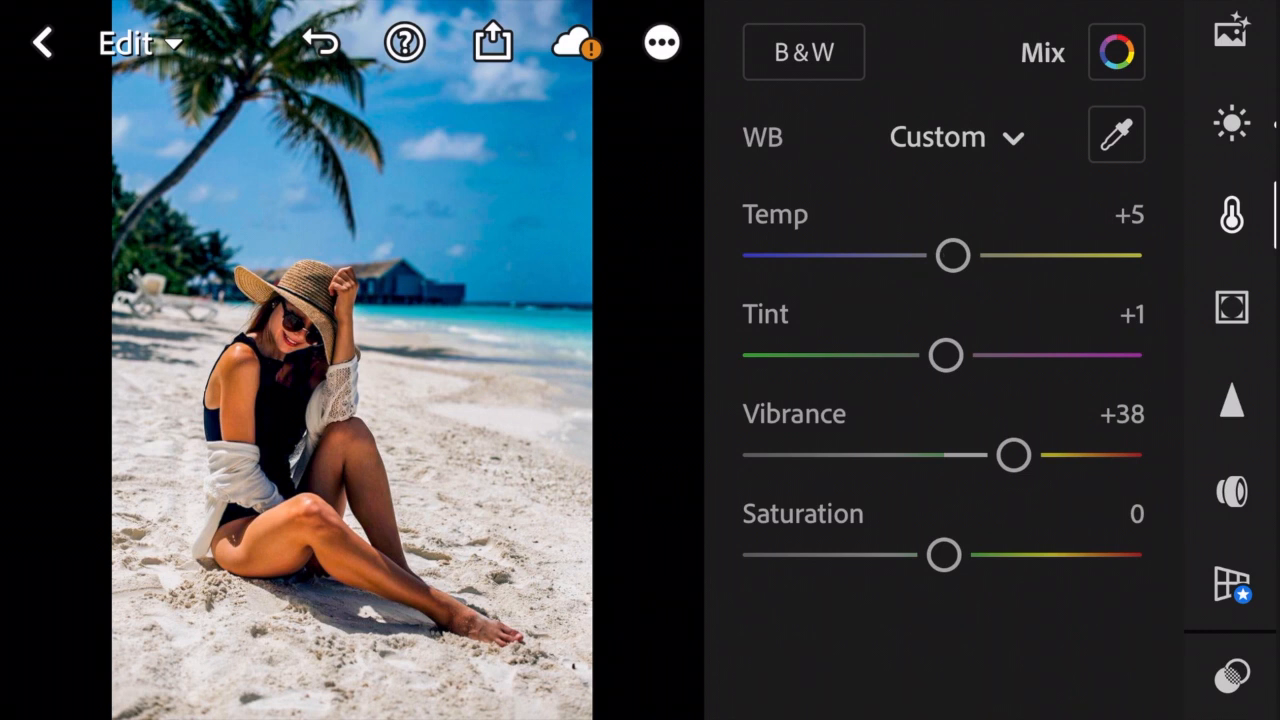
Boost overall saturation to about +52
drag(944, 556, 990, 556)
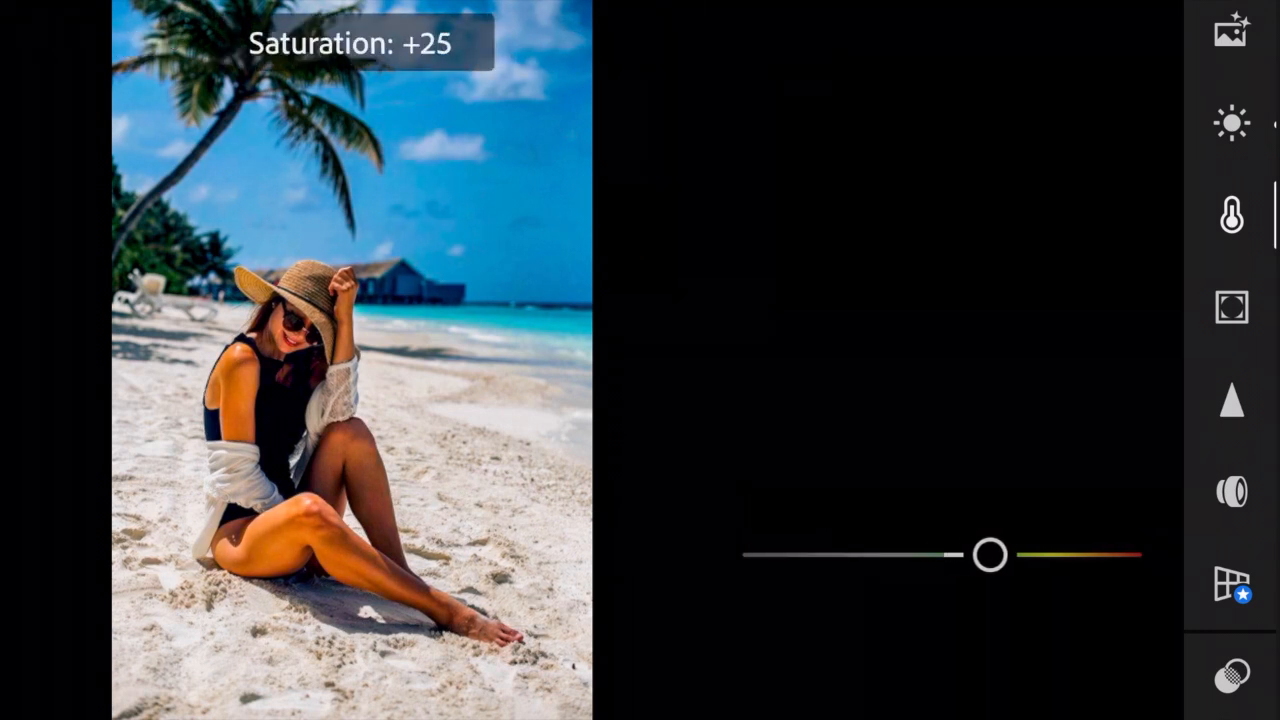
drag(988, 556, 1040, 556)
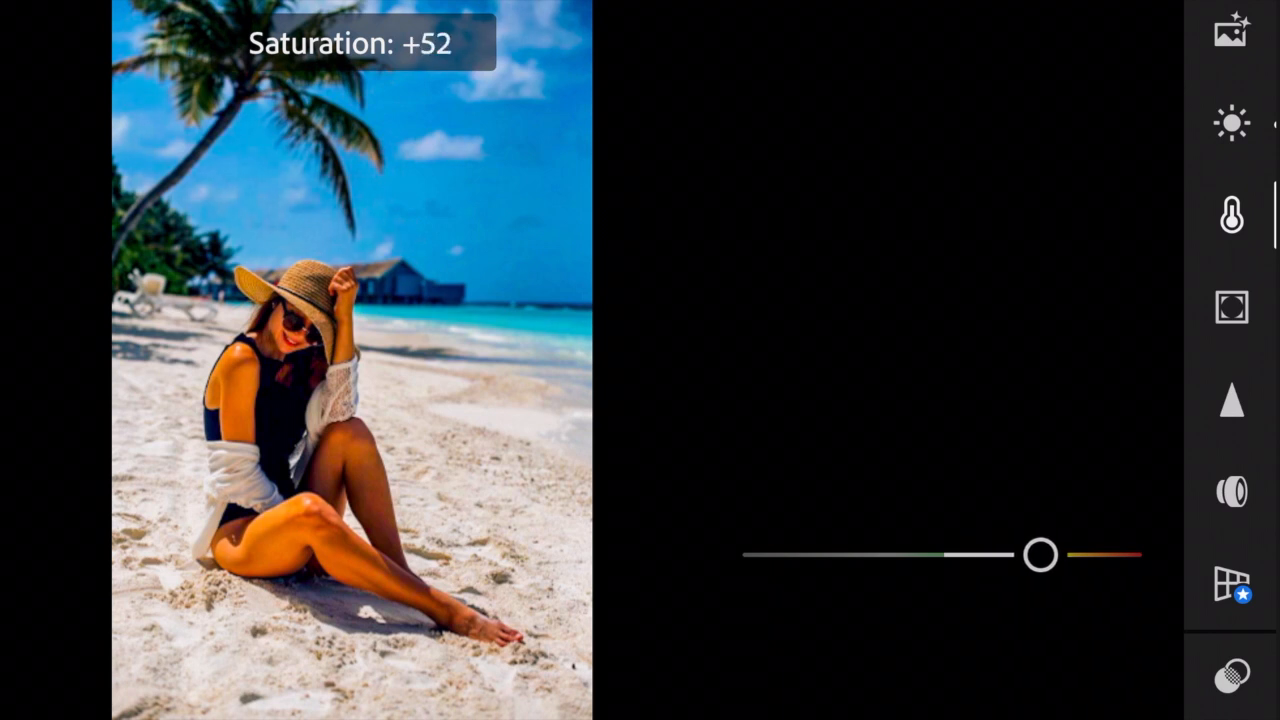
drag(1040, 556, 1070, 556)
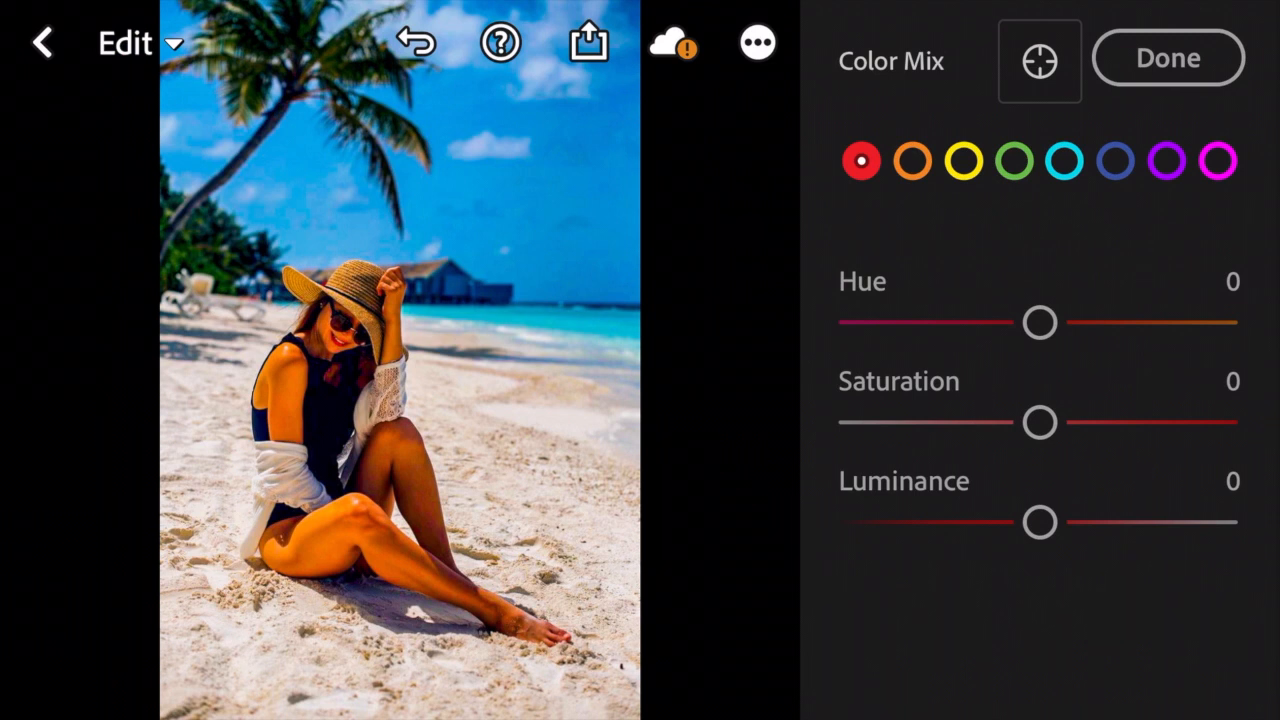
Set reds to hue +6, saturation -14, luminance -20, then move to oranges
drag(1040, 322, 1048, 322)
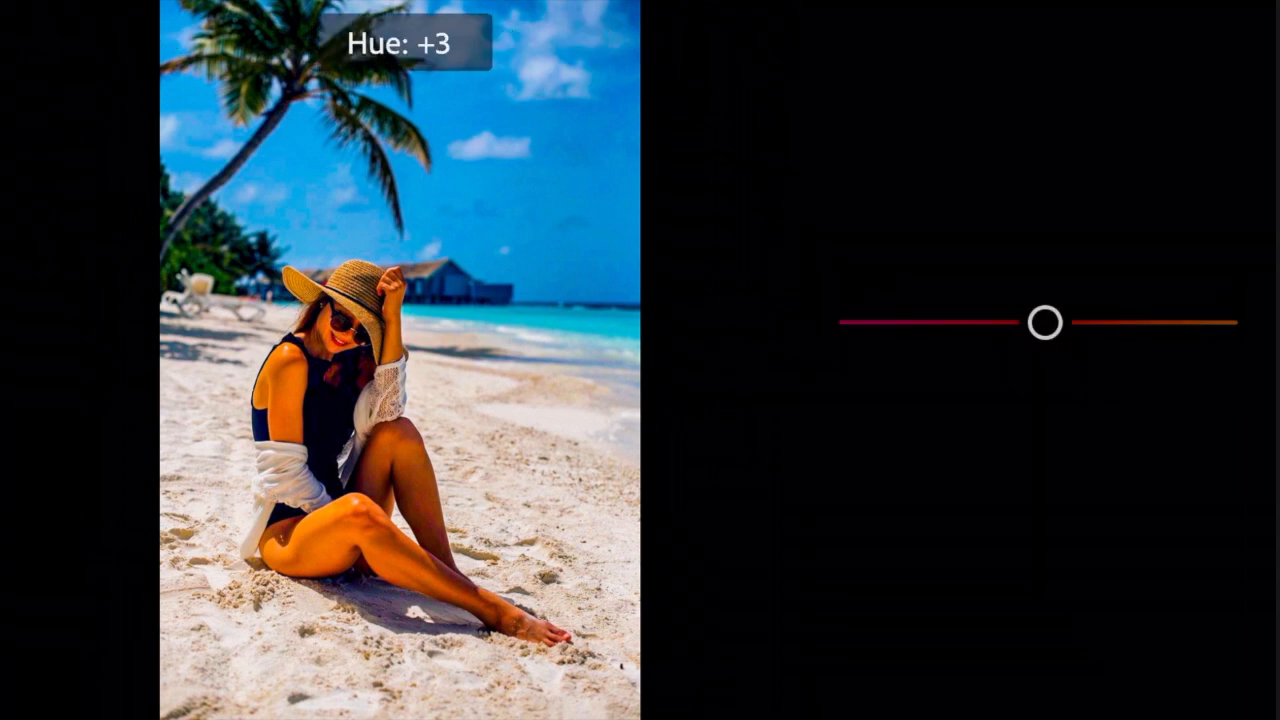
drag(1044, 320, 1052, 320)
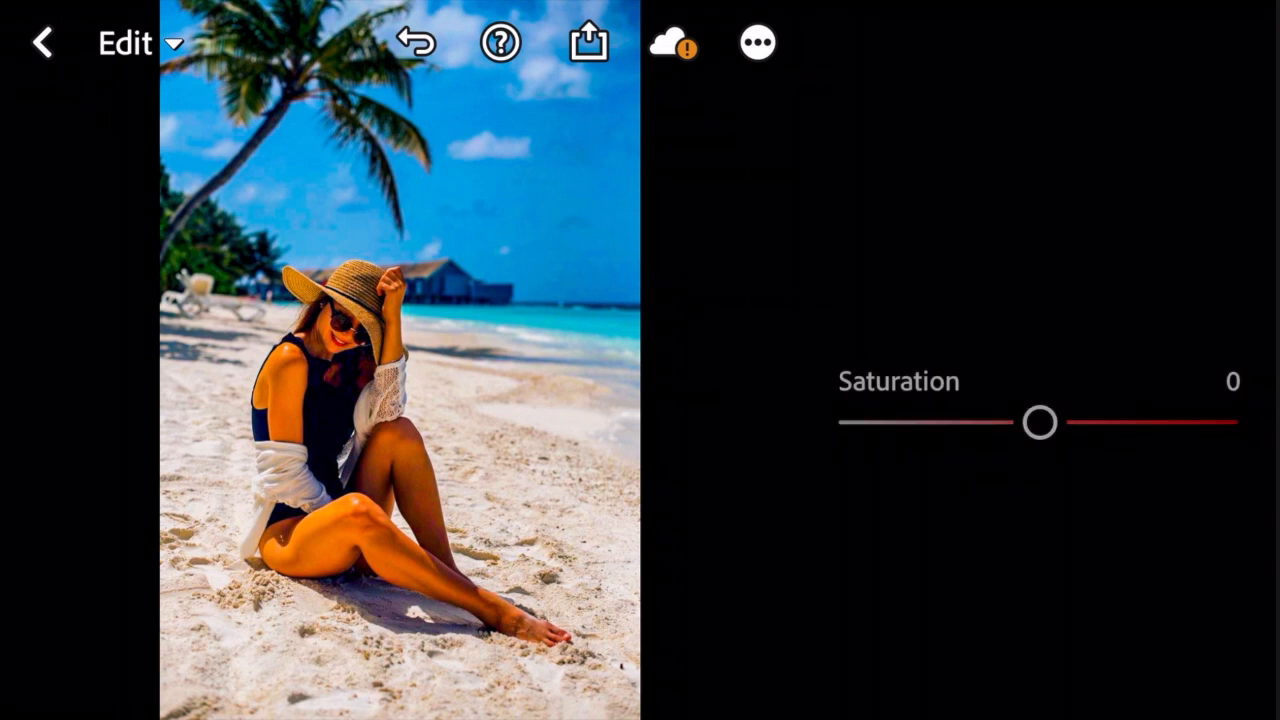
drag(1040, 422, 1036, 422)
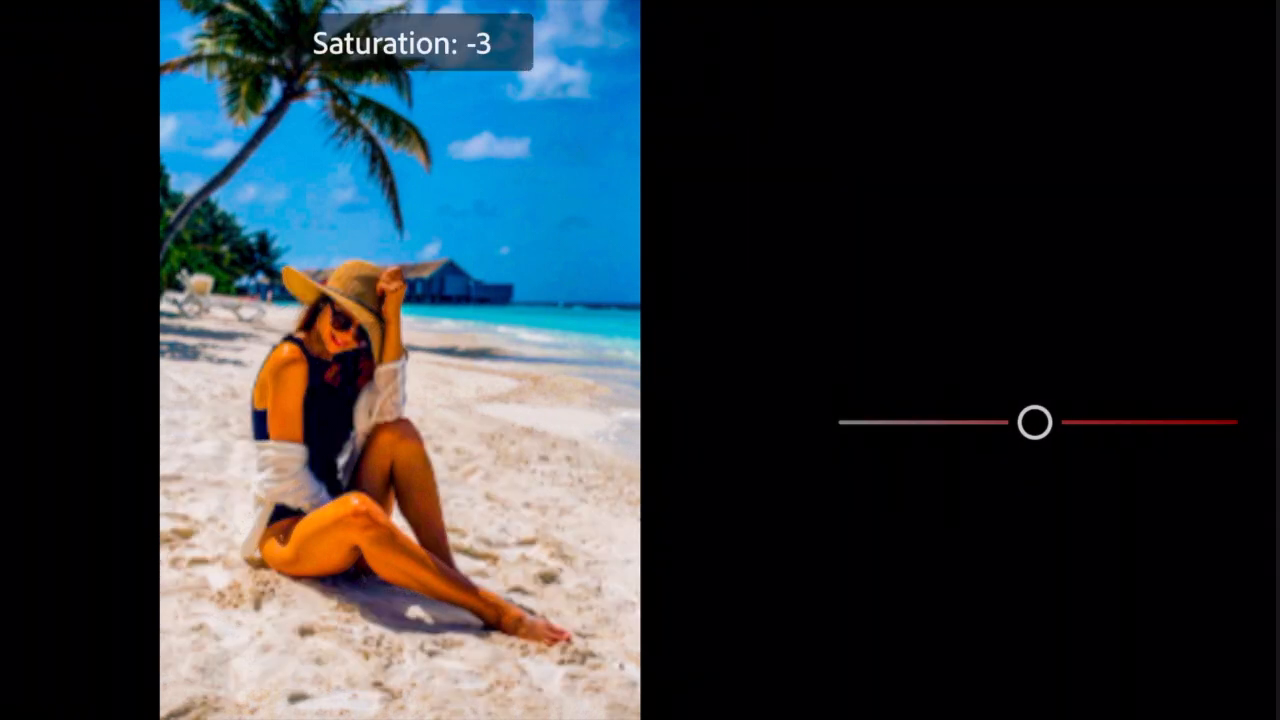
drag(1036, 422, 1012, 422)
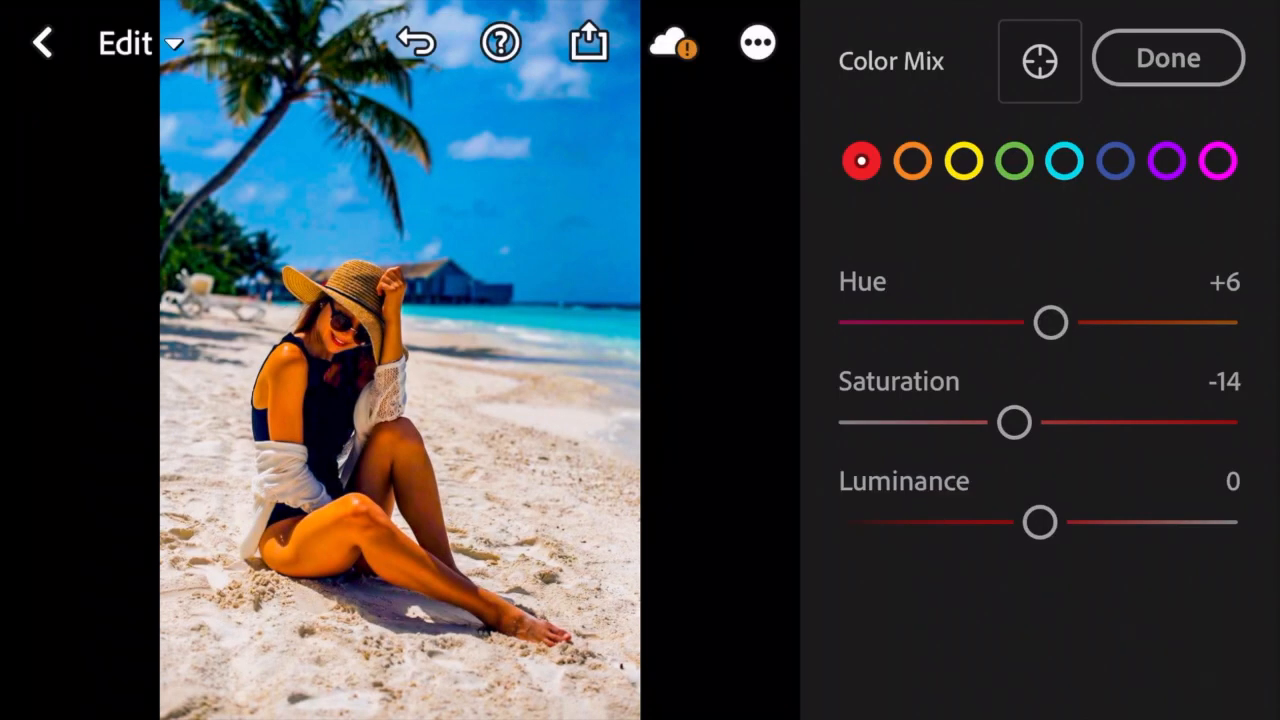
drag(1040, 520, 1008, 520)
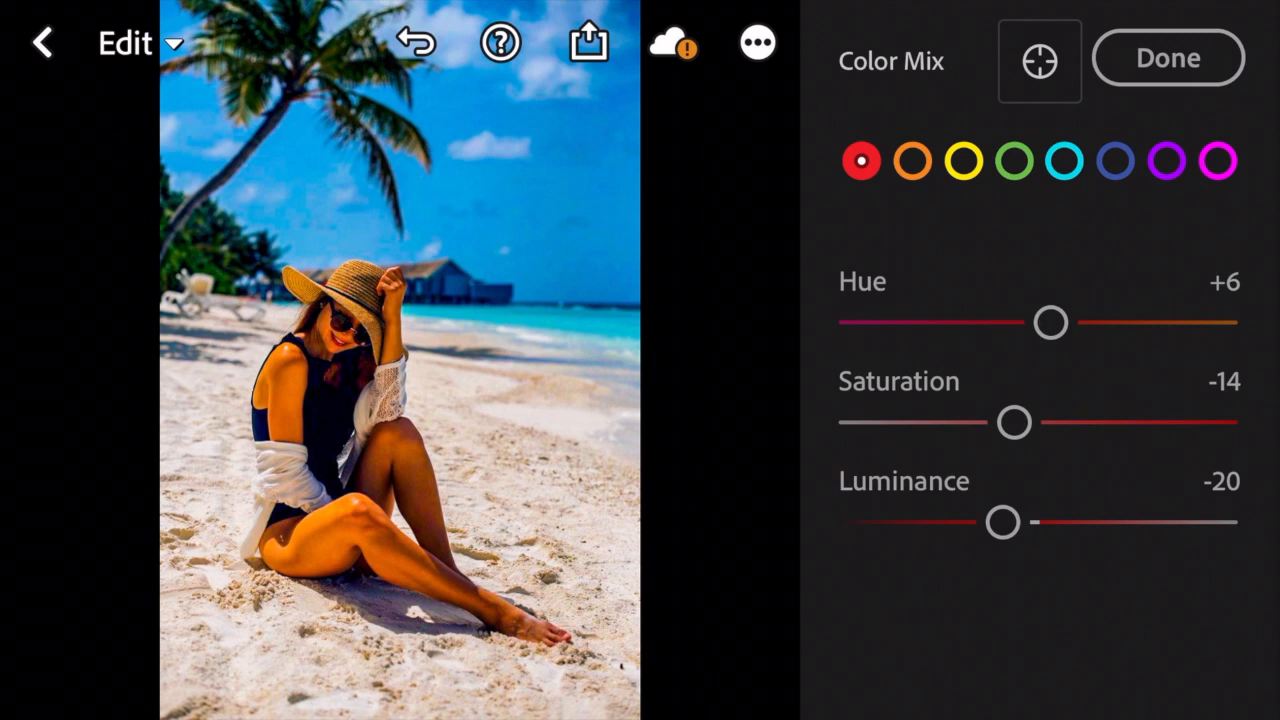
click(912, 160)
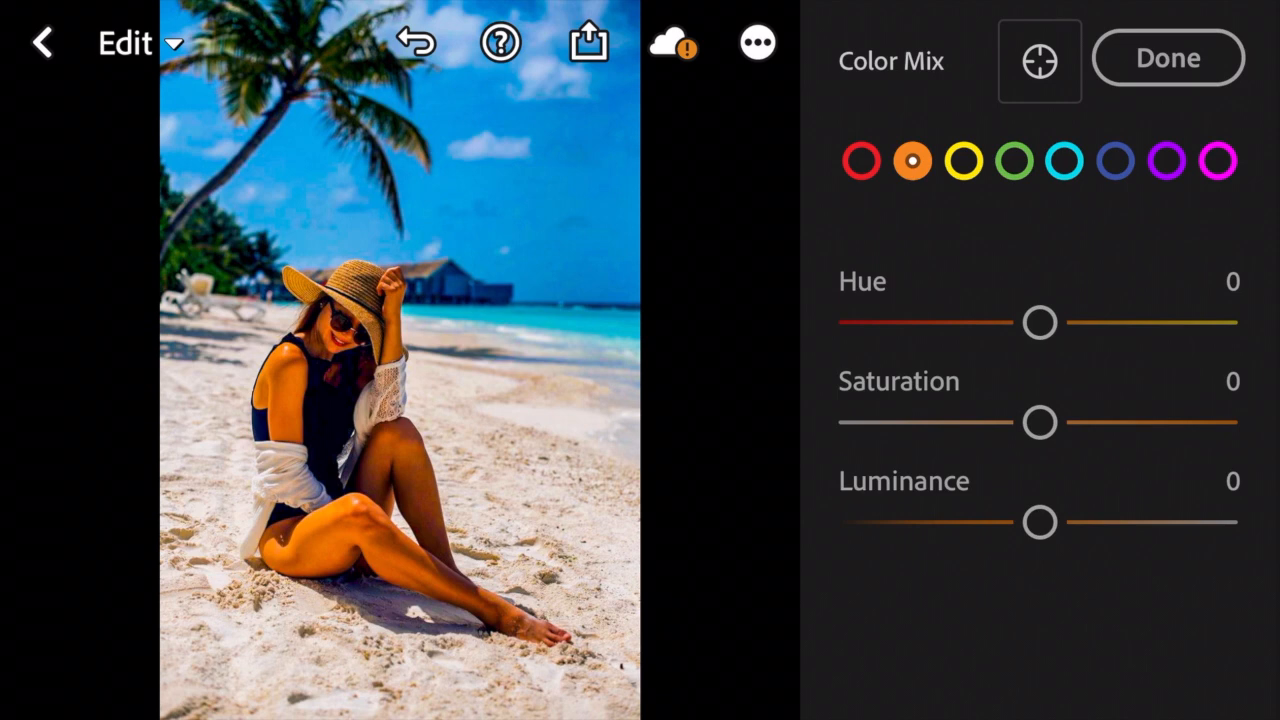
Set oranges to hue -8, saturation -40, luminance +13, then move to yellows
drag(1040, 322, 1028, 322)
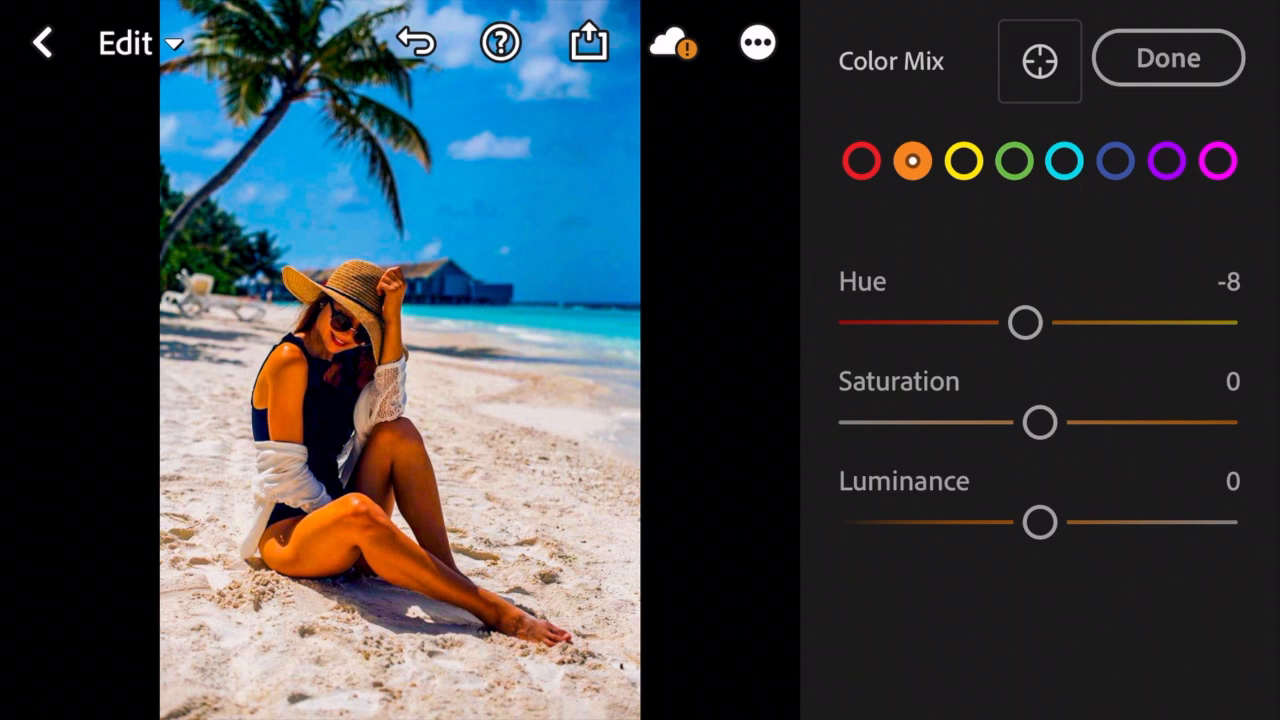
drag(1040, 420, 1024, 420)
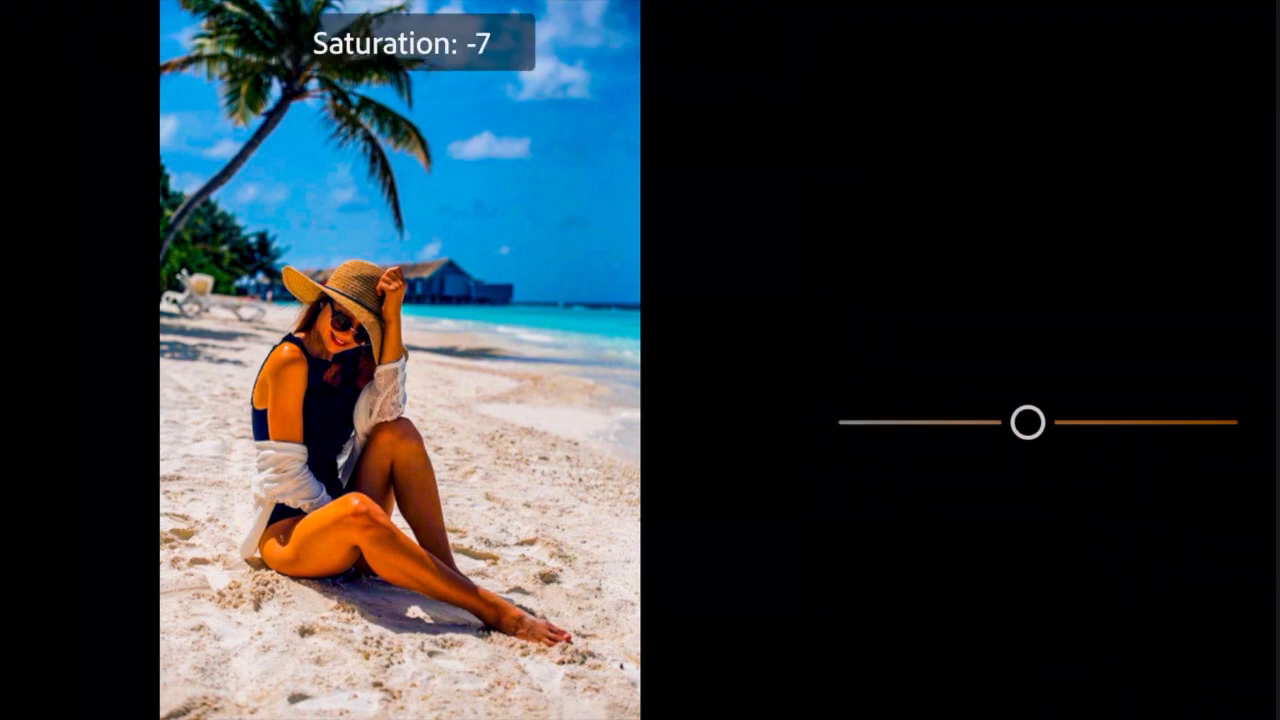
drag(1028, 420, 970, 420)
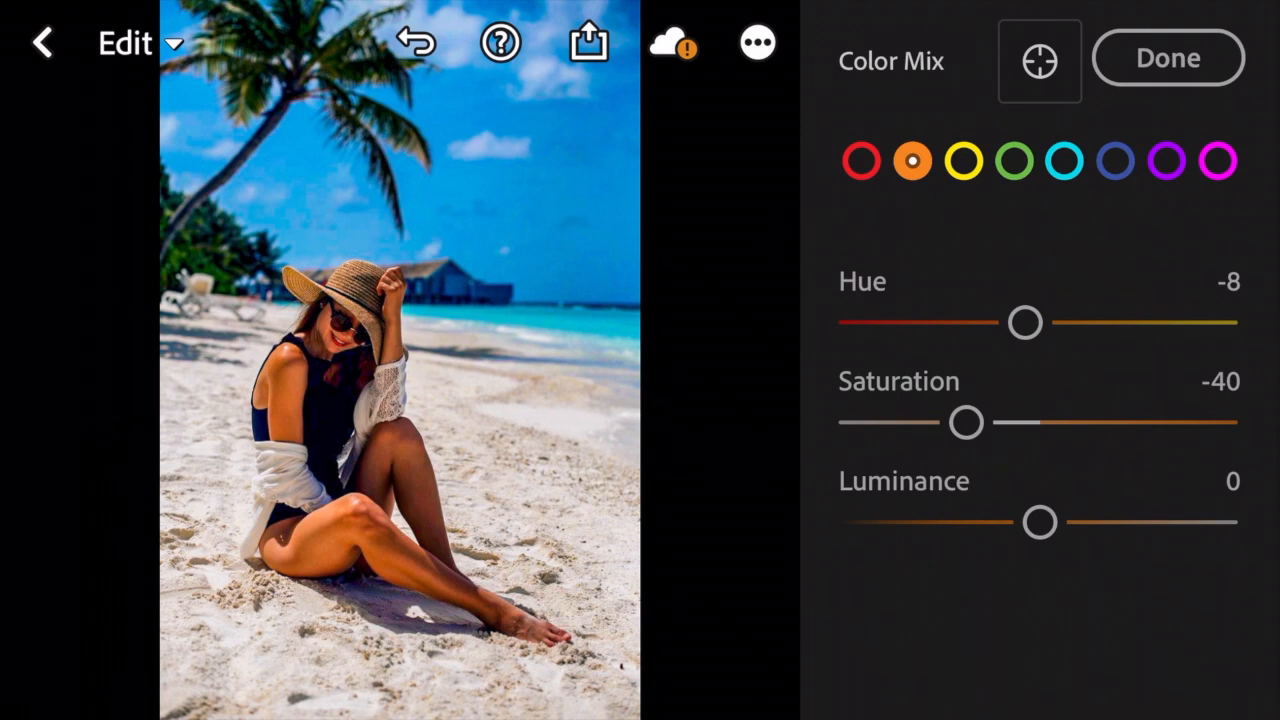
drag(1040, 520, 1064, 520)
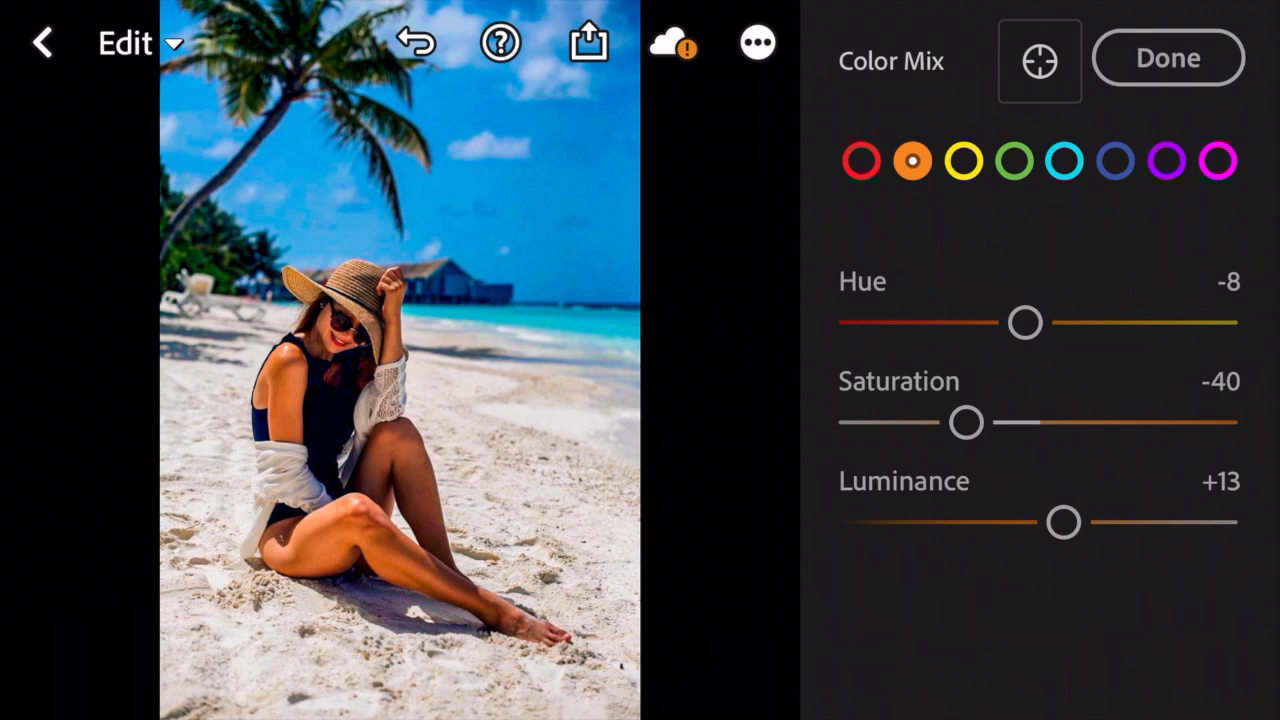
click(964, 160)
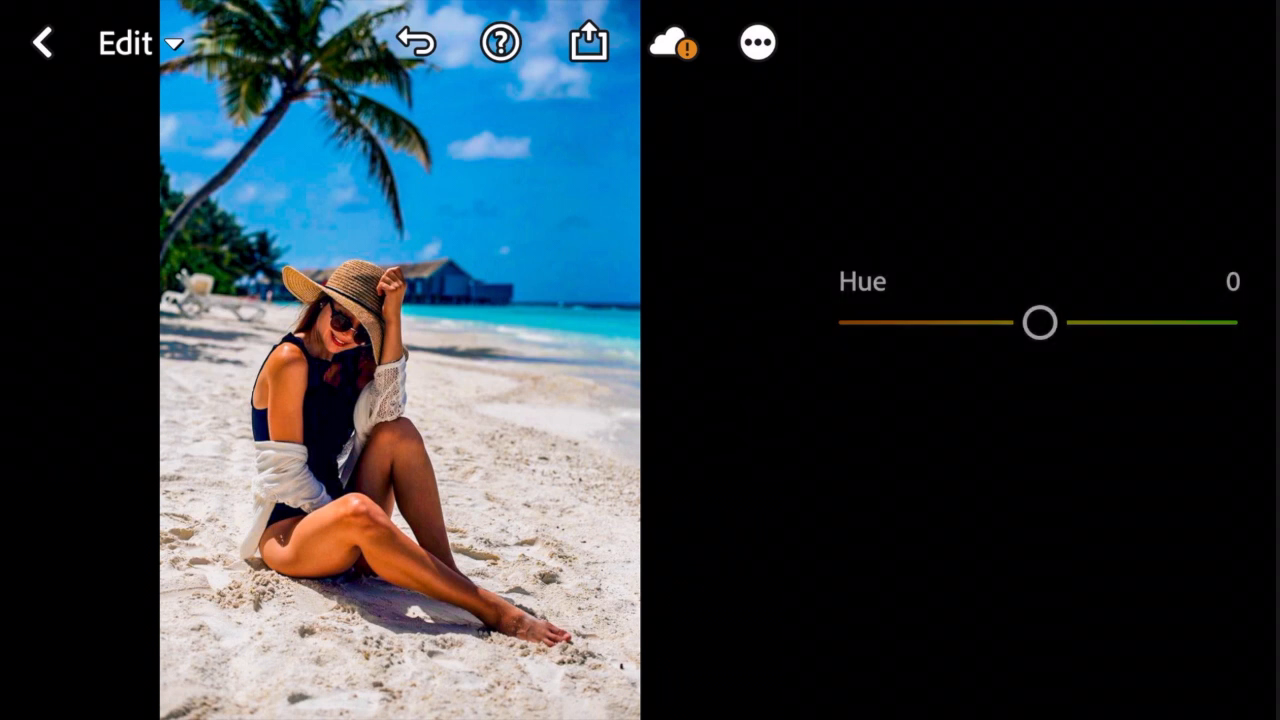
Push yellows to hue -100 and saturation -42, then move to greens
drag(1038, 322, 856, 322)
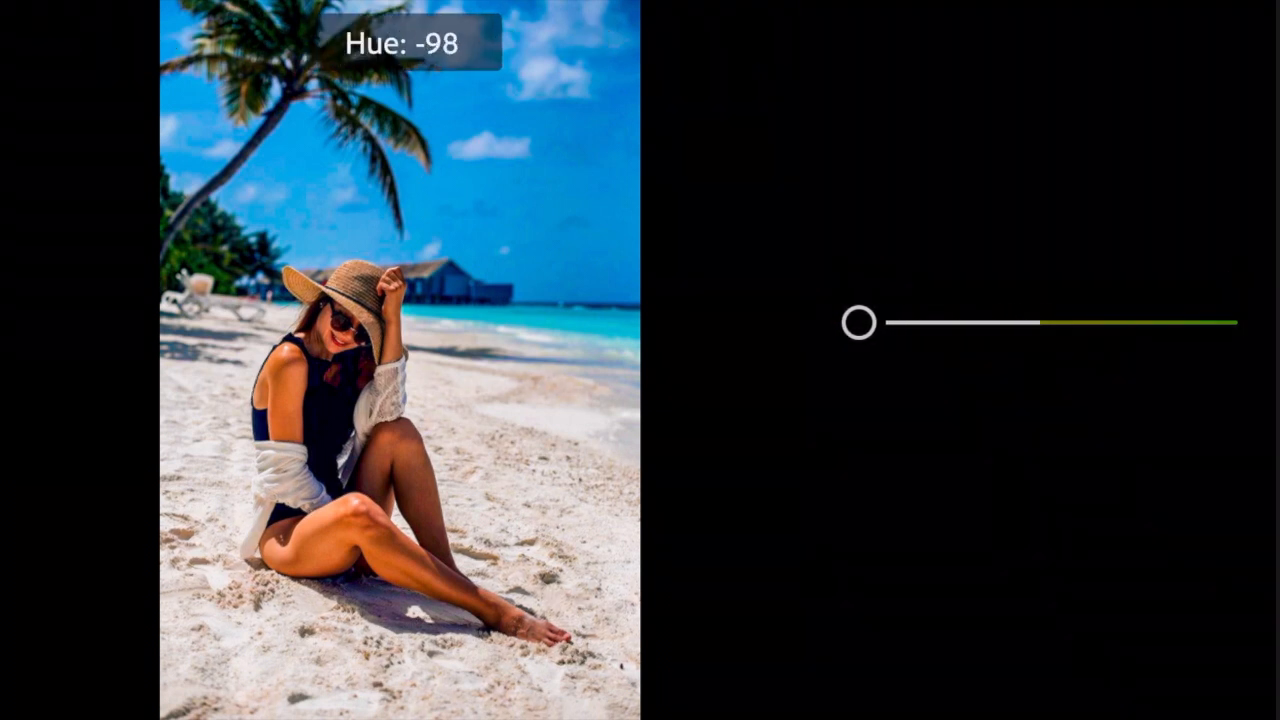
drag(858, 322, 850, 322)
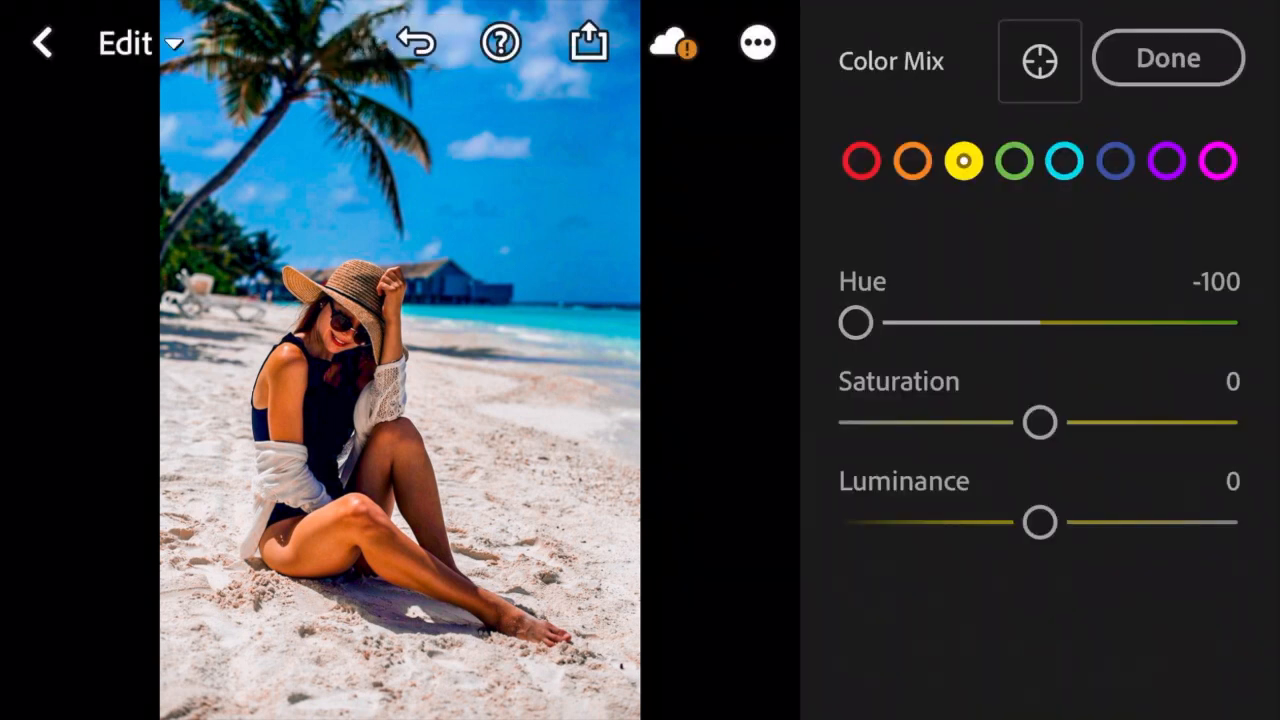
drag(1038, 420, 984, 420)
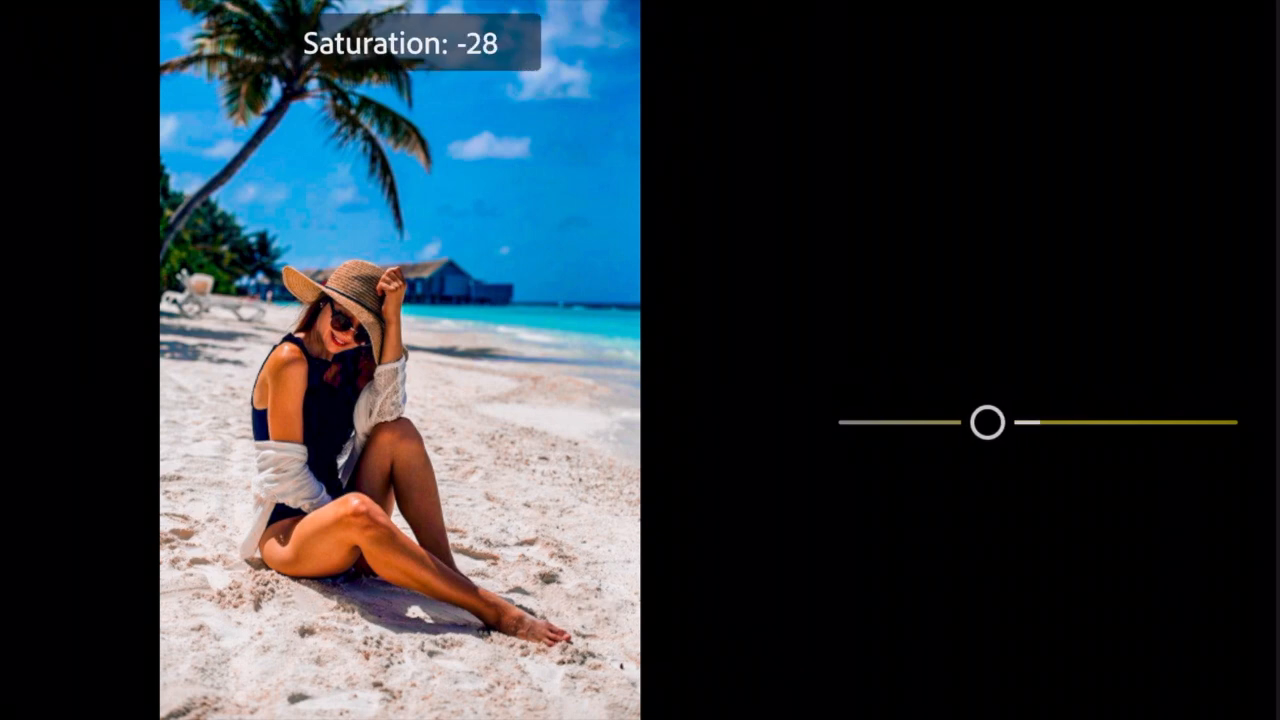
drag(988, 420, 968, 420)
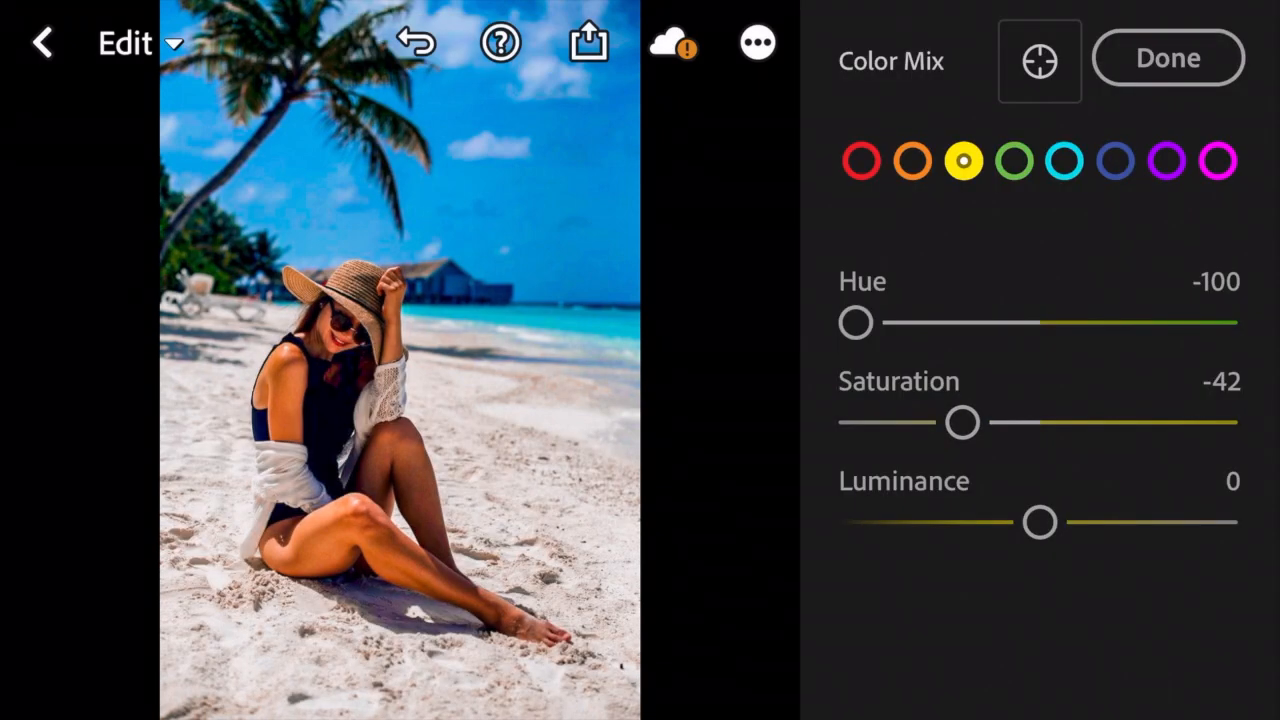
click(1012, 160)
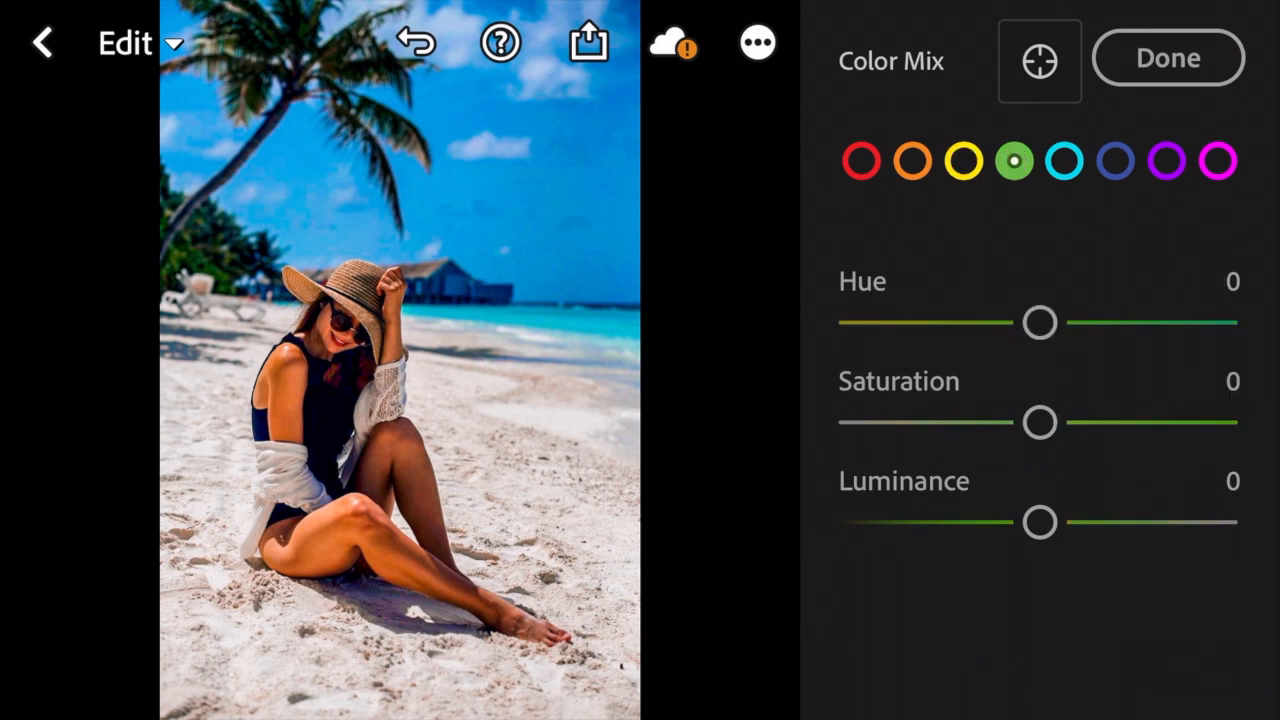
Shift the greens' hue fully to +100
drag(1040, 322, 1048, 322)
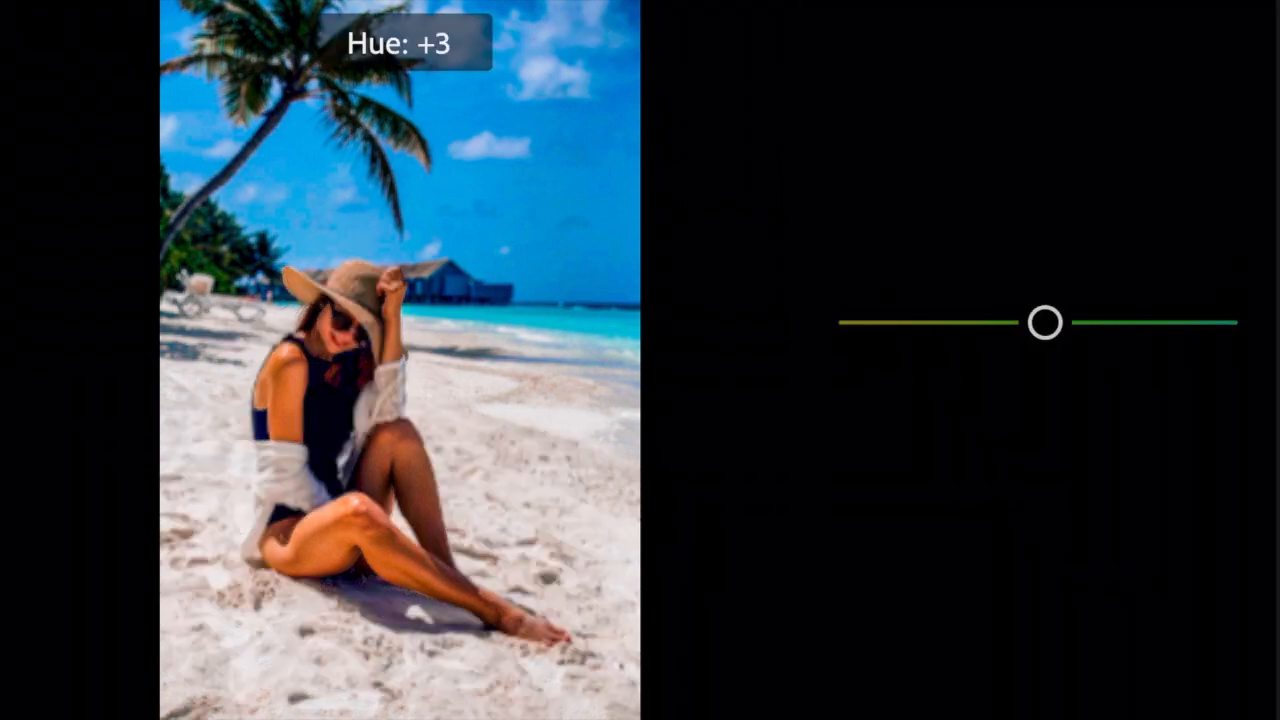
drag(1044, 320, 1156, 320)
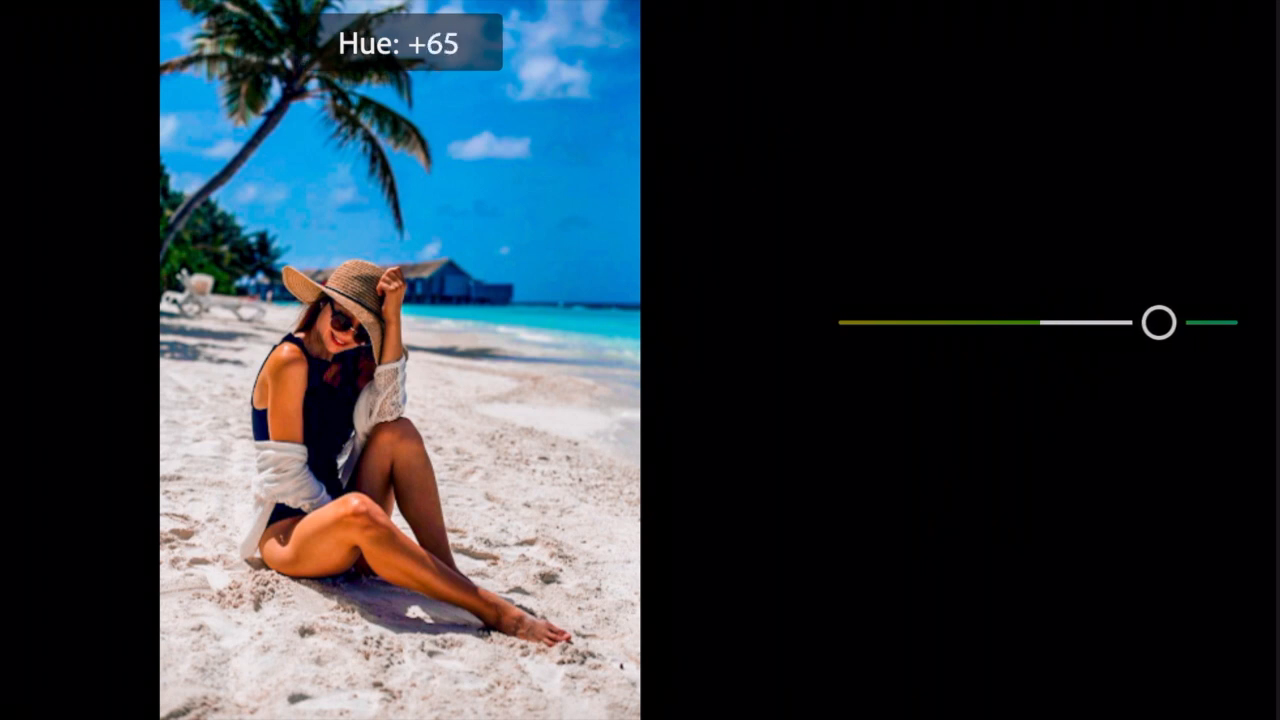
drag(1156, 322, 1224, 322)
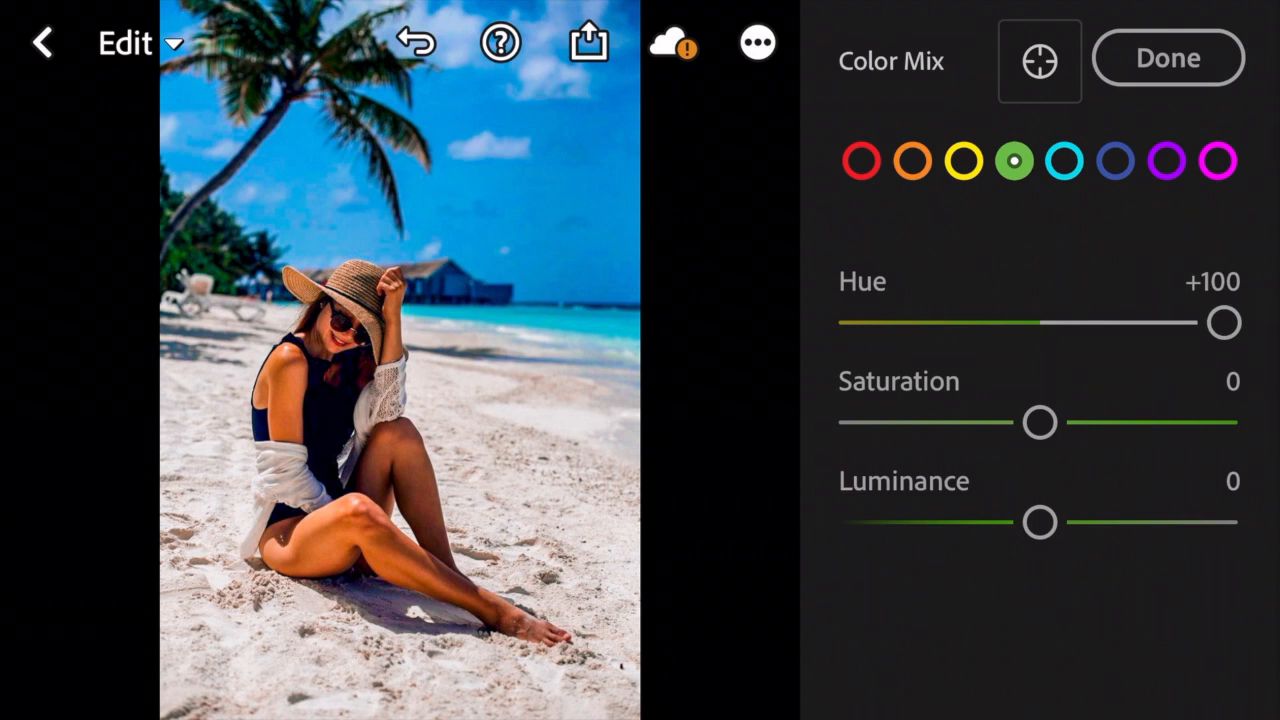
Desaturate greens to -100 and darken their luminance to -38
drag(1040, 420, 996, 420)
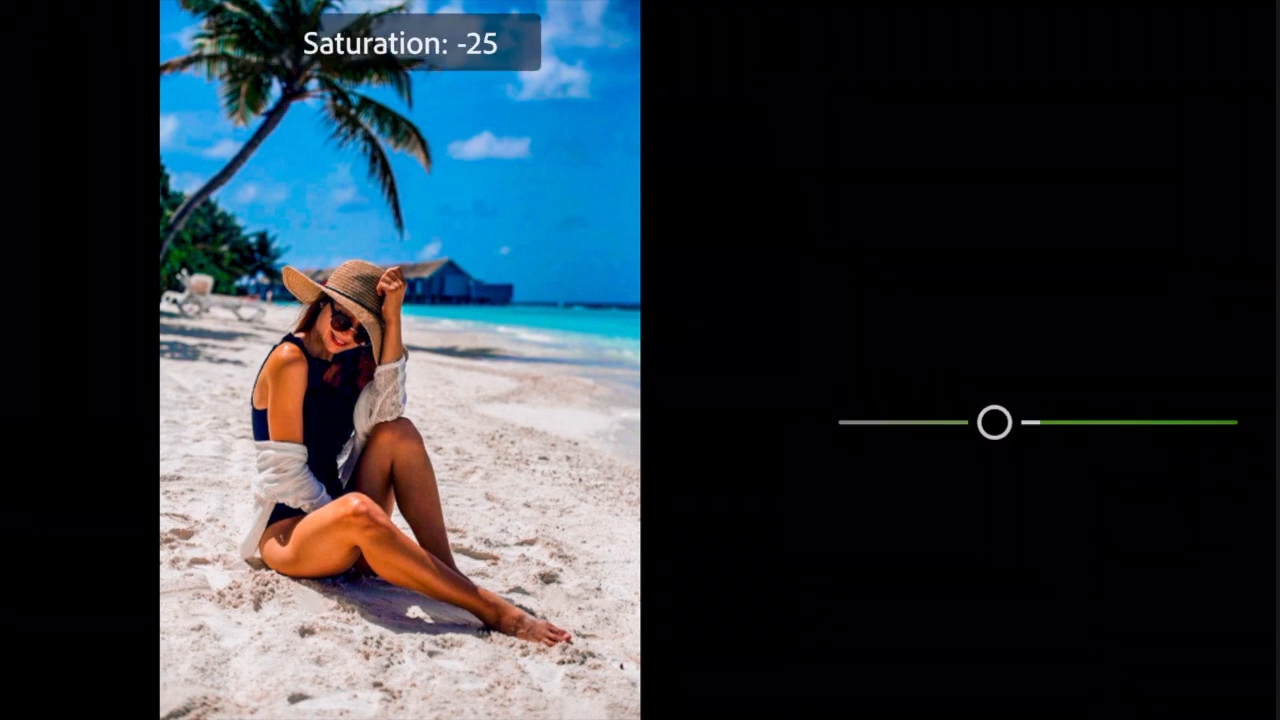
drag(996, 420, 856, 422)
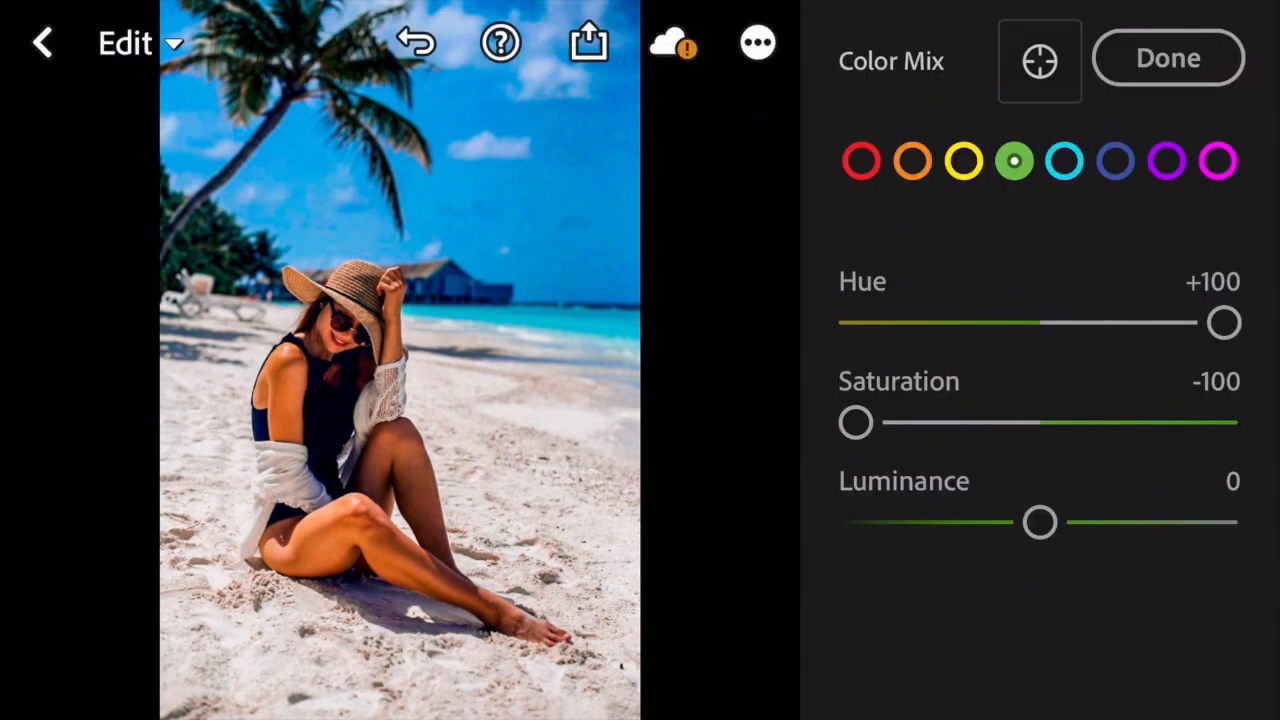
drag(1040, 520, 1032, 520)
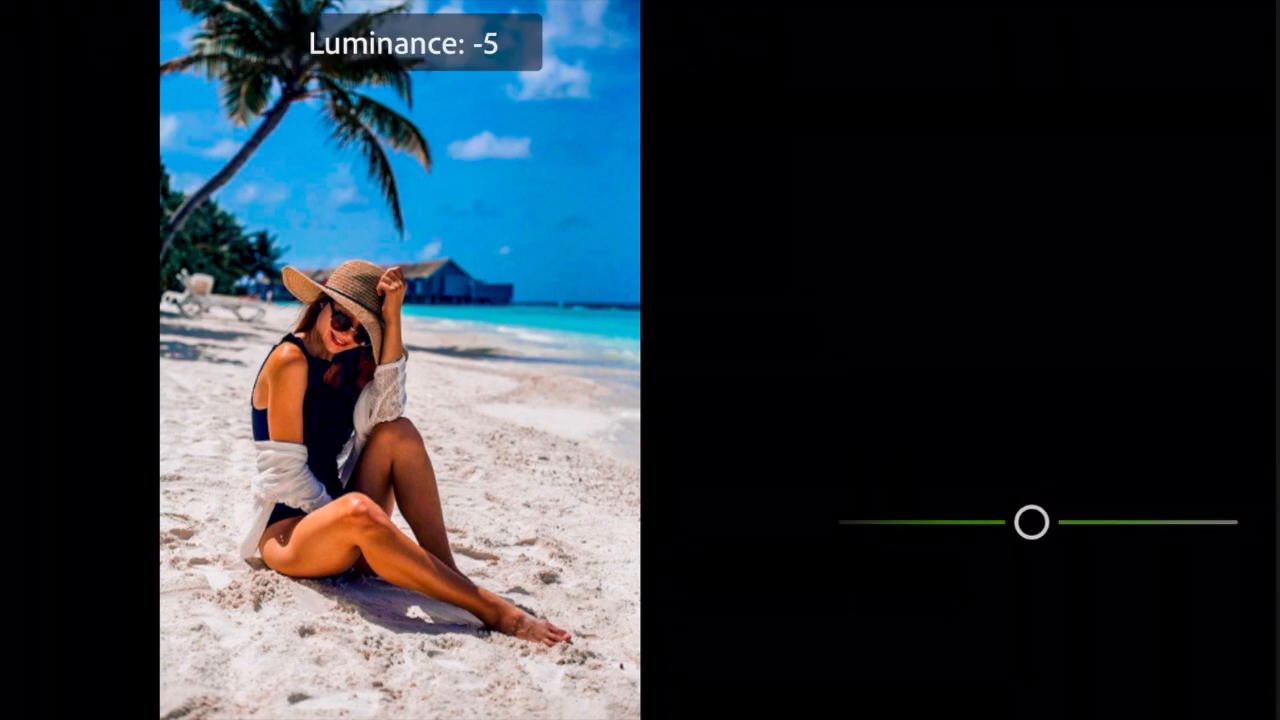
drag(1032, 520, 972, 520)
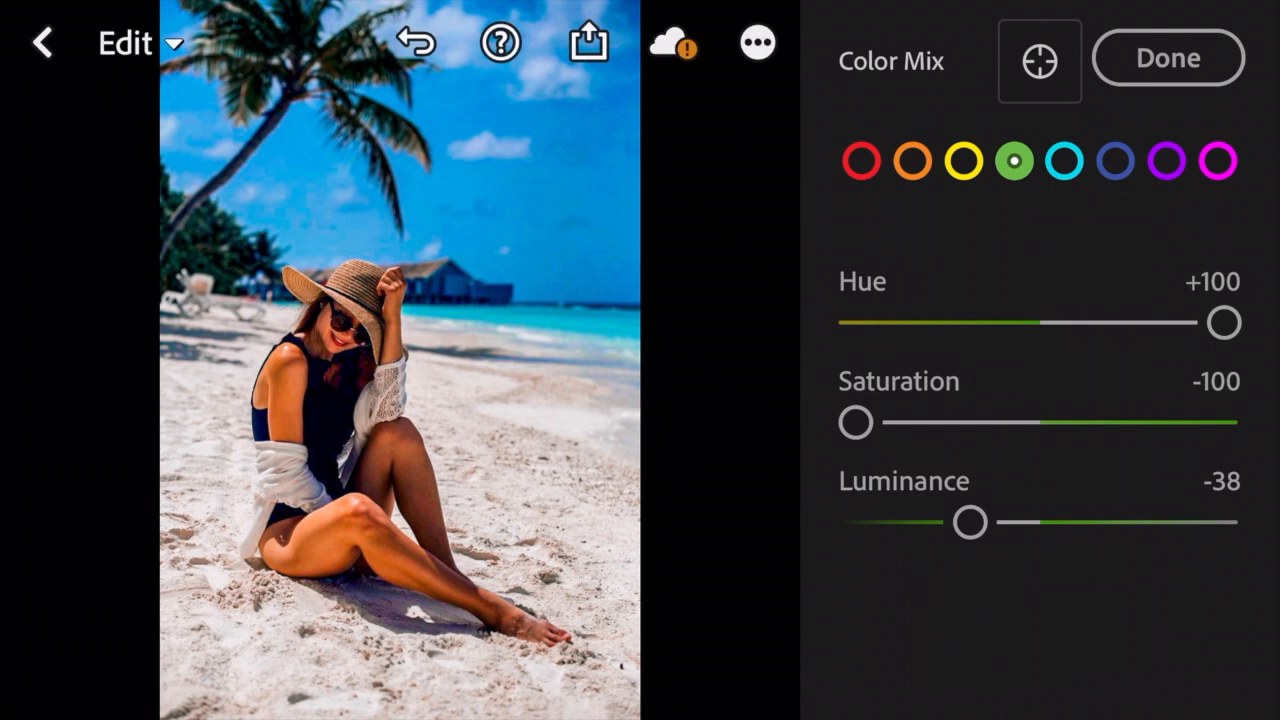
Select aquas, set hue +48 and drag their saturation far down
click(1064, 160)
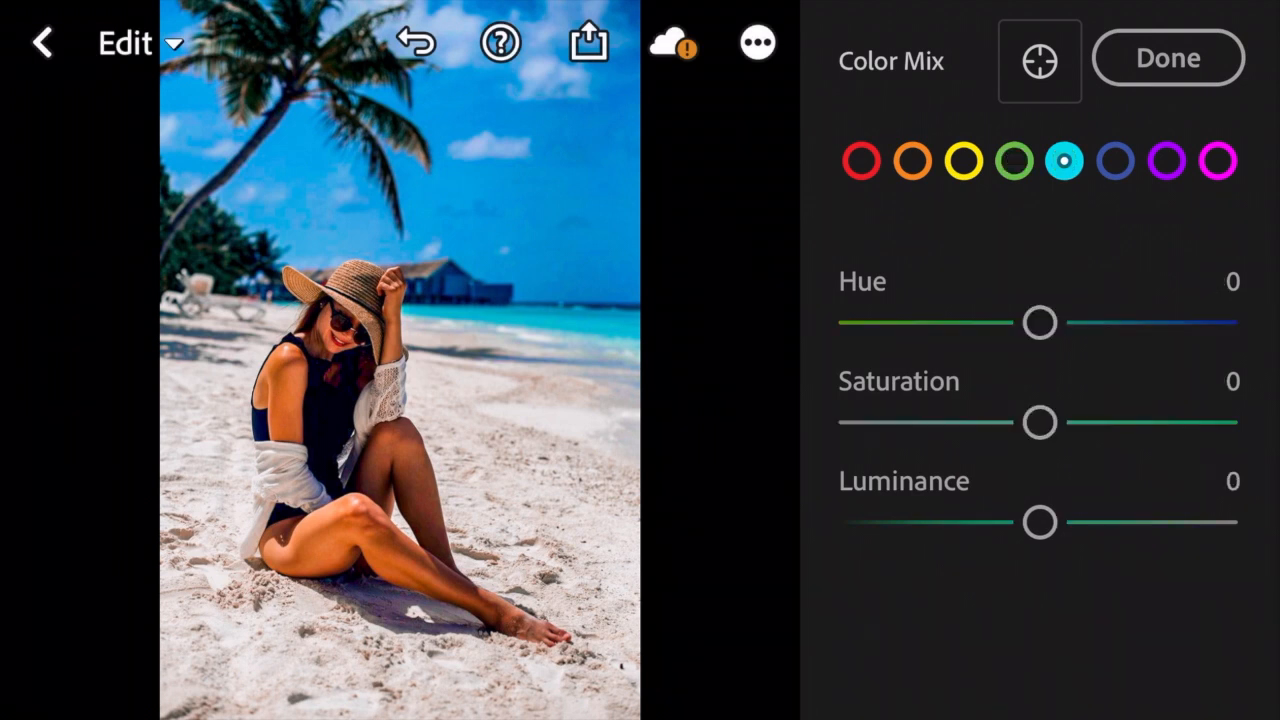
drag(1040, 322, 1116, 322)
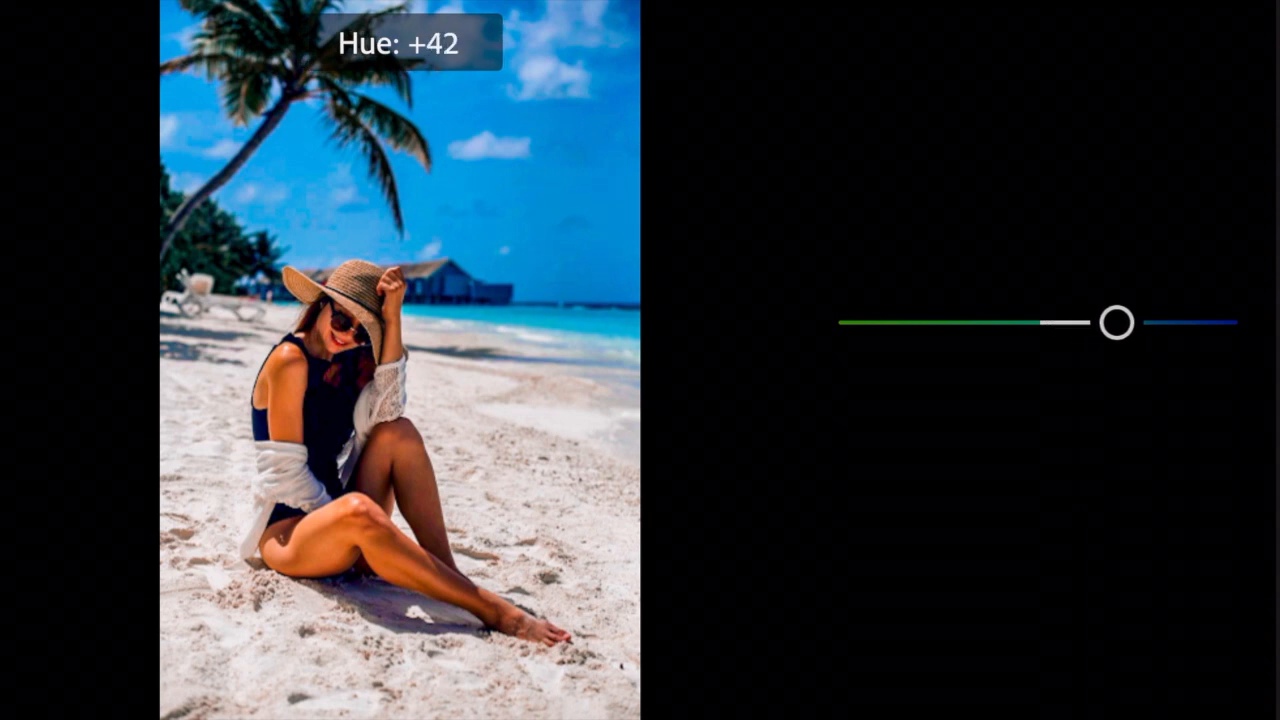
drag(1116, 322, 1128, 322)
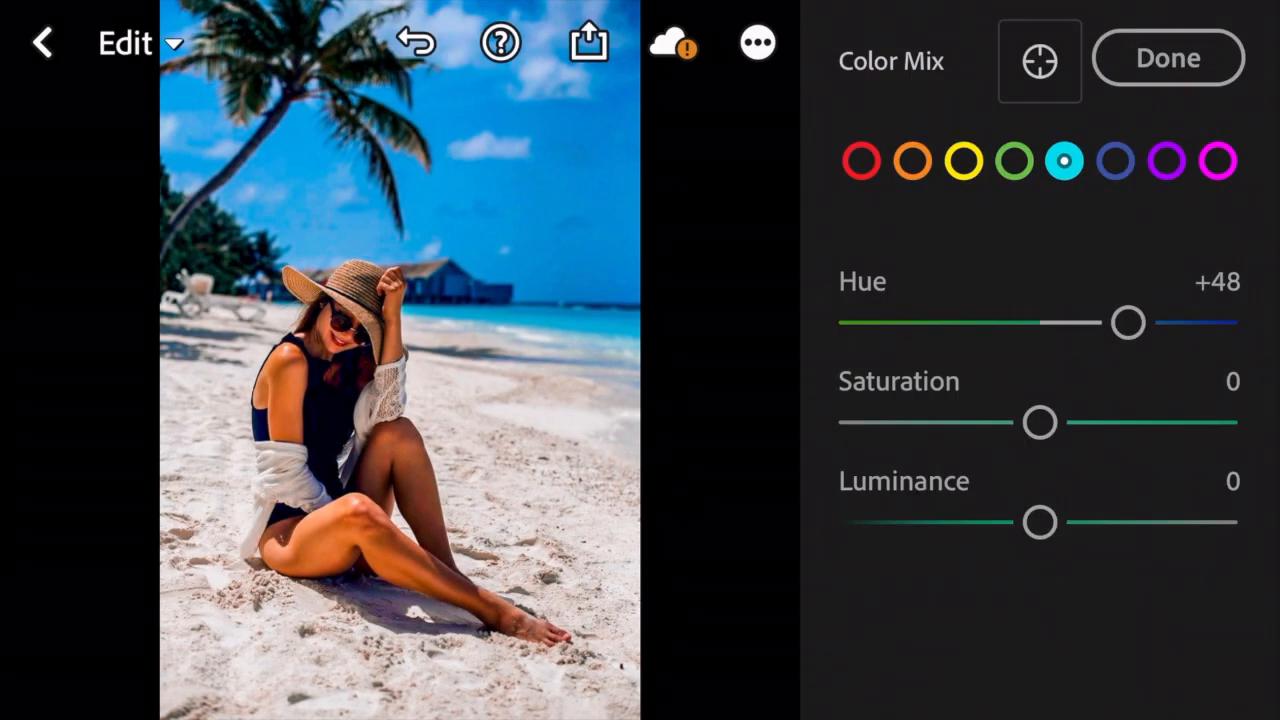
drag(1040, 422, 1008, 422)
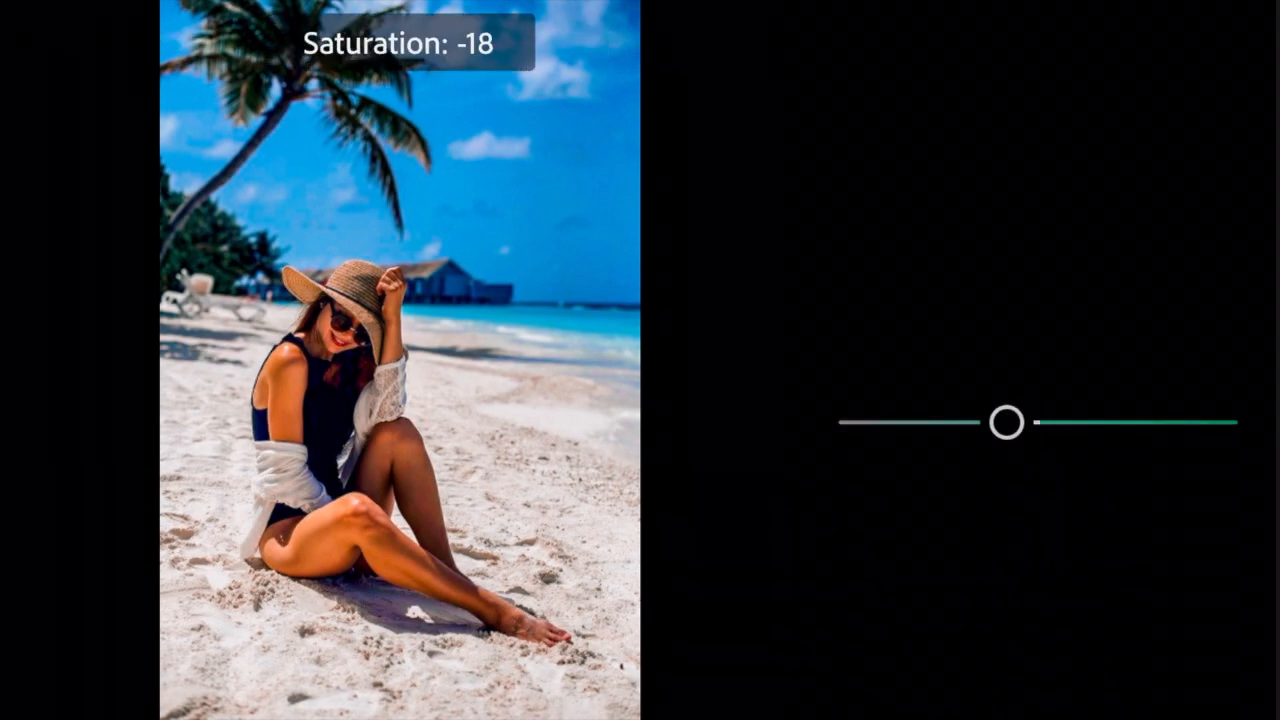
drag(1004, 420, 884, 420)
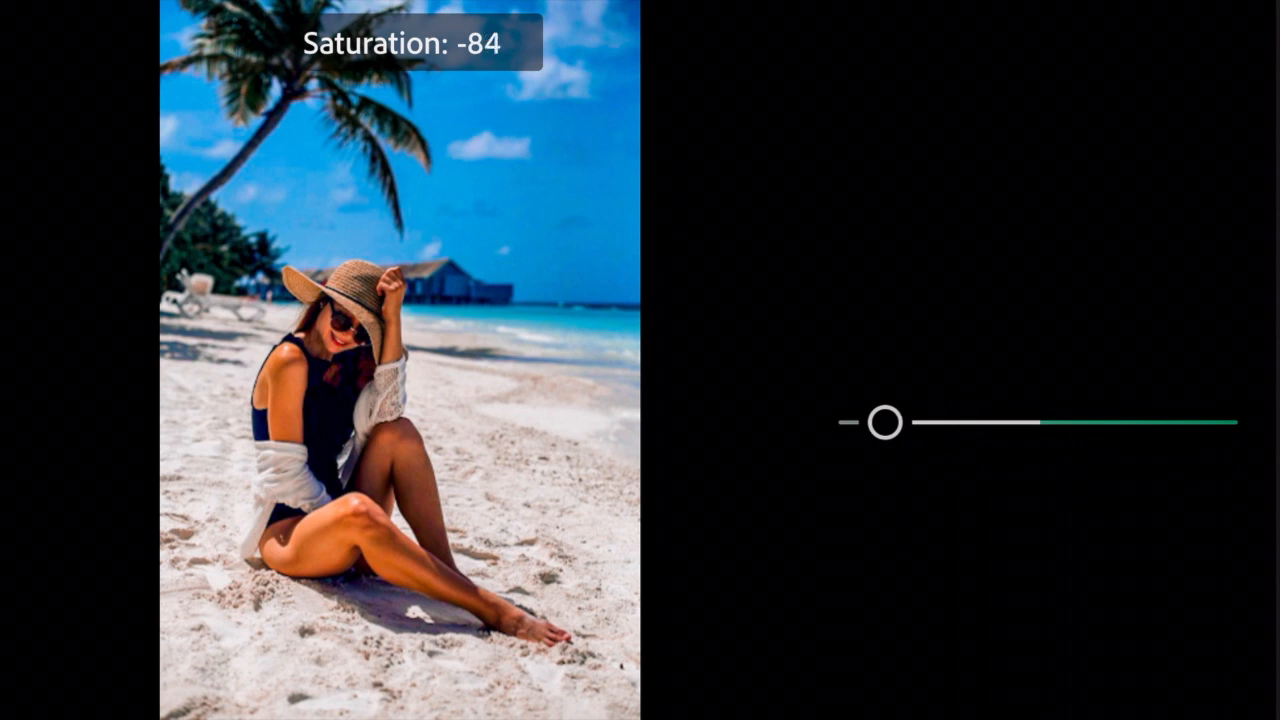
drag(884, 422, 852, 422)
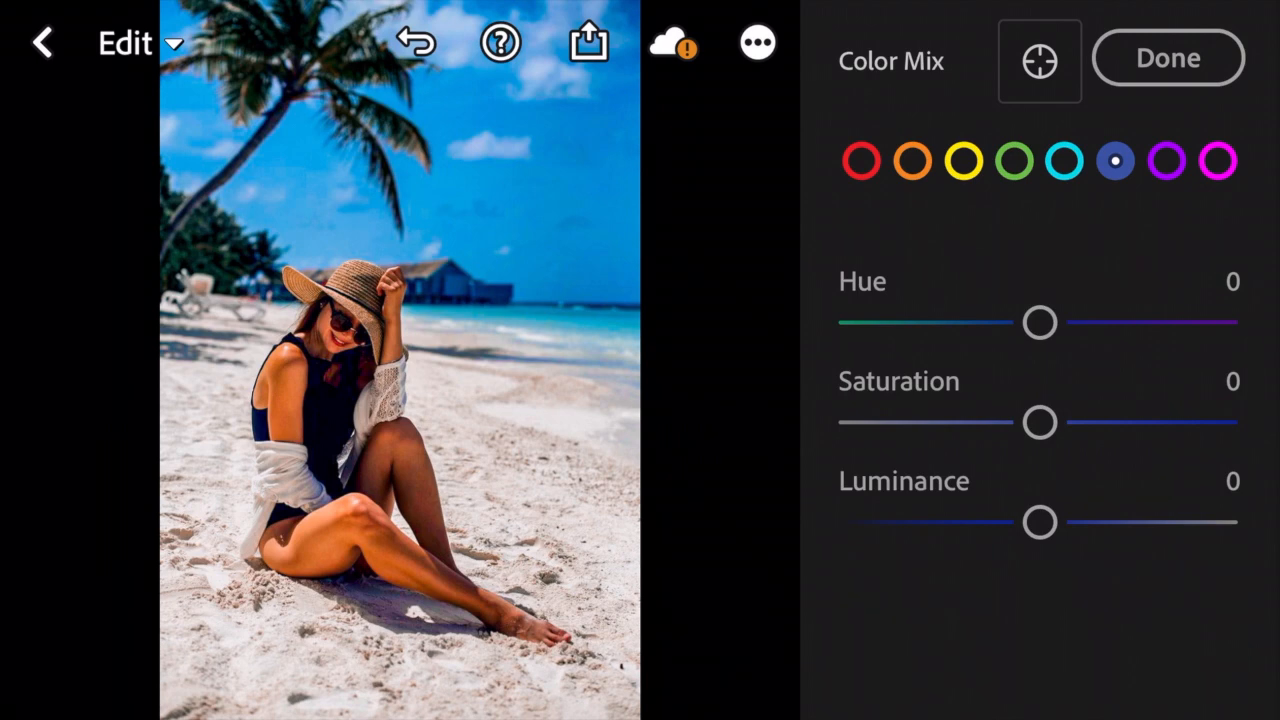
Teal the blues: hue -50, saturation -38, luminance -26
drag(1040, 322, 976, 322)
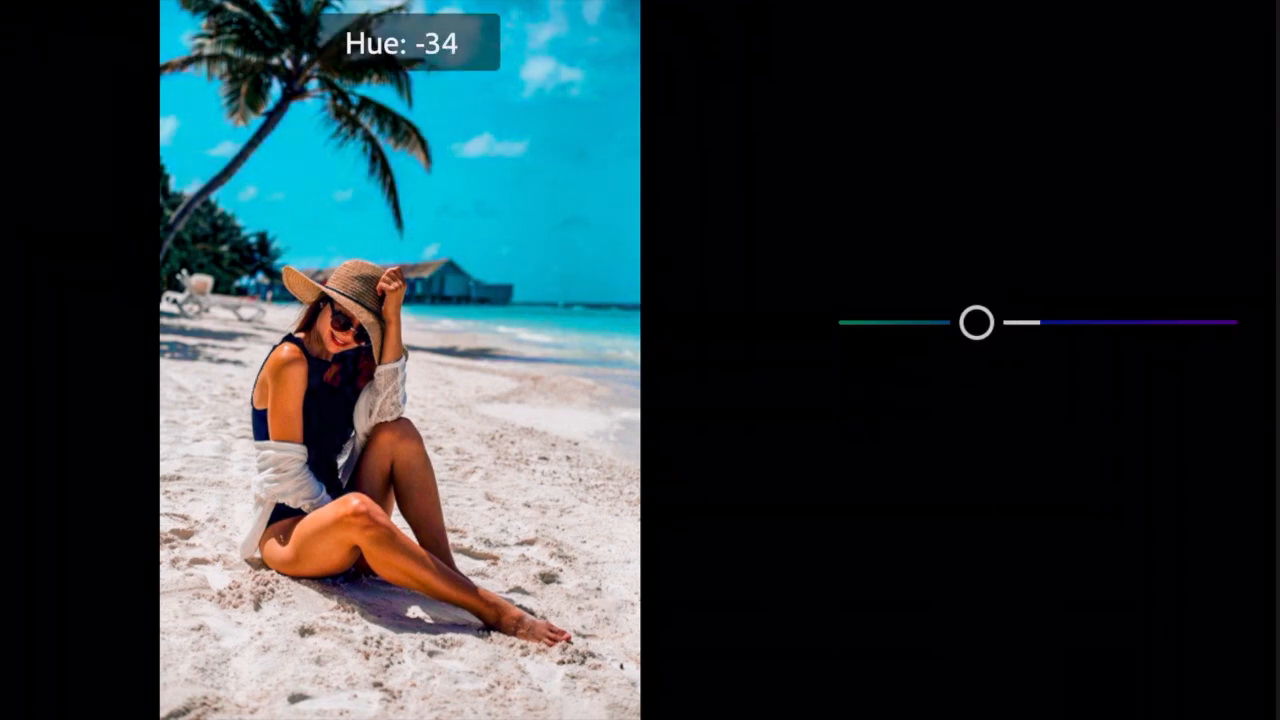
drag(976, 322, 948, 322)
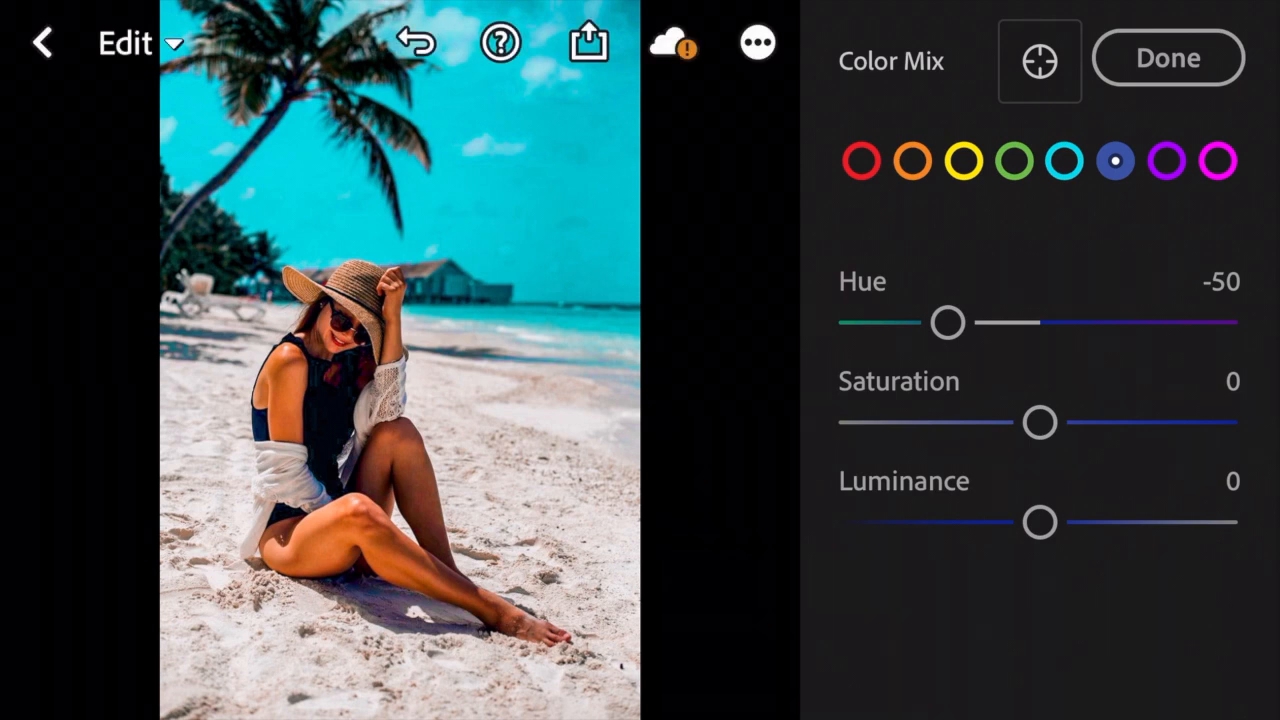
drag(1040, 422, 1016, 422)
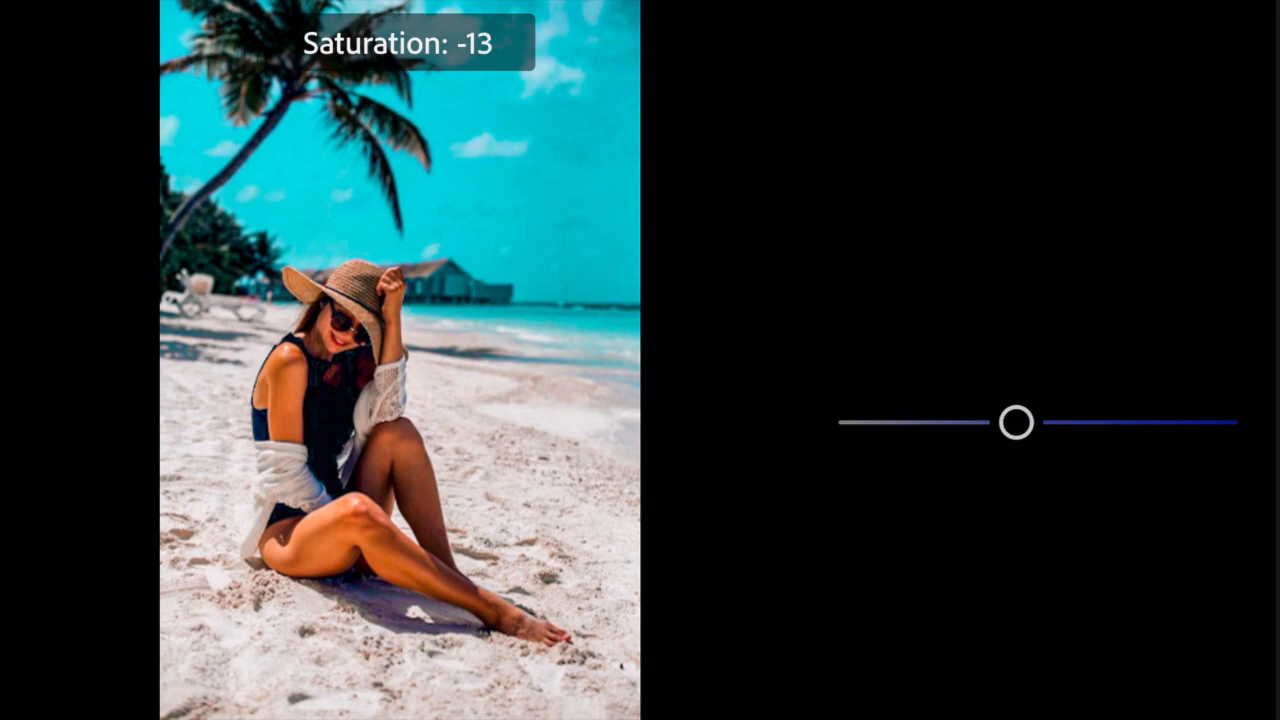
drag(1018, 420, 968, 420)
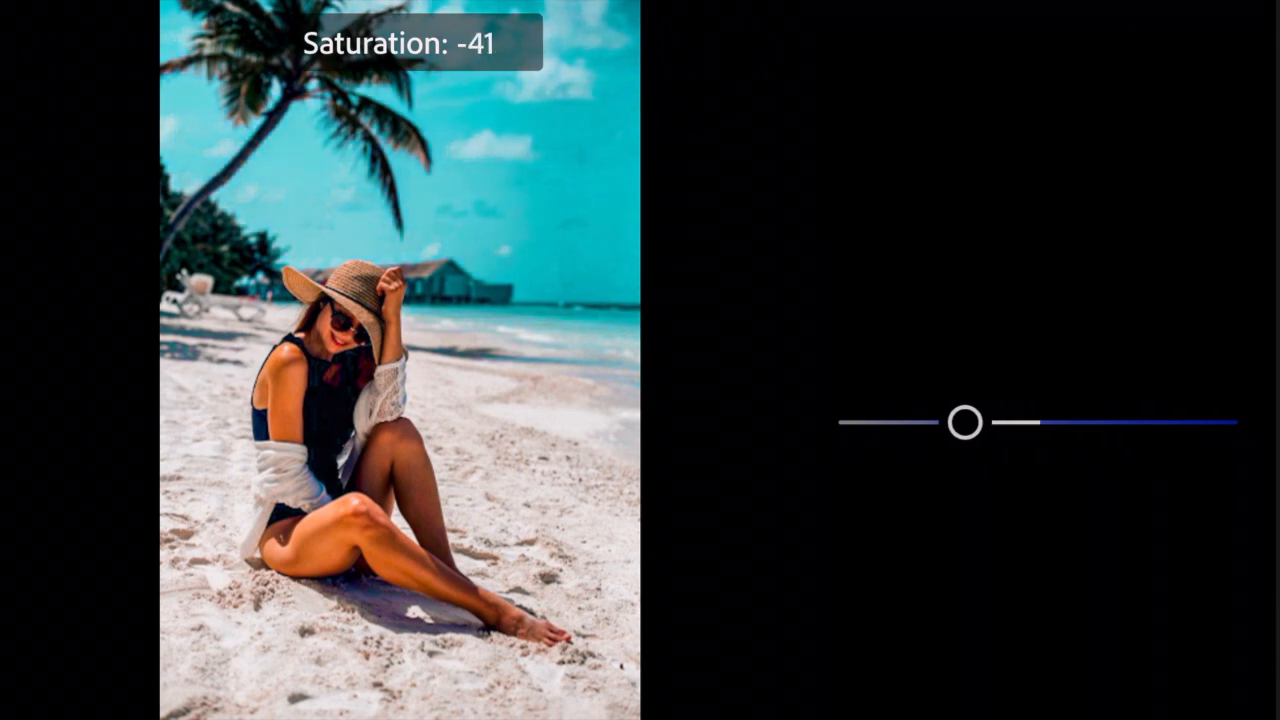
drag(968, 422, 976, 422)
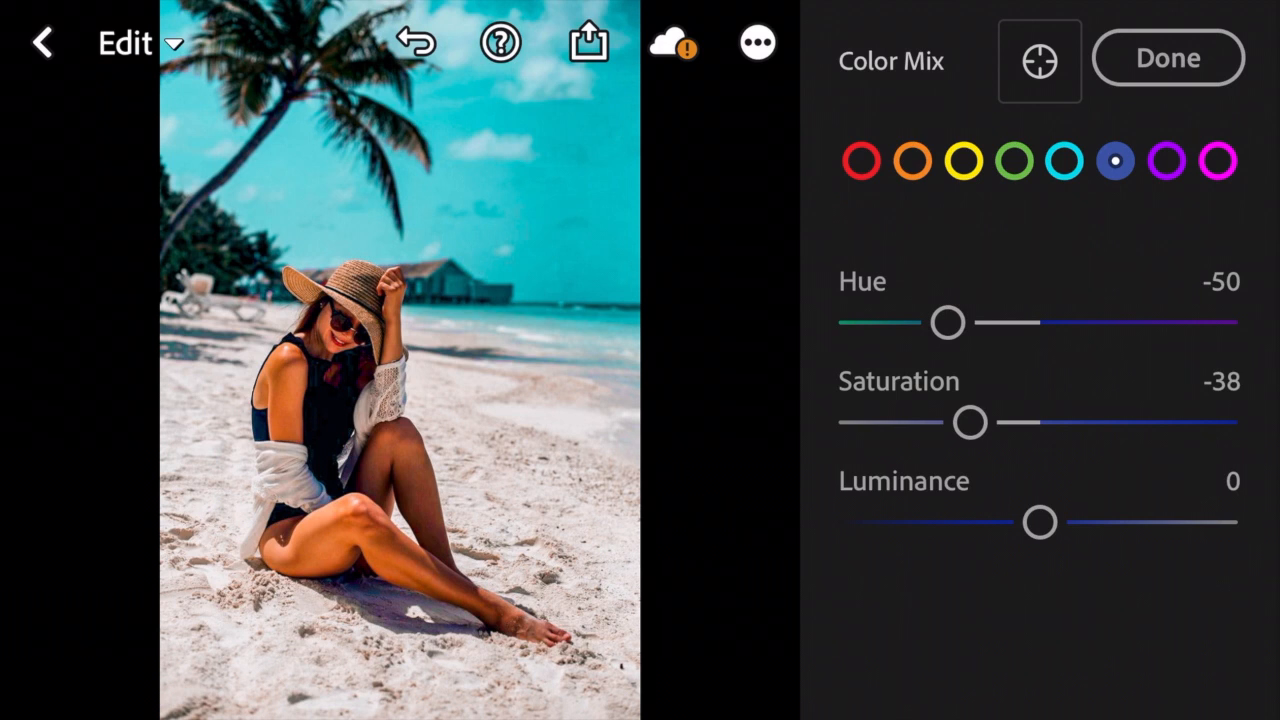
drag(1040, 520, 1008, 520)
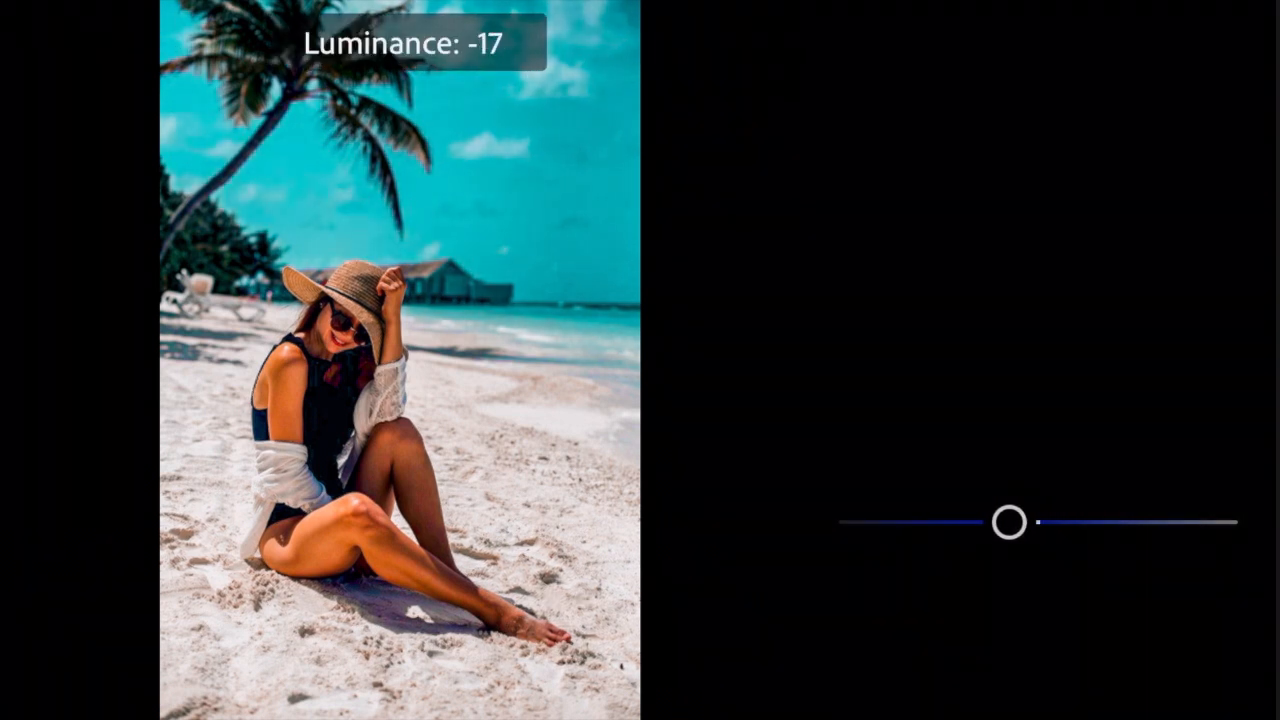
drag(1010, 522, 992, 522)
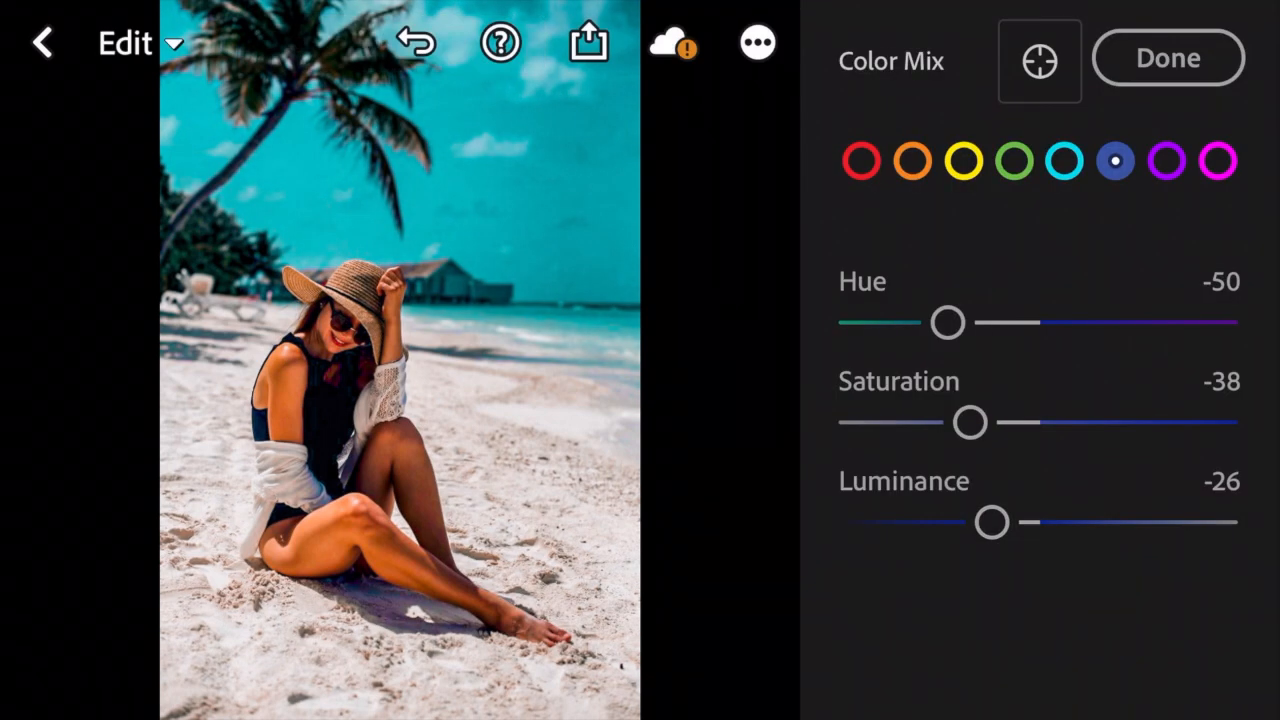
Select purples, set hue -40 and cut saturation to about -62
click(1168, 160)
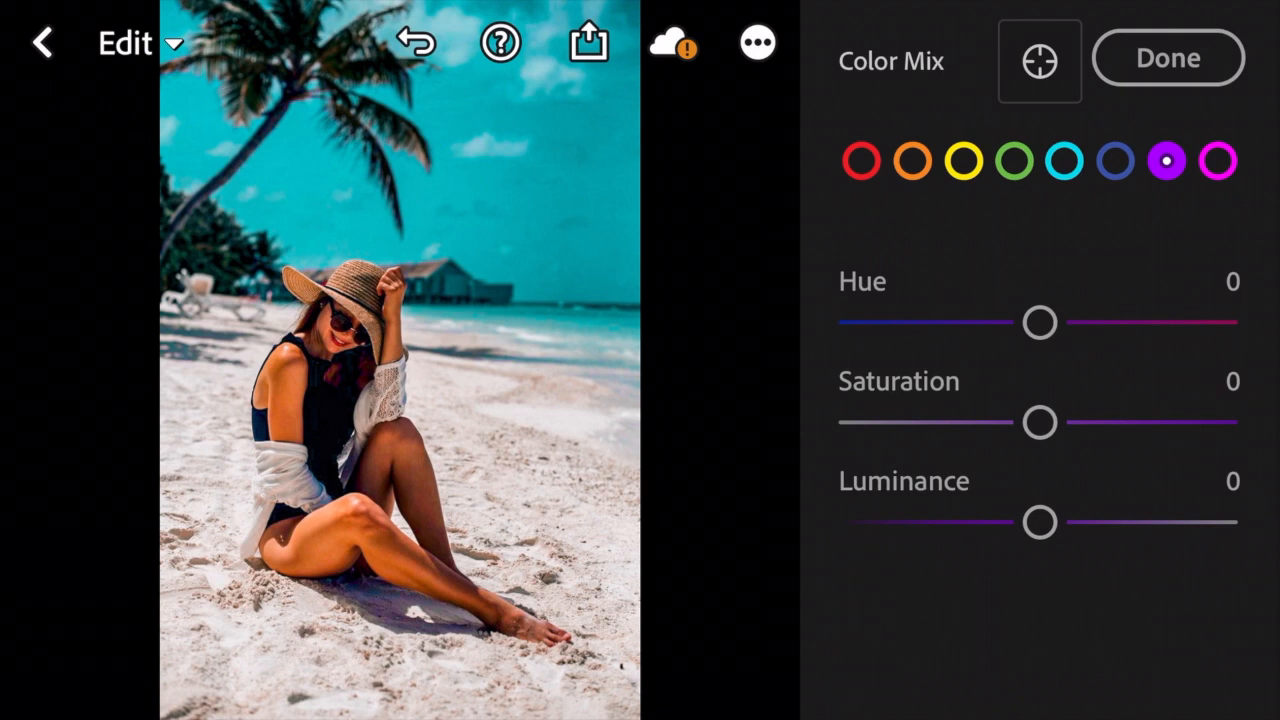
drag(1040, 320, 1024, 320)
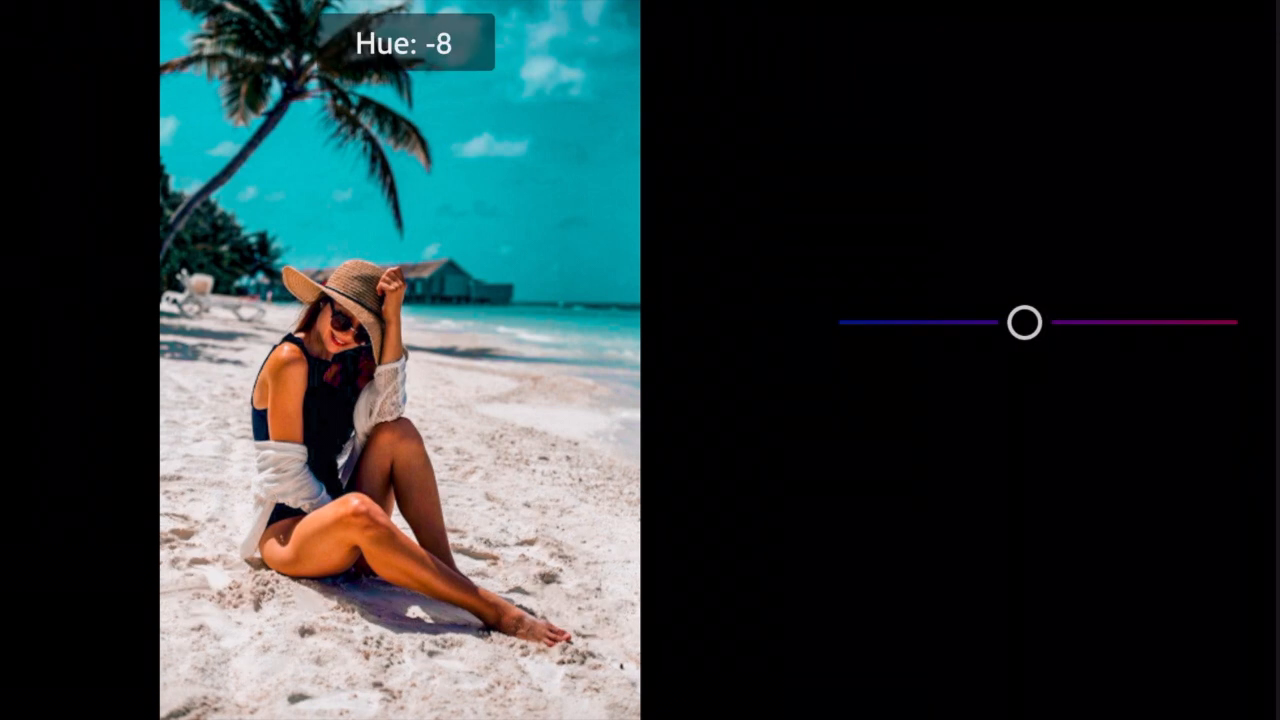
drag(1024, 320, 968, 320)
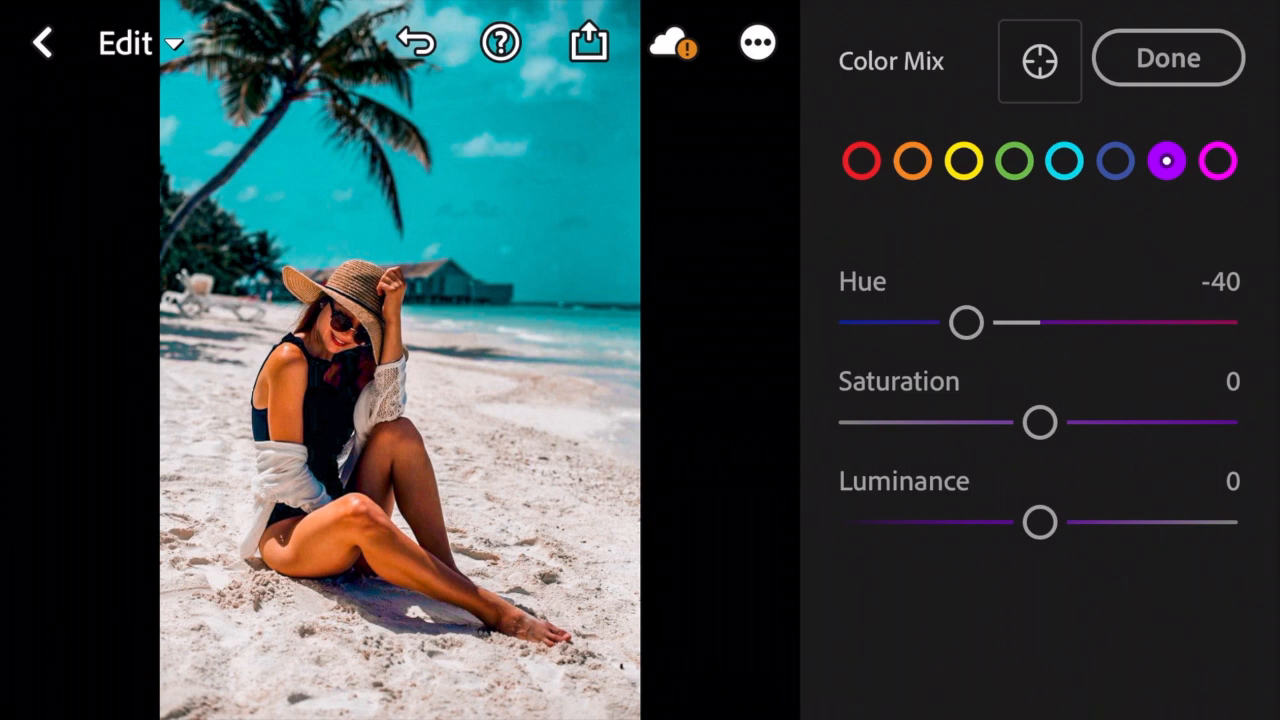
drag(1040, 422, 1032, 422)
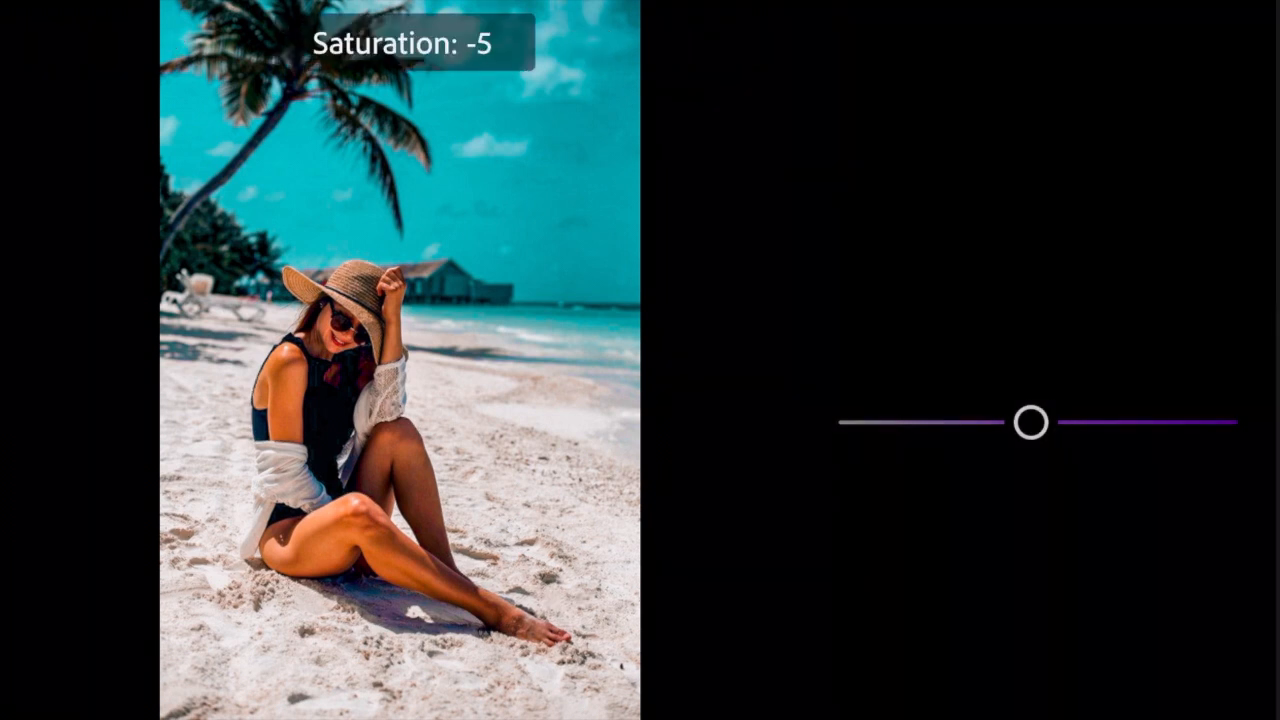
drag(1032, 420, 956, 420)
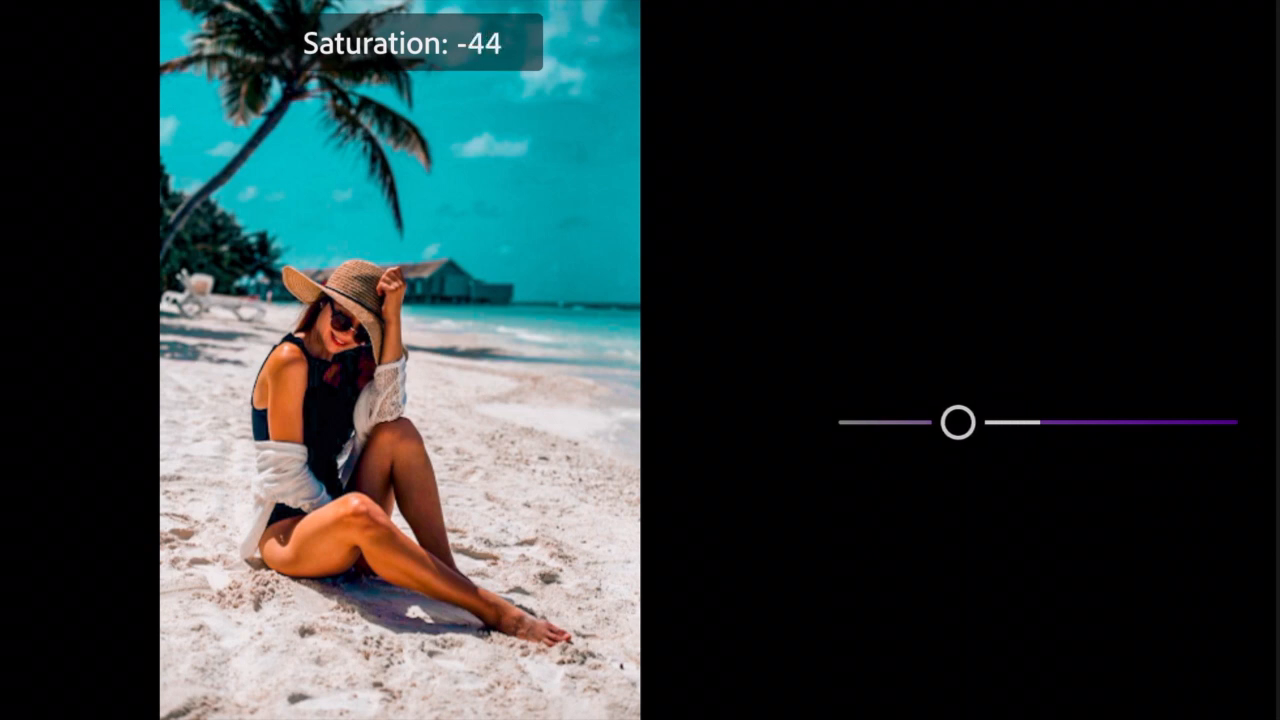
drag(956, 420, 928, 420)
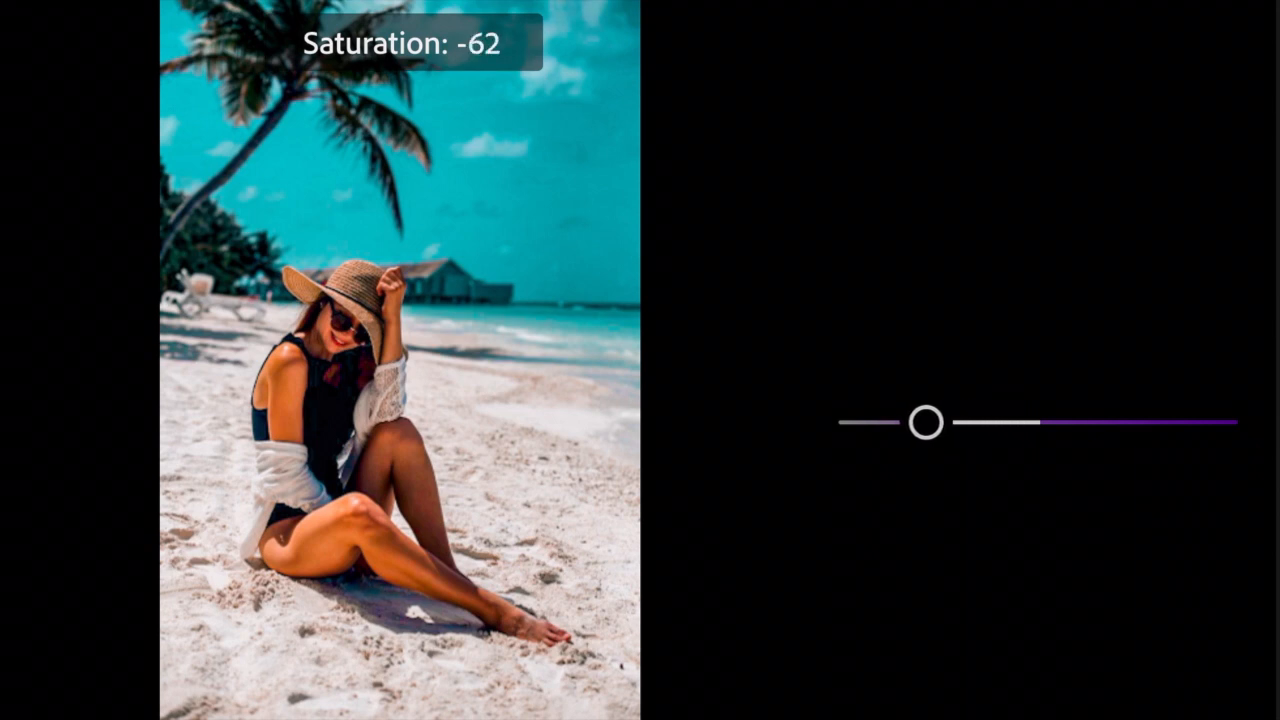
drag(930, 420, 916, 420)
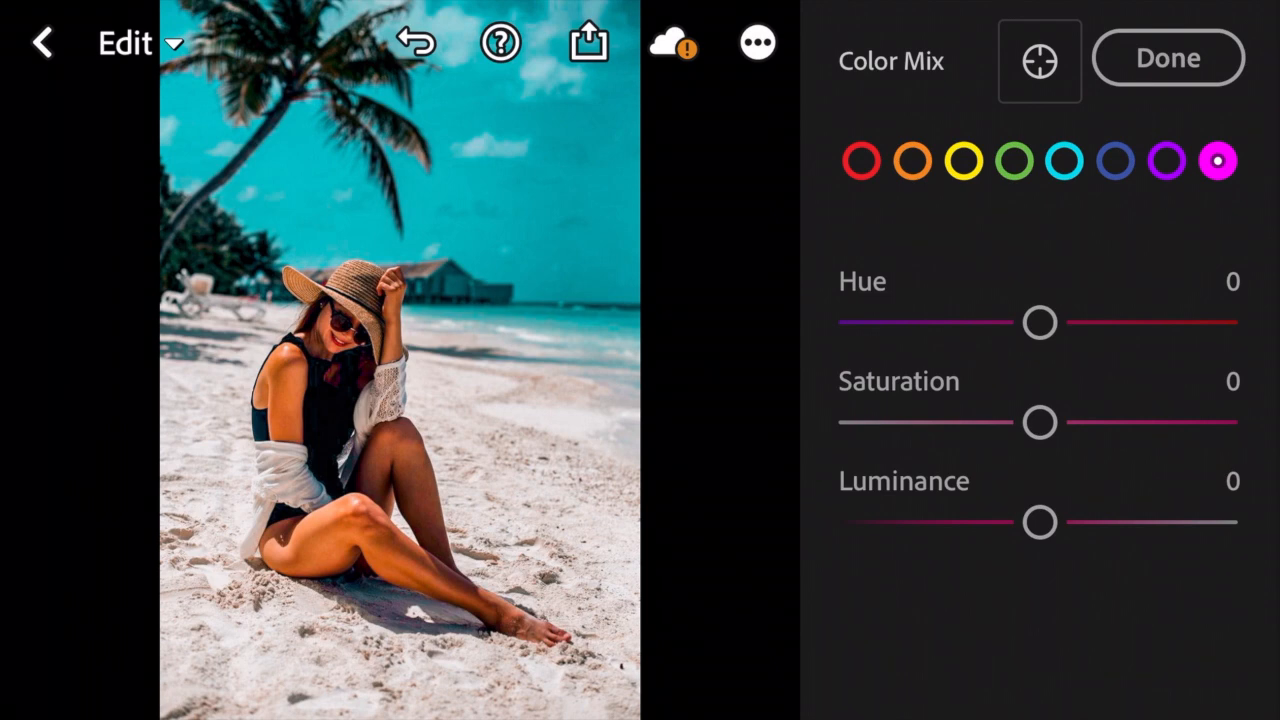
Shift the magenta hue to +32 and drop magenta saturation to about -94
drag(1040, 322, 1084, 322)
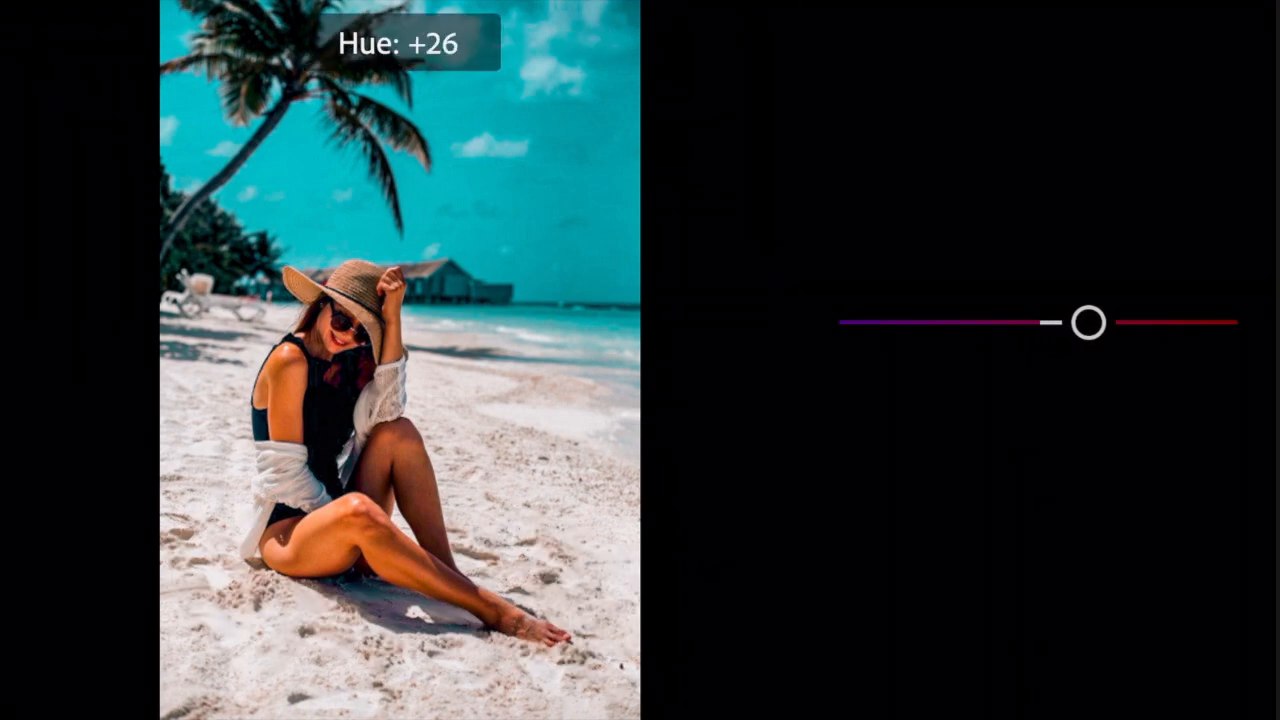
drag(1080, 322, 1098, 322)
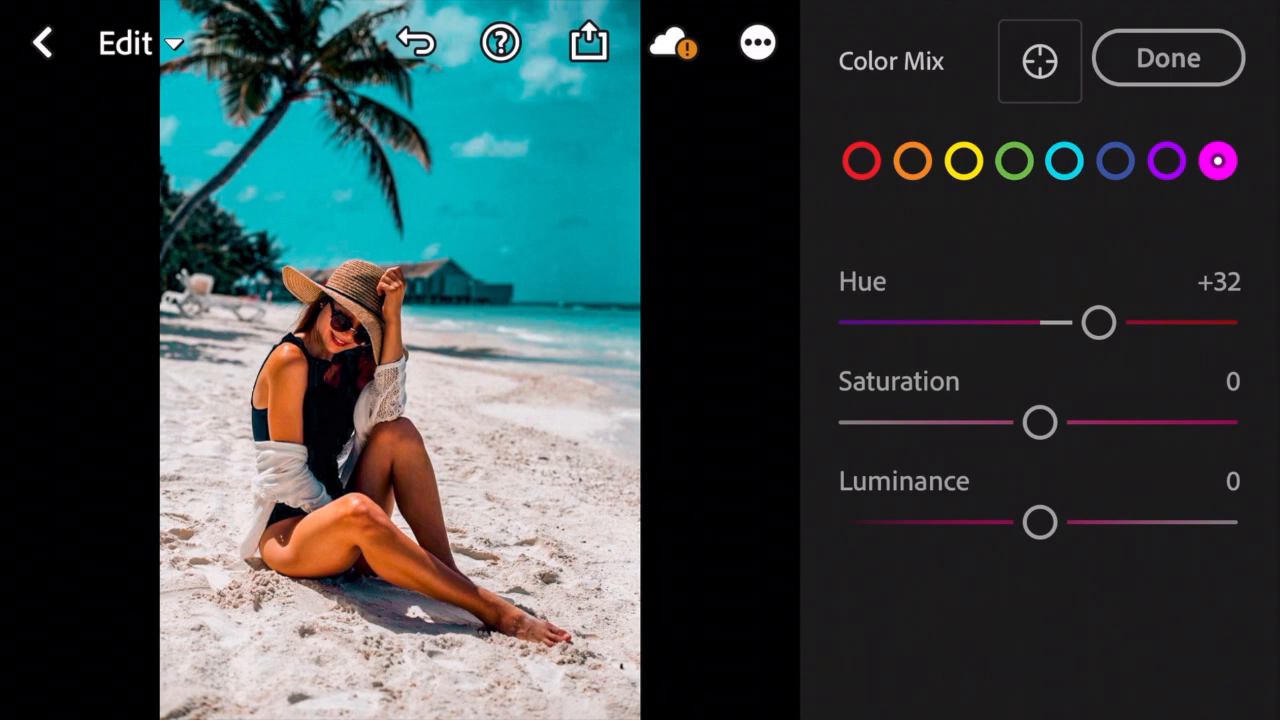
drag(1038, 420, 1056, 420)
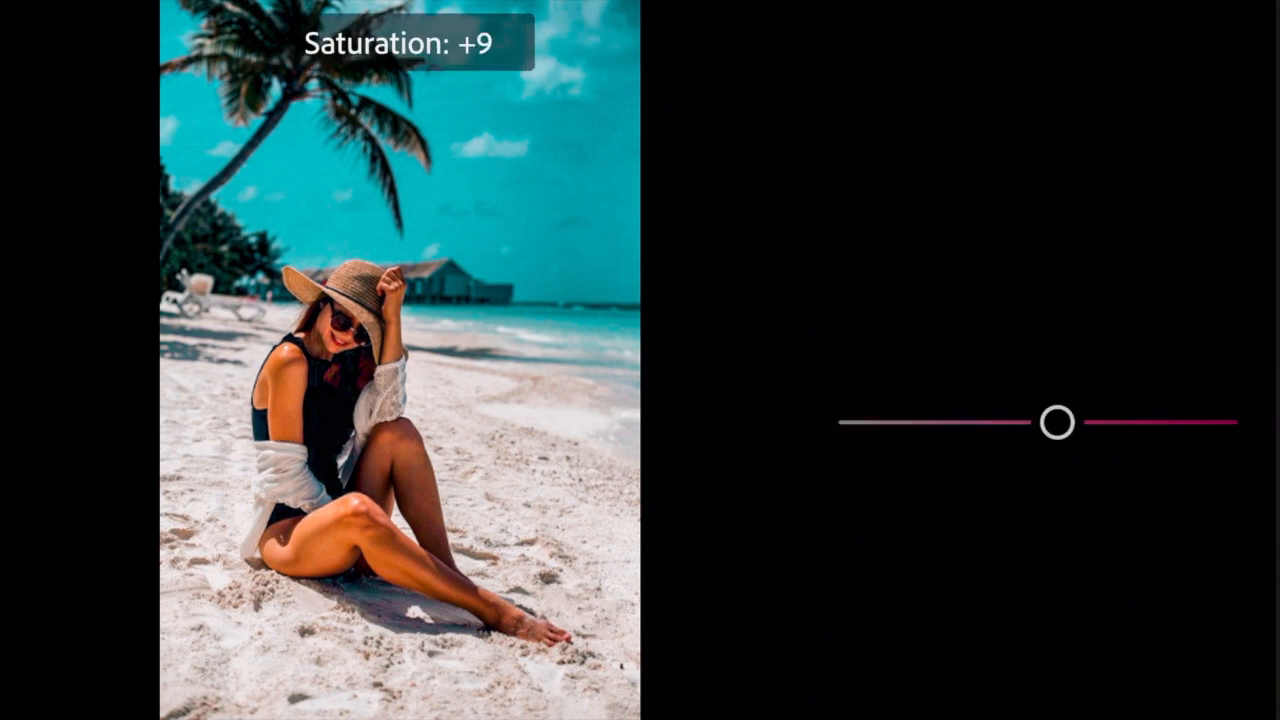
drag(1056, 420, 970, 420)
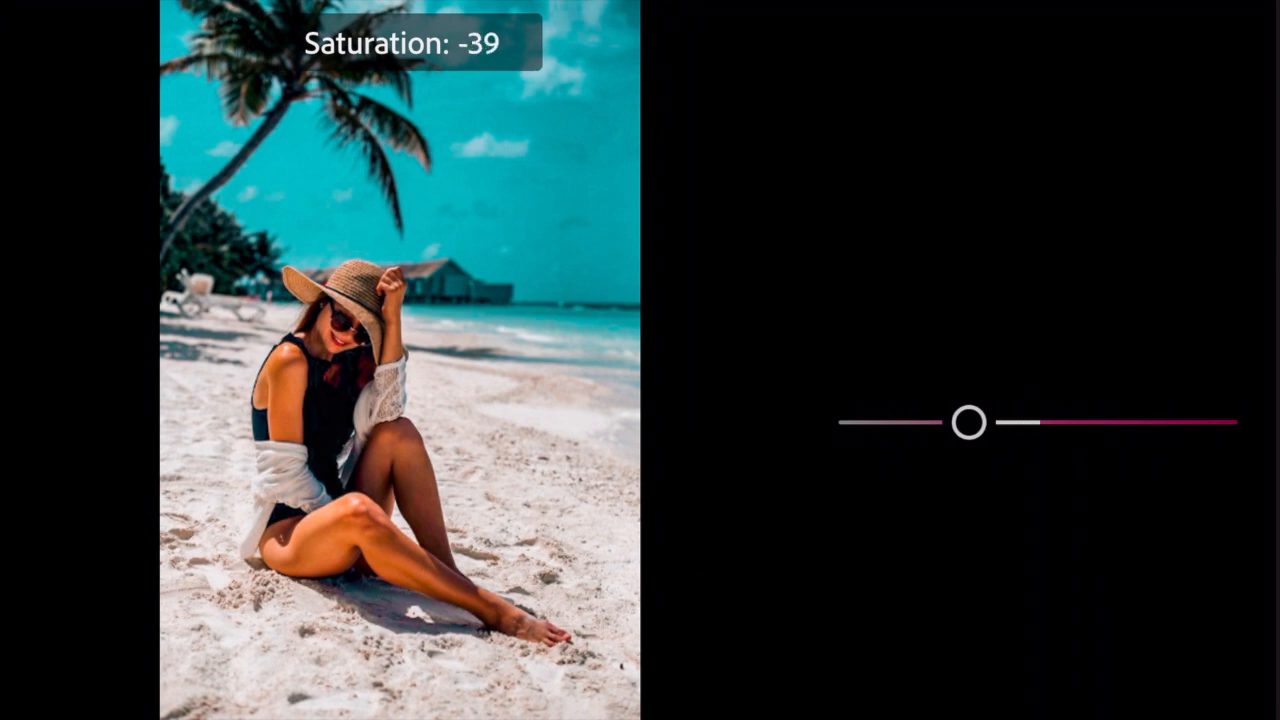
drag(968, 420, 866, 420)
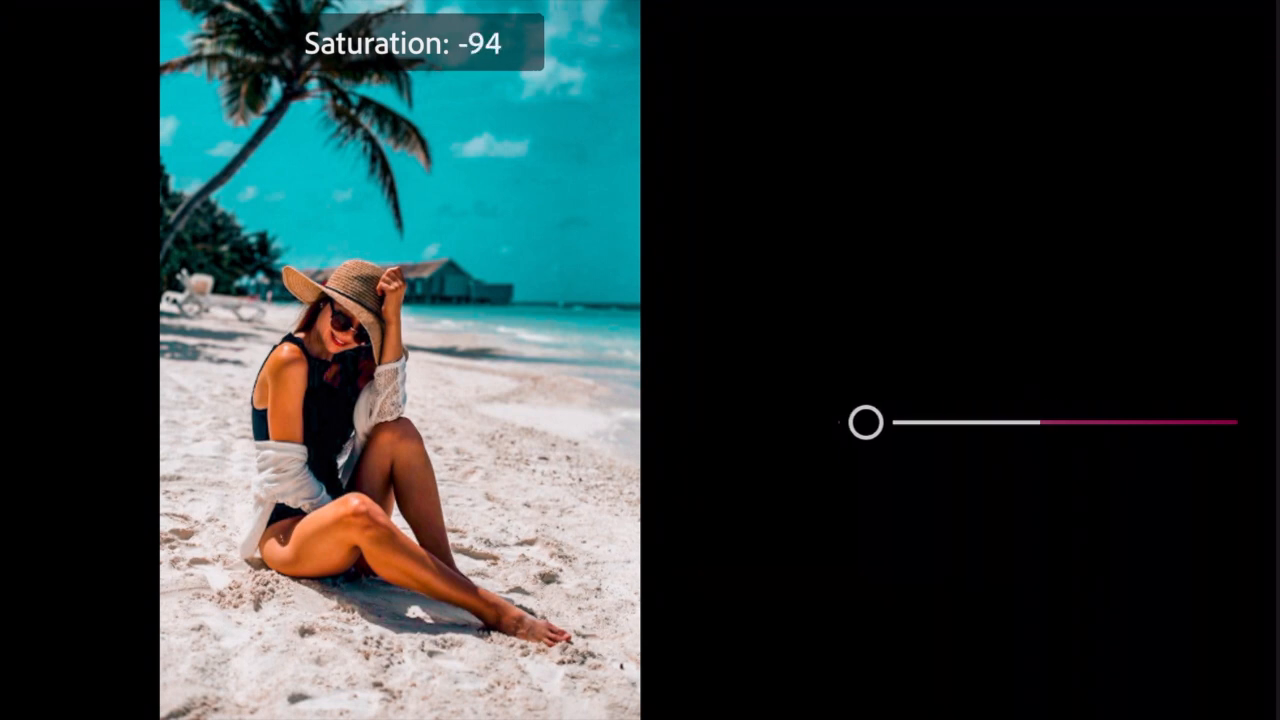
drag(868, 422, 856, 422)
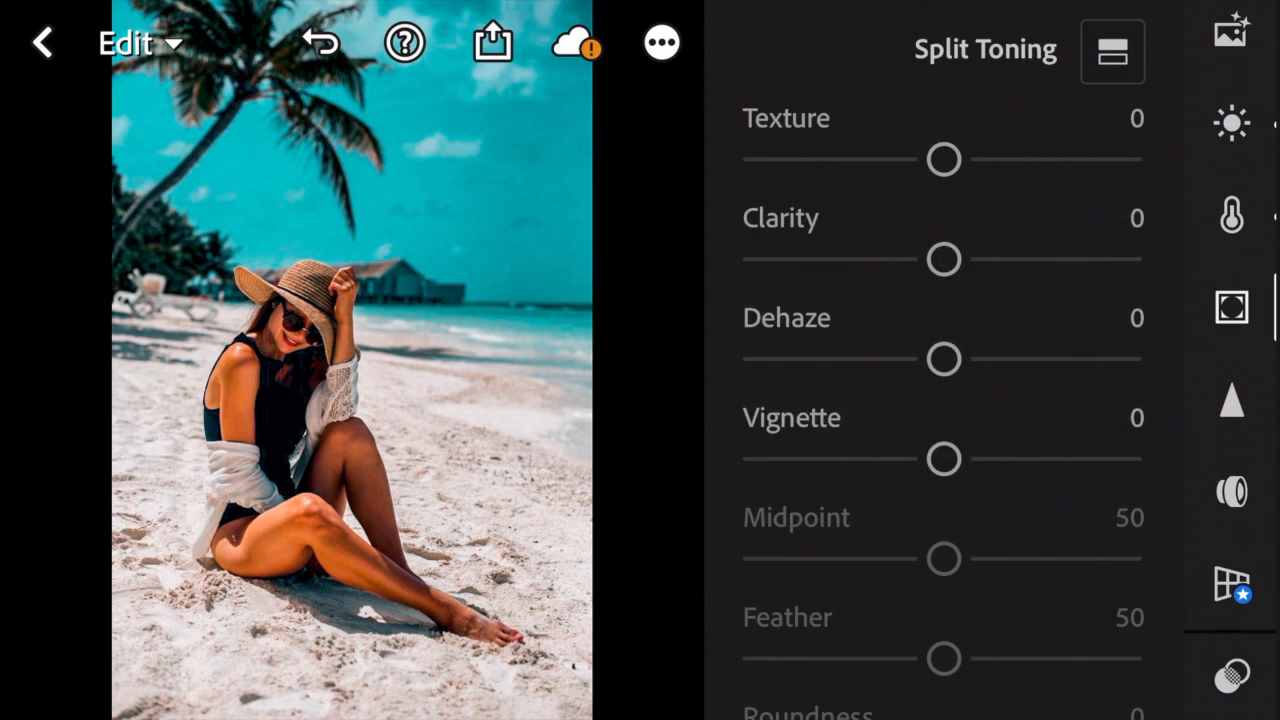
Raise clarity to +22 and dehaze to +16
drag(944, 260, 958, 260)
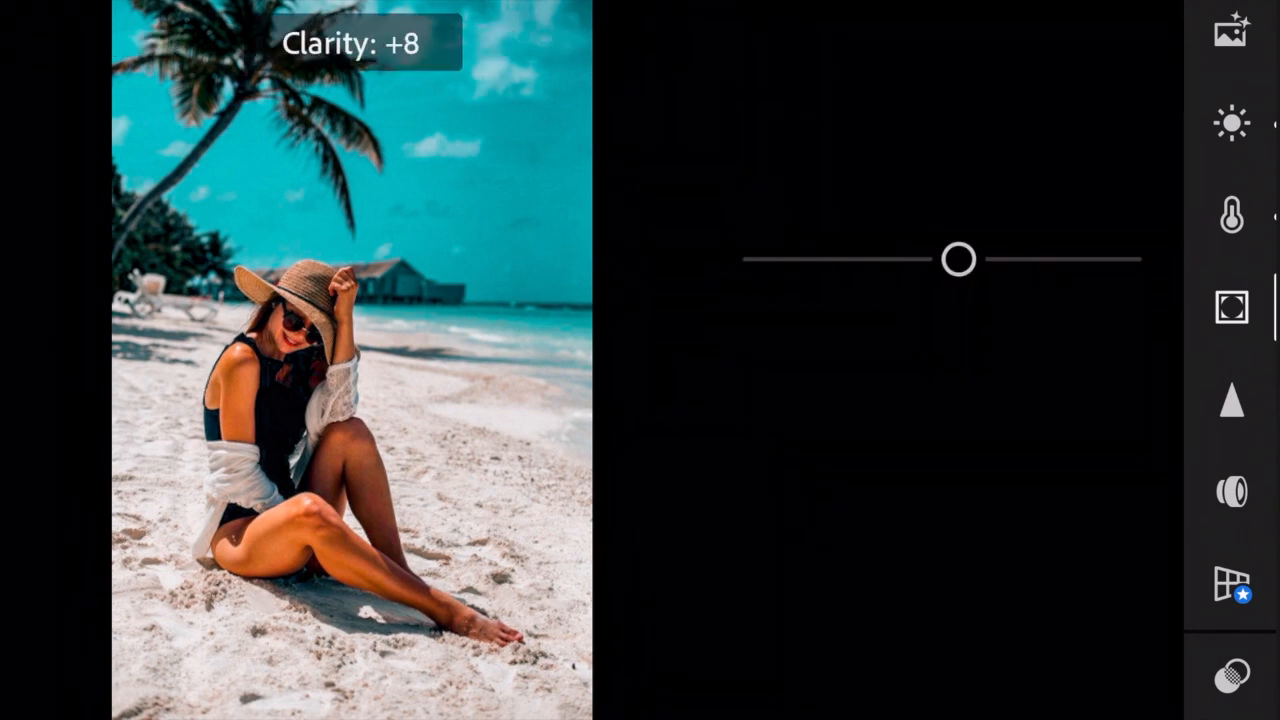
drag(958, 260, 982, 260)
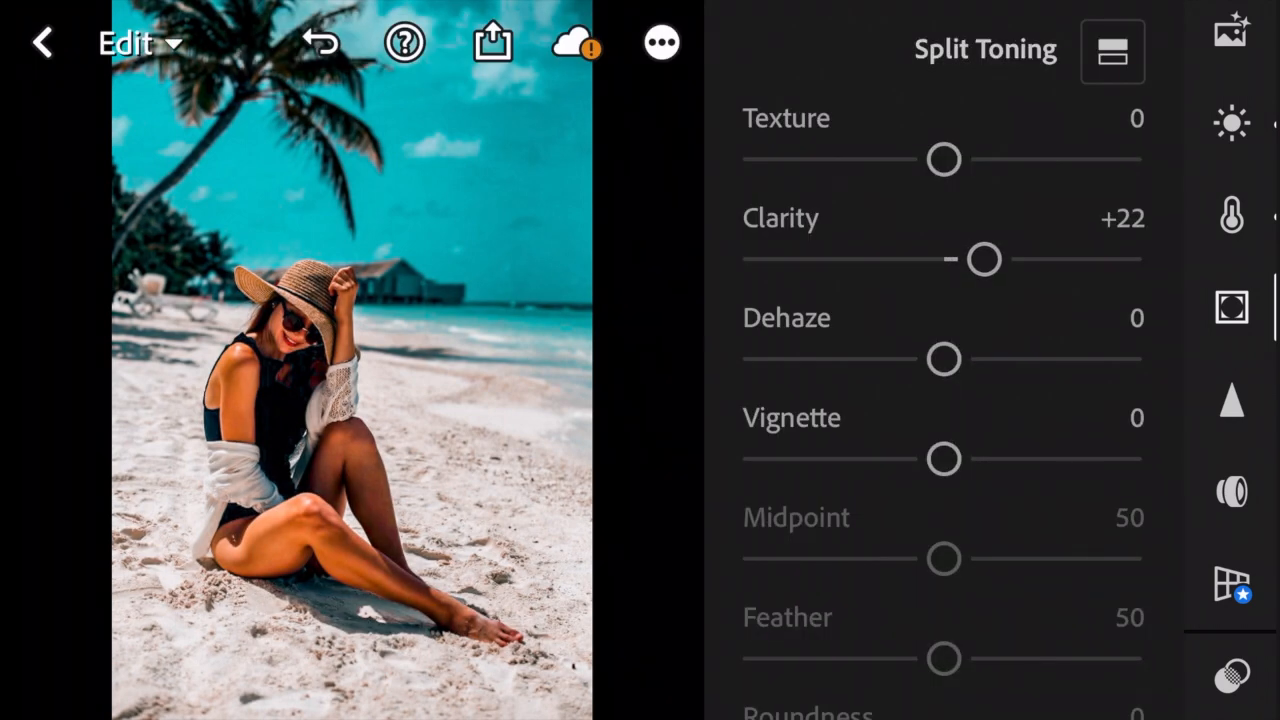
drag(944, 360, 960, 360)
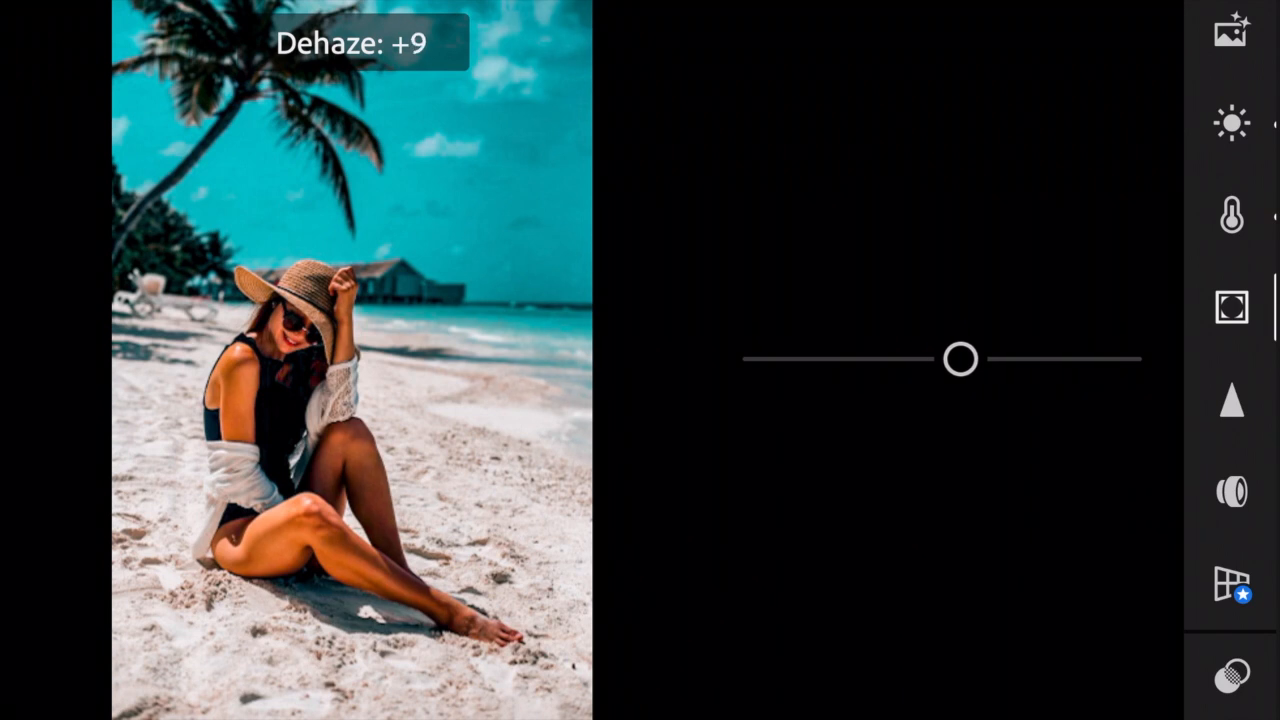
drag(958, 360, 972, 360)
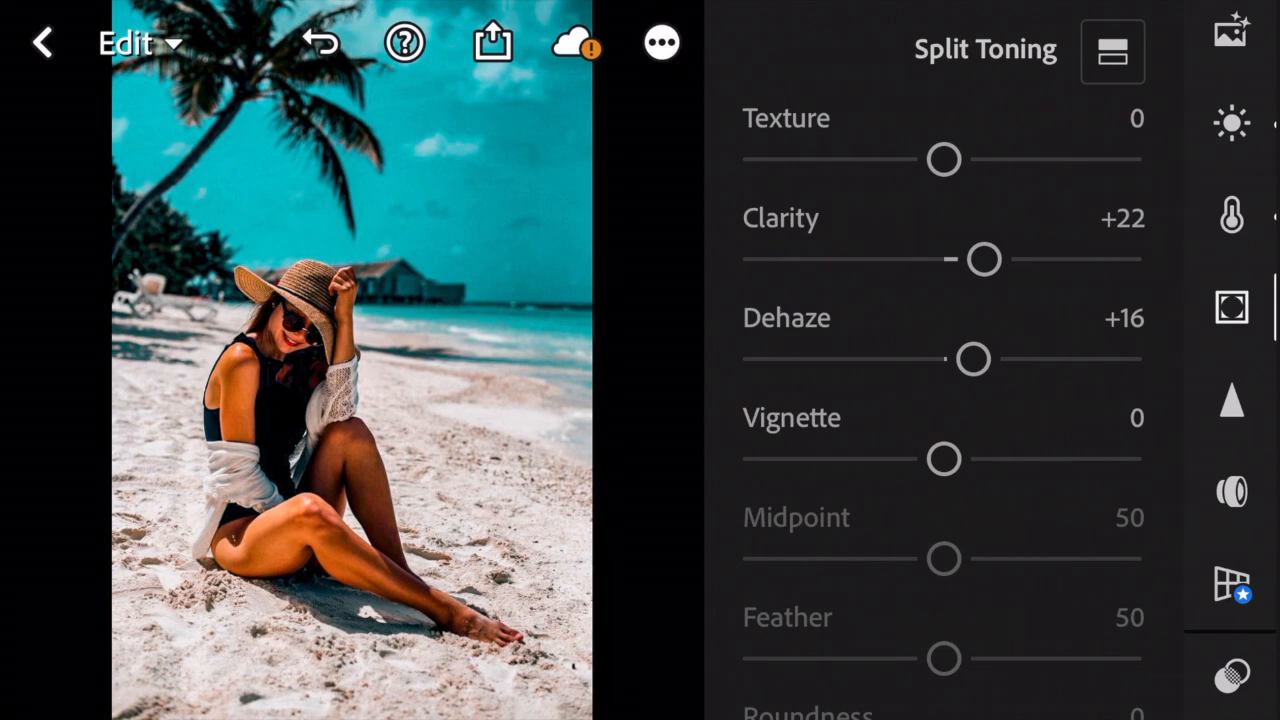
Darken the edges with a -10 vignette
drag(944, 458, 940, 458)
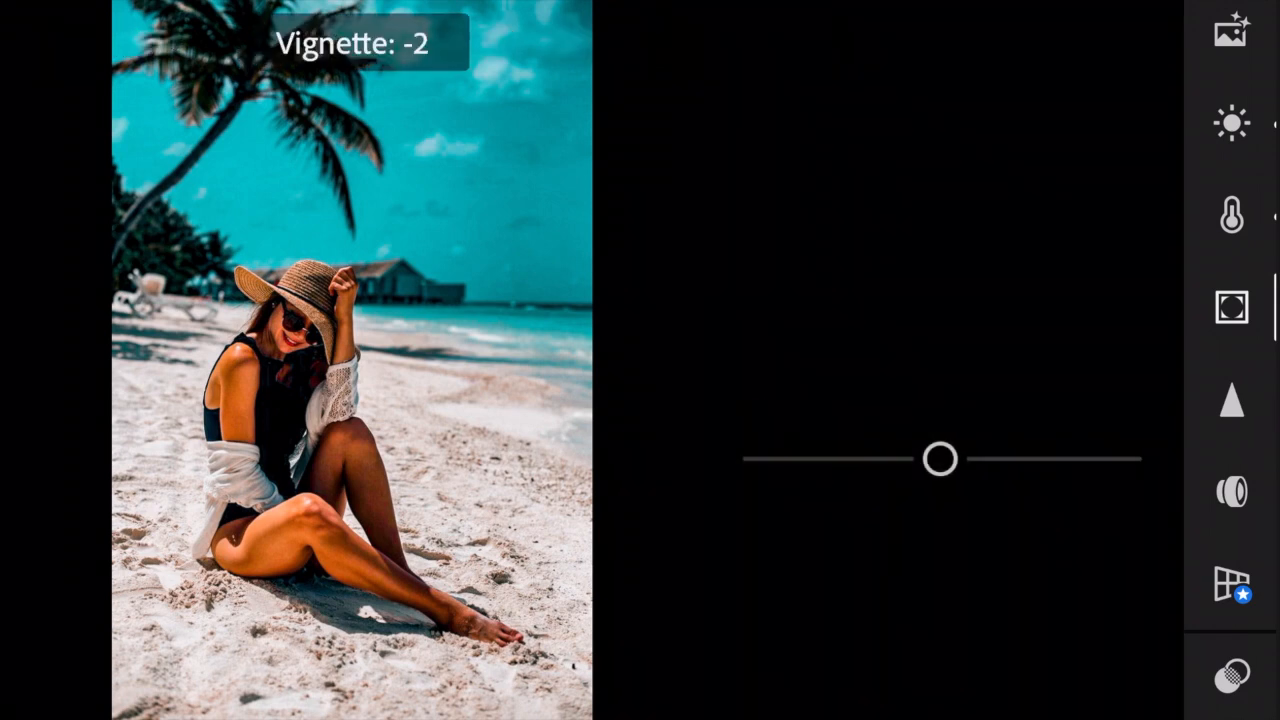
drag(940, 458, 924, 458)
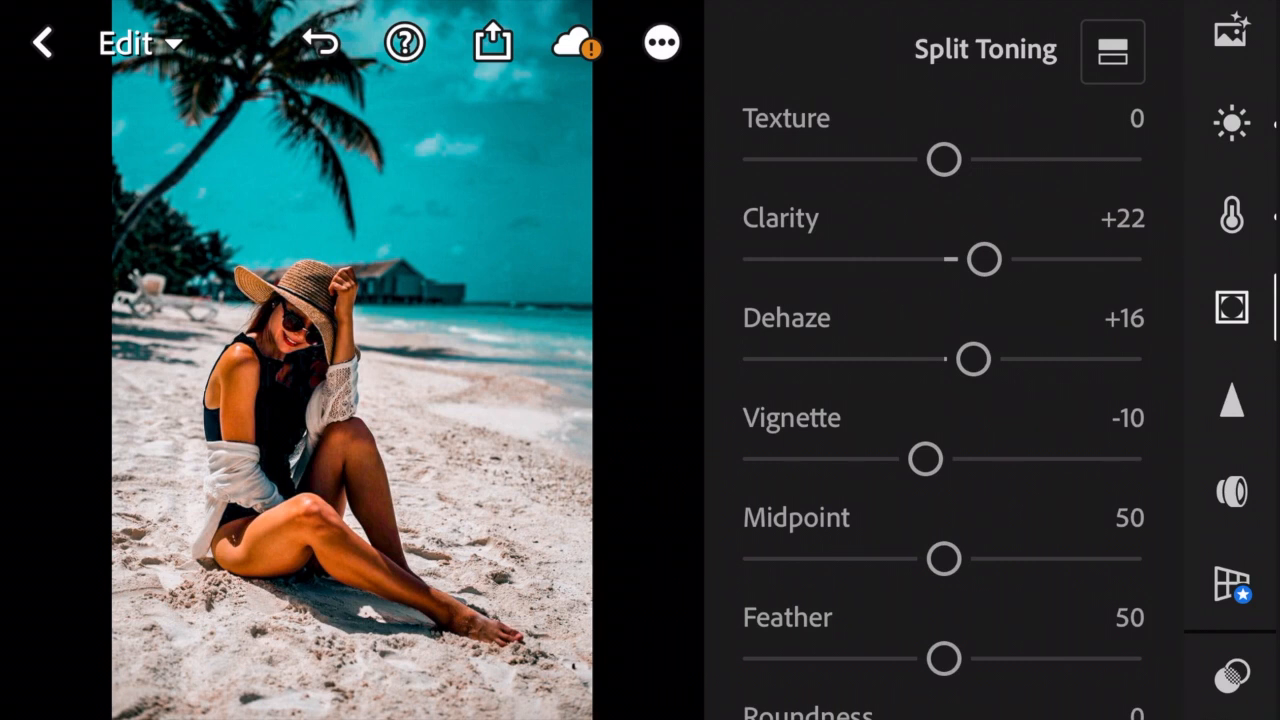
click(1112, 52)
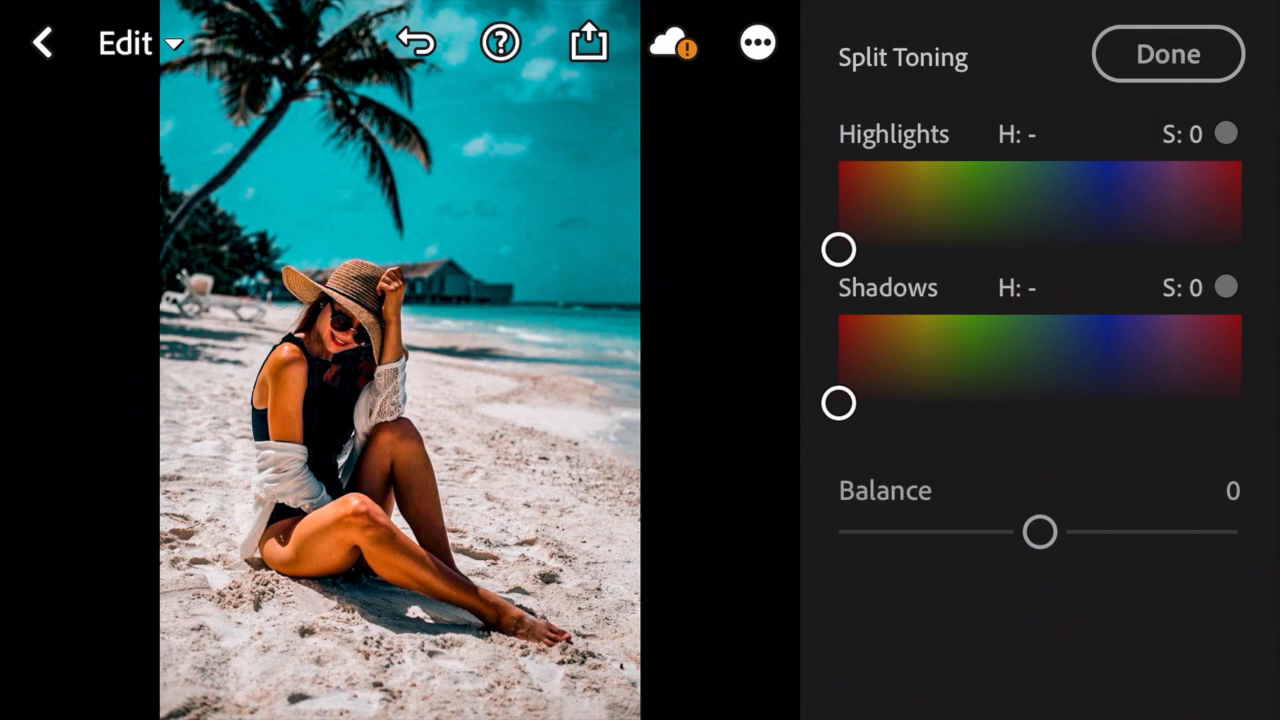
Set split-toning balance to -16 and warm the highlights to hue 38, saturation 12
click(1168, 52)
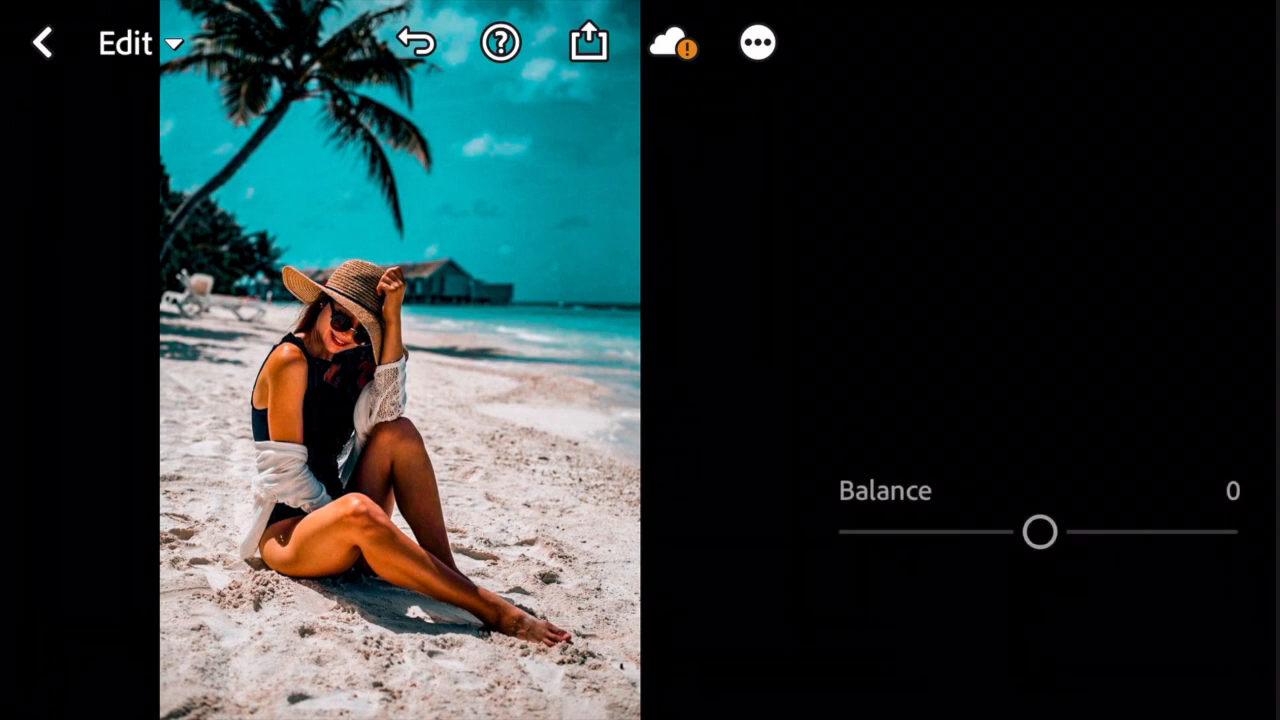
drag(1038, 532, 1024, 532)
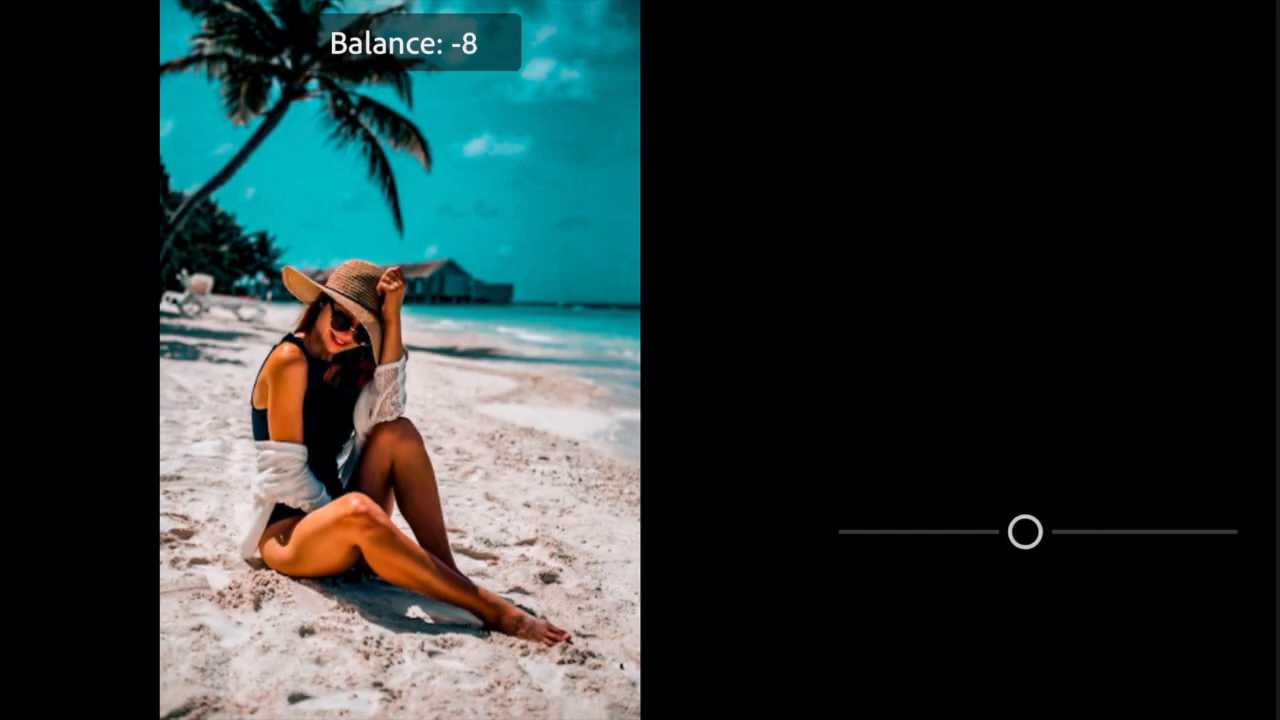
drag(1024, 532, 1010, 532)
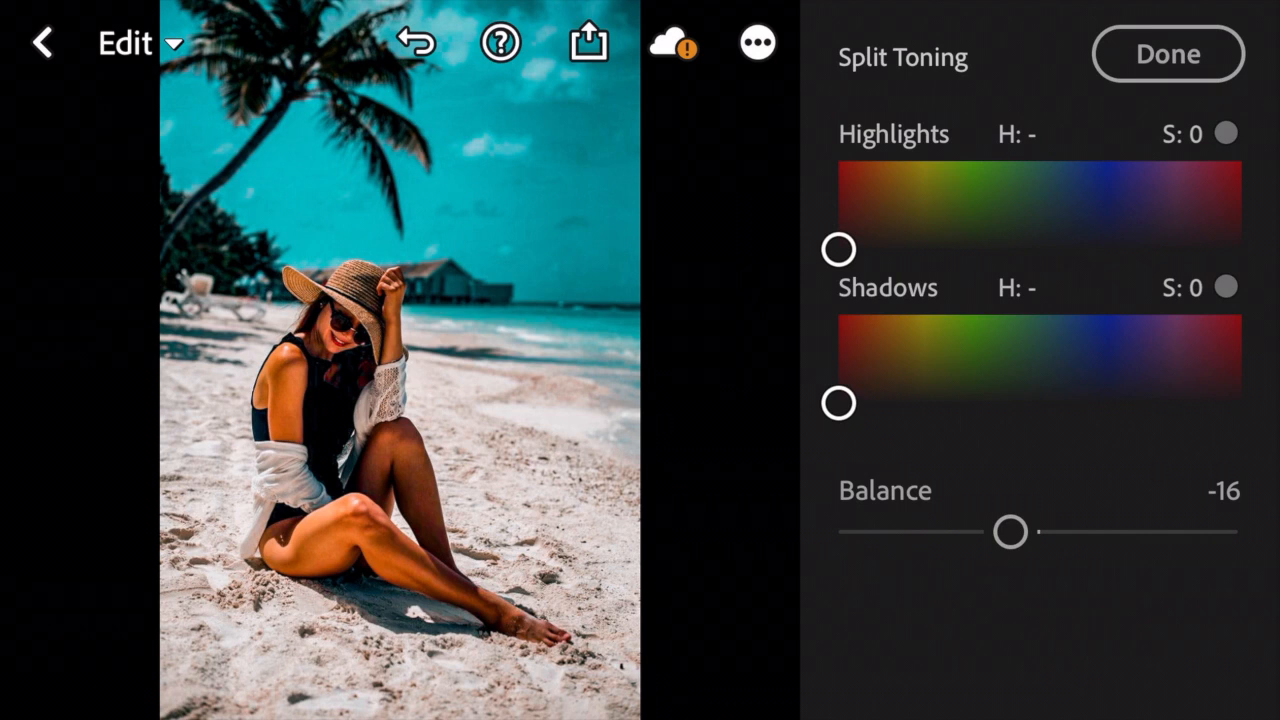
drag(838, 248, 864, 240)
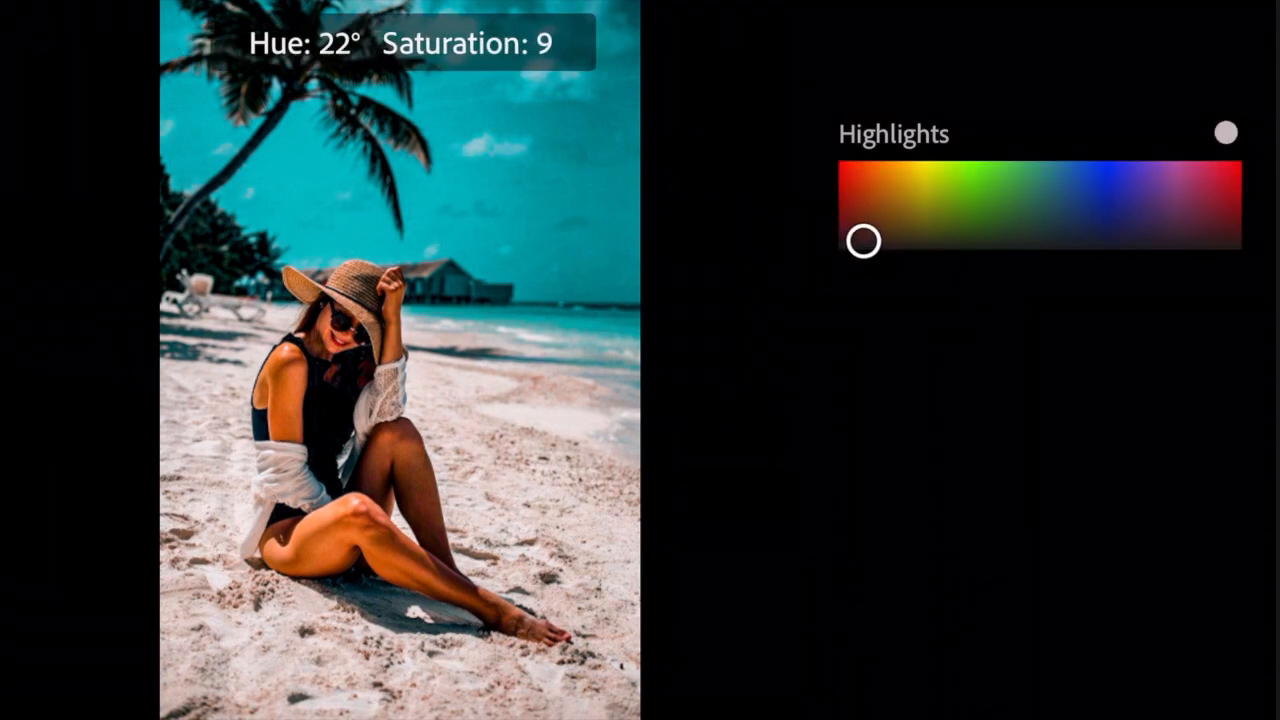
drag(864, 240, 880, 240)
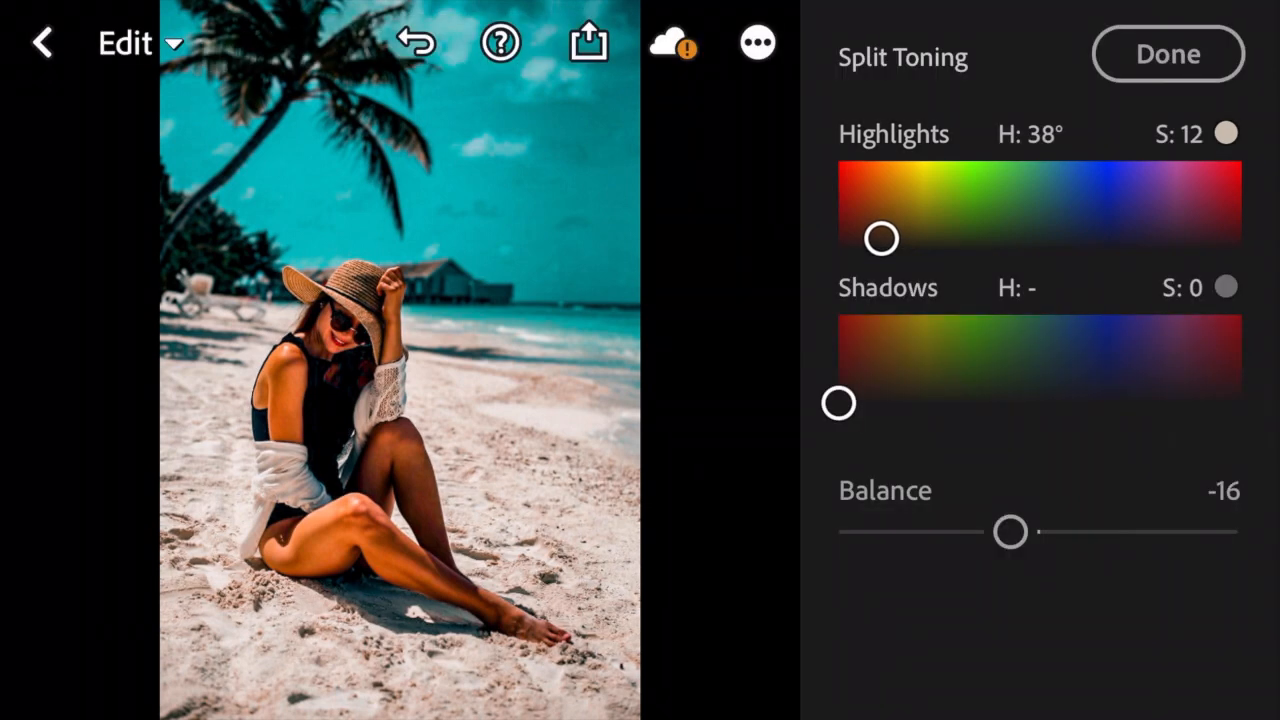
Tint the shadows blue at hue 204 with saturation around 21
drag(838, 404, 916, 380)
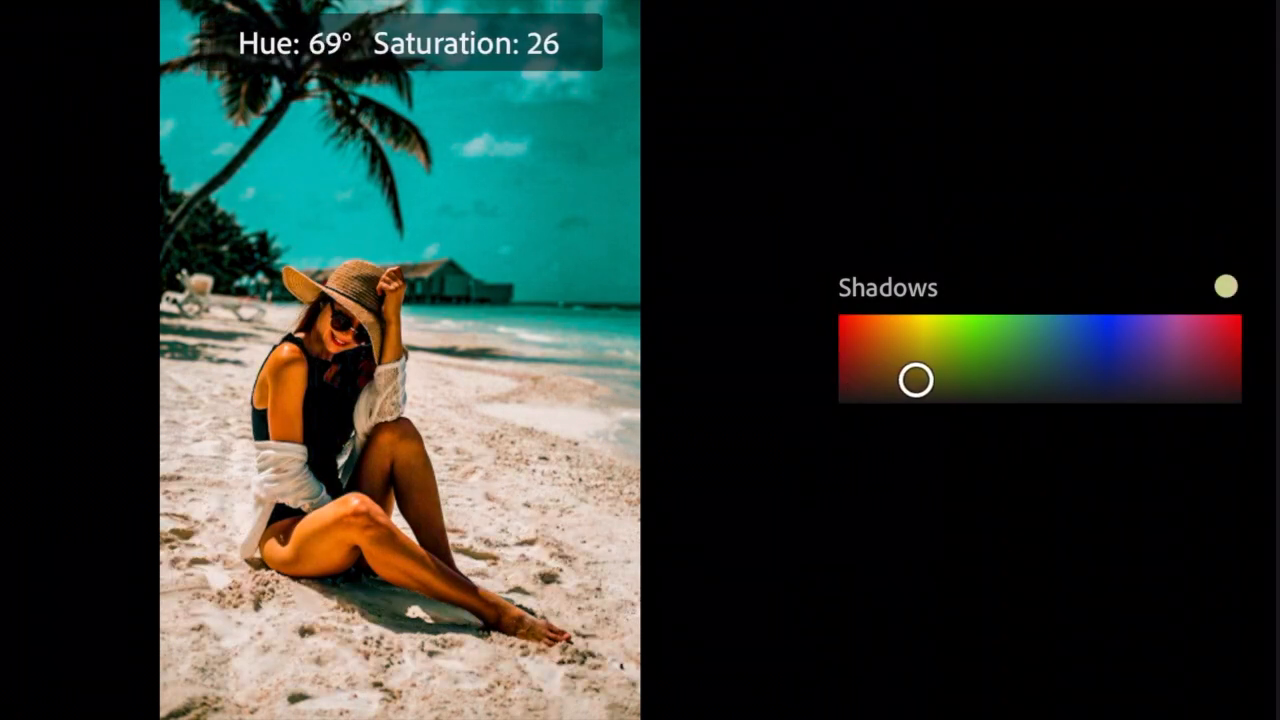
drag(916, 378, 1036, 370)
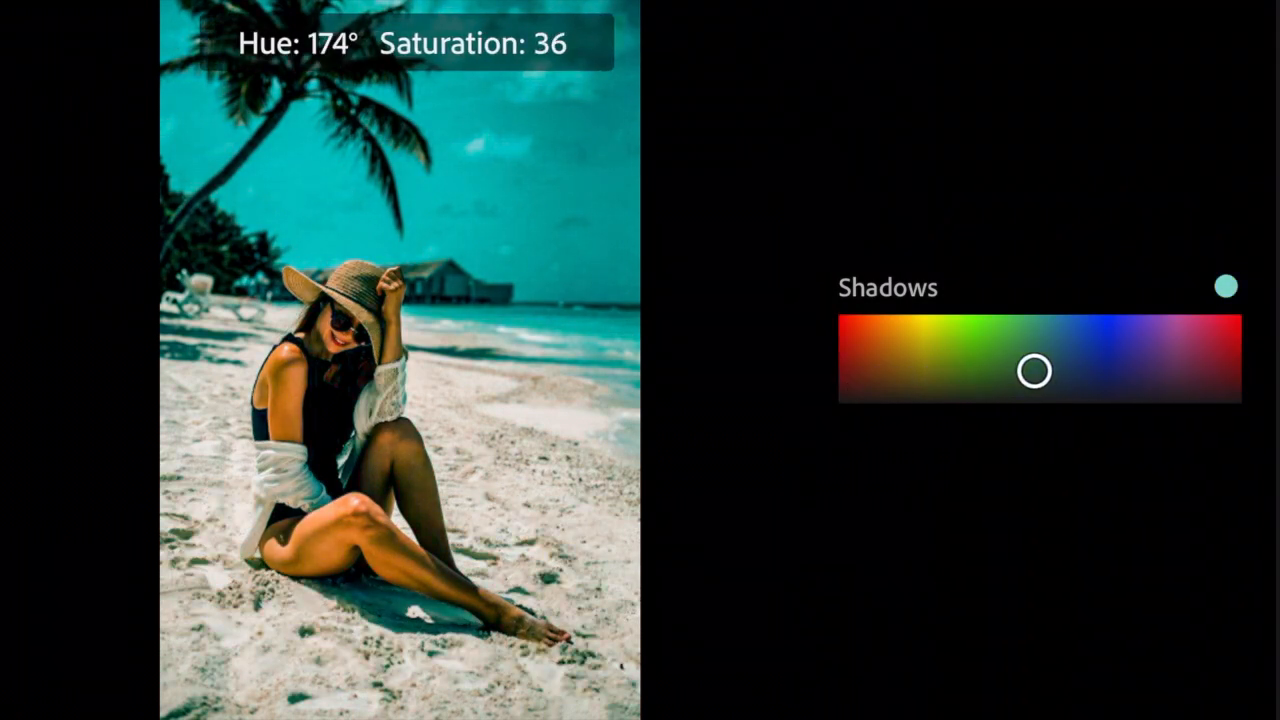
drag(1036, 370, 1064, 372)
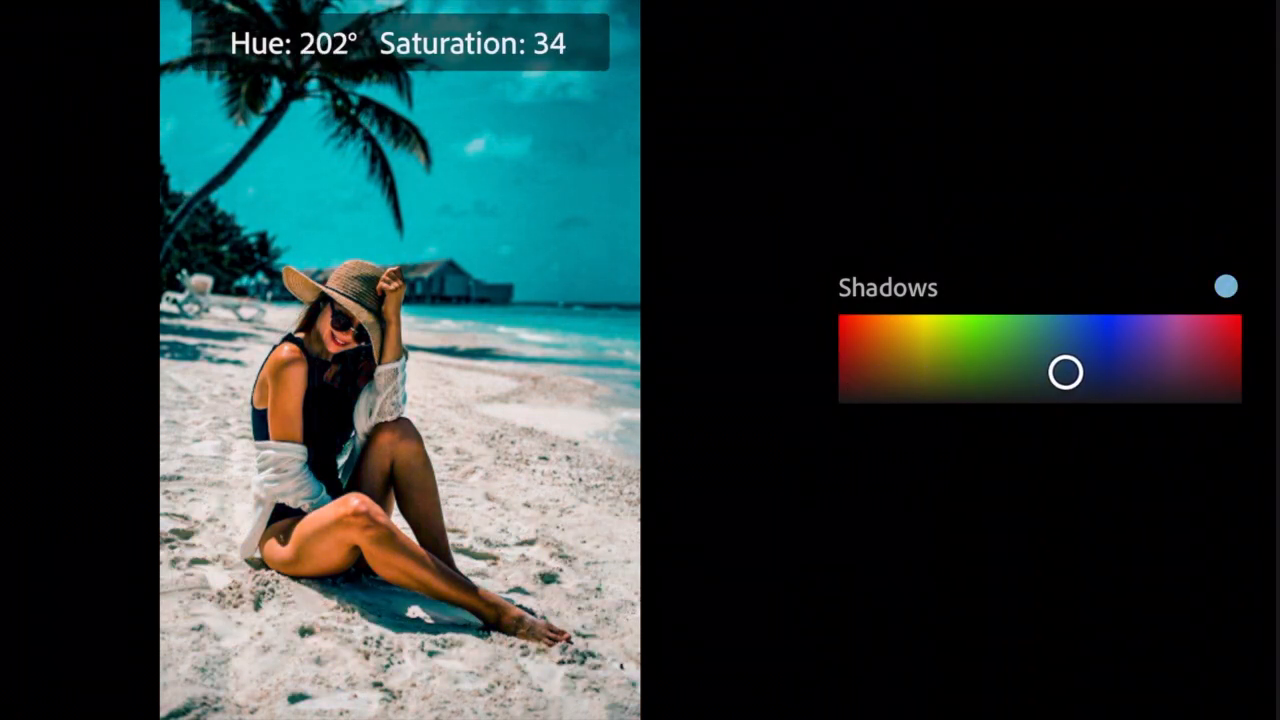
drag(1064, 372, 1068, 372)
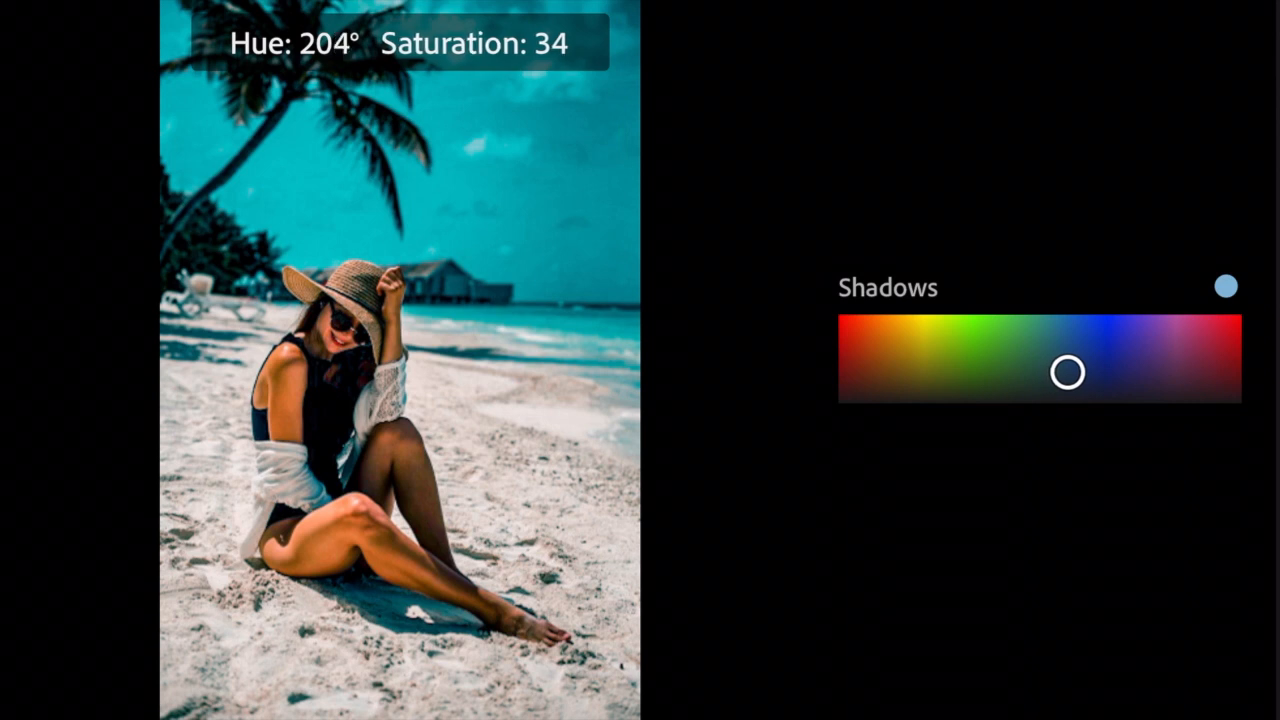
drag(1068, 372, 1068, 384)
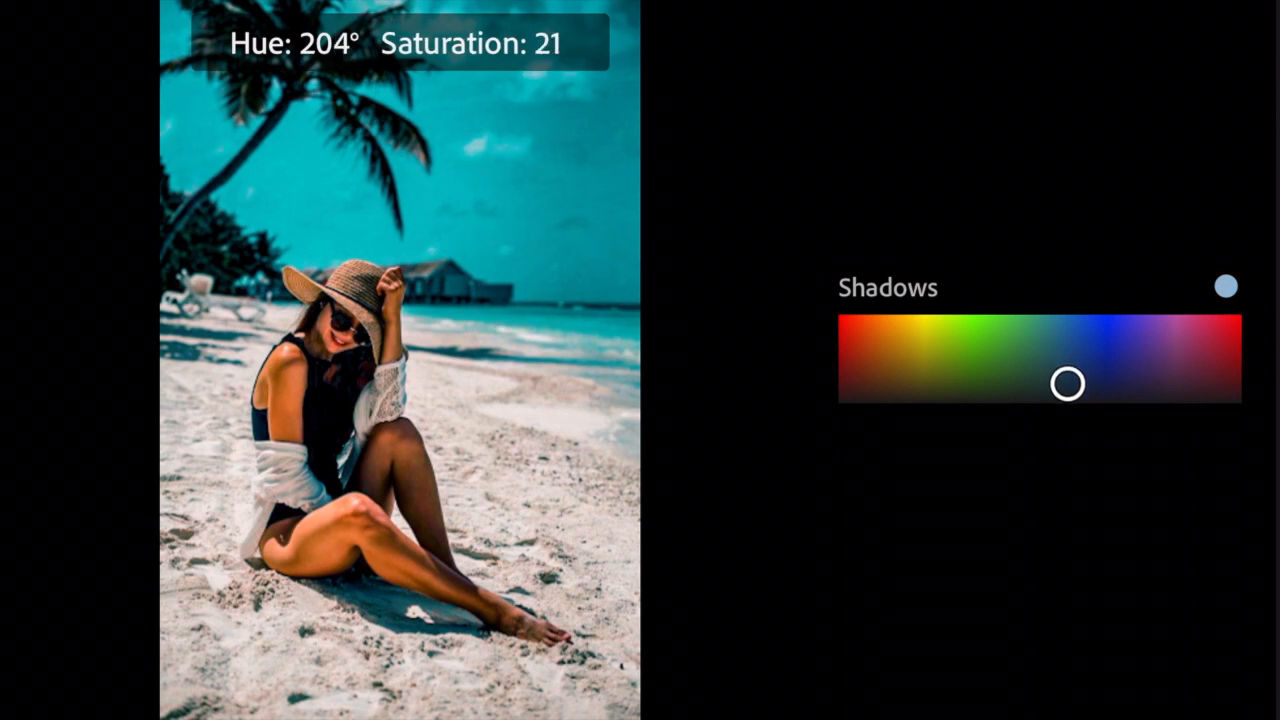
drag(1068, 384, 1068, 390)
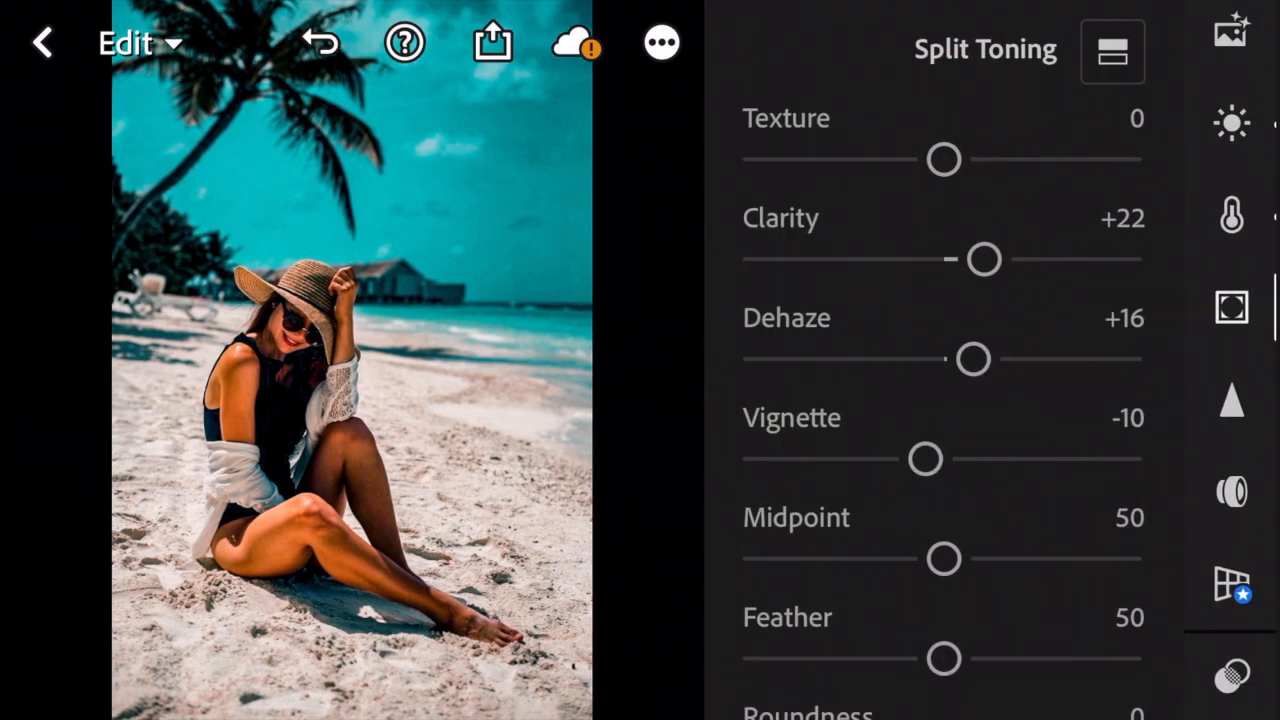
Set luminance noise reduction to 20 in the Detail panel
click(1232, 400)
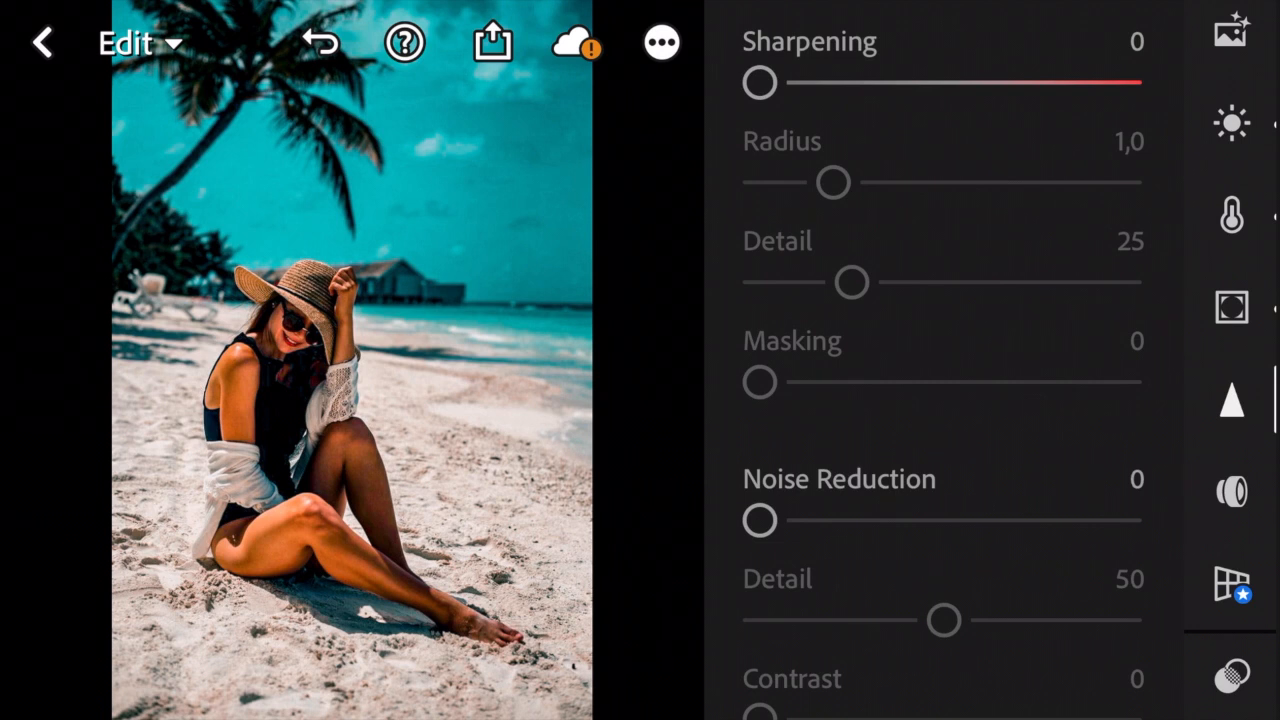
drag(760, 520, 792, 520)
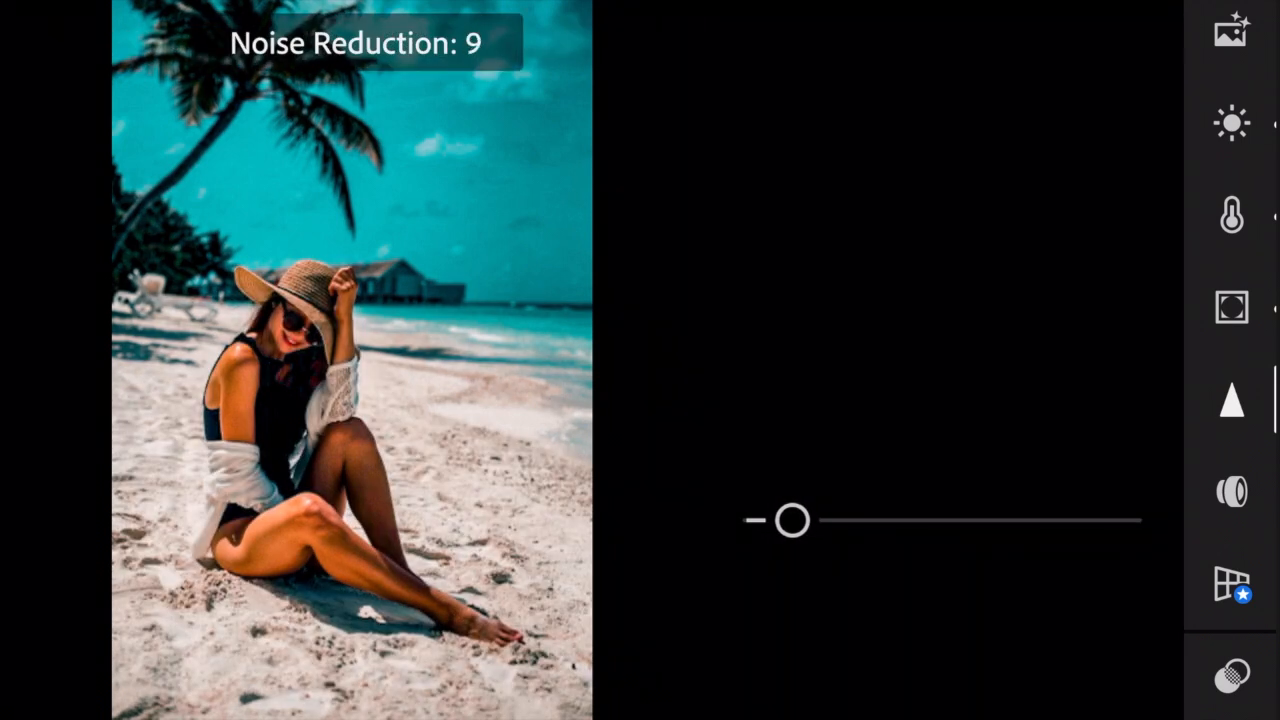
drag(790, 520, 828, 520)
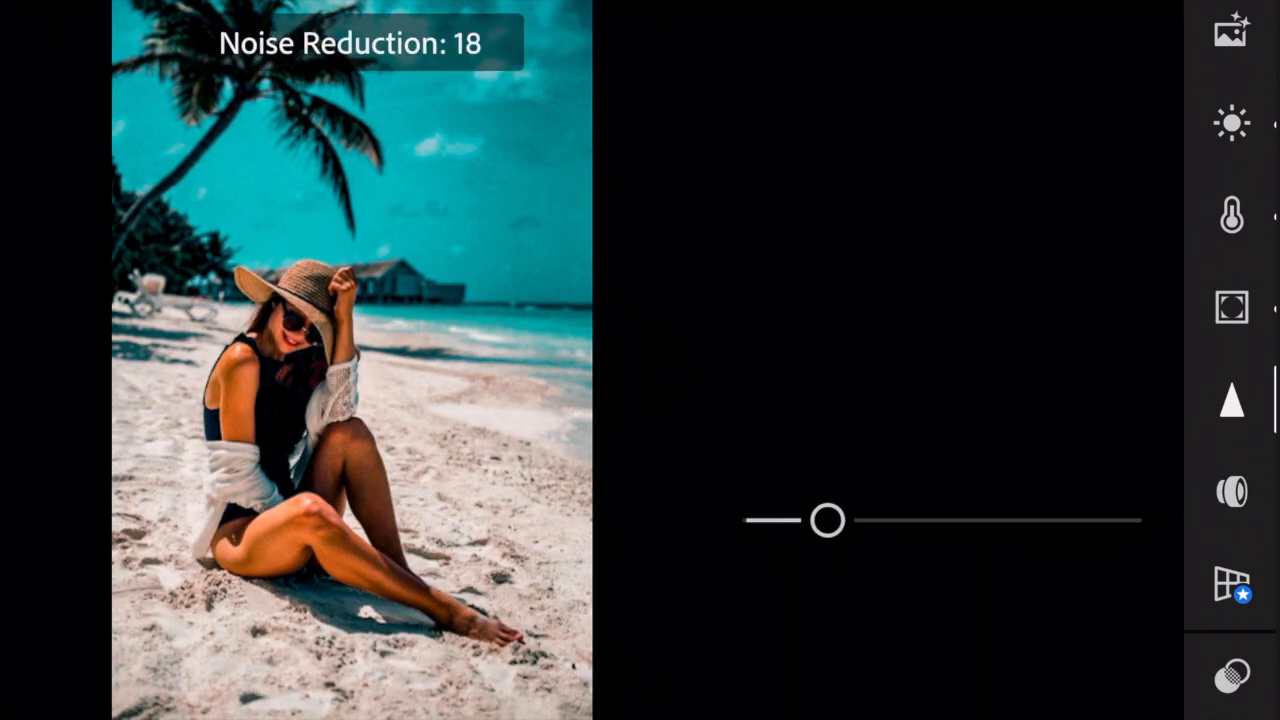
drag(820, 520, 836, 520)
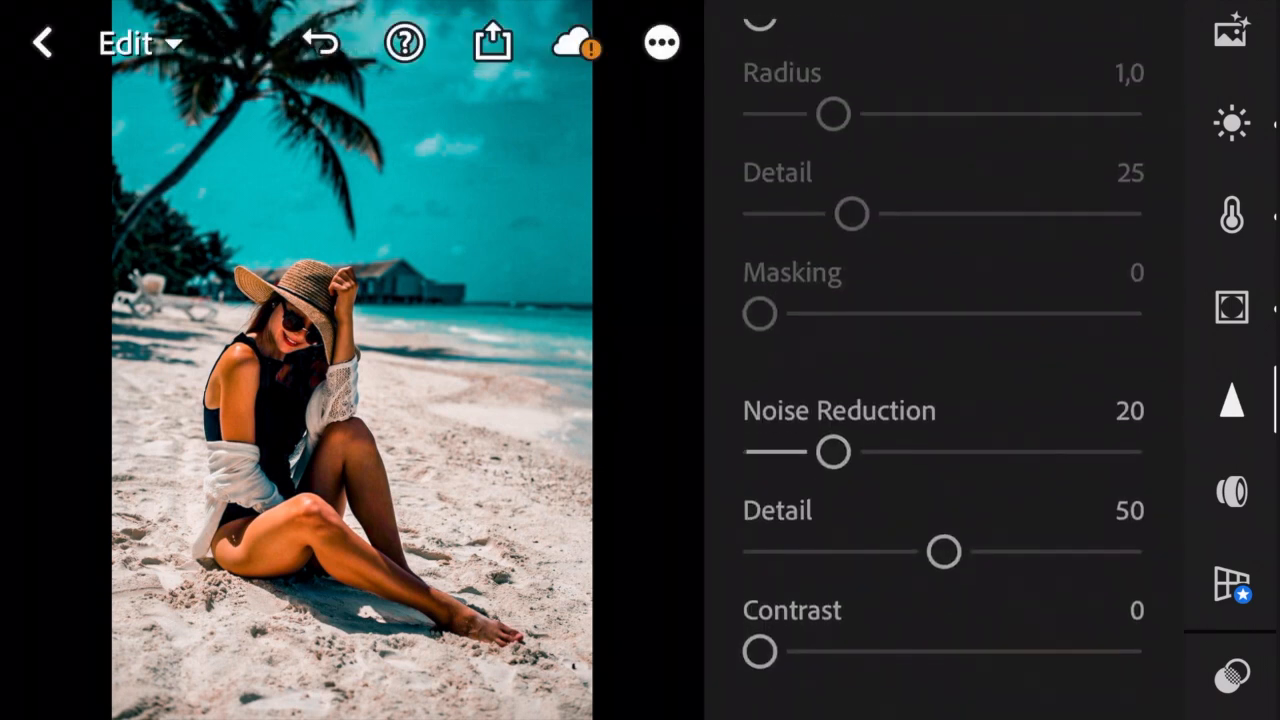
Raise color noise reduction to 20
scroll(down, 3)
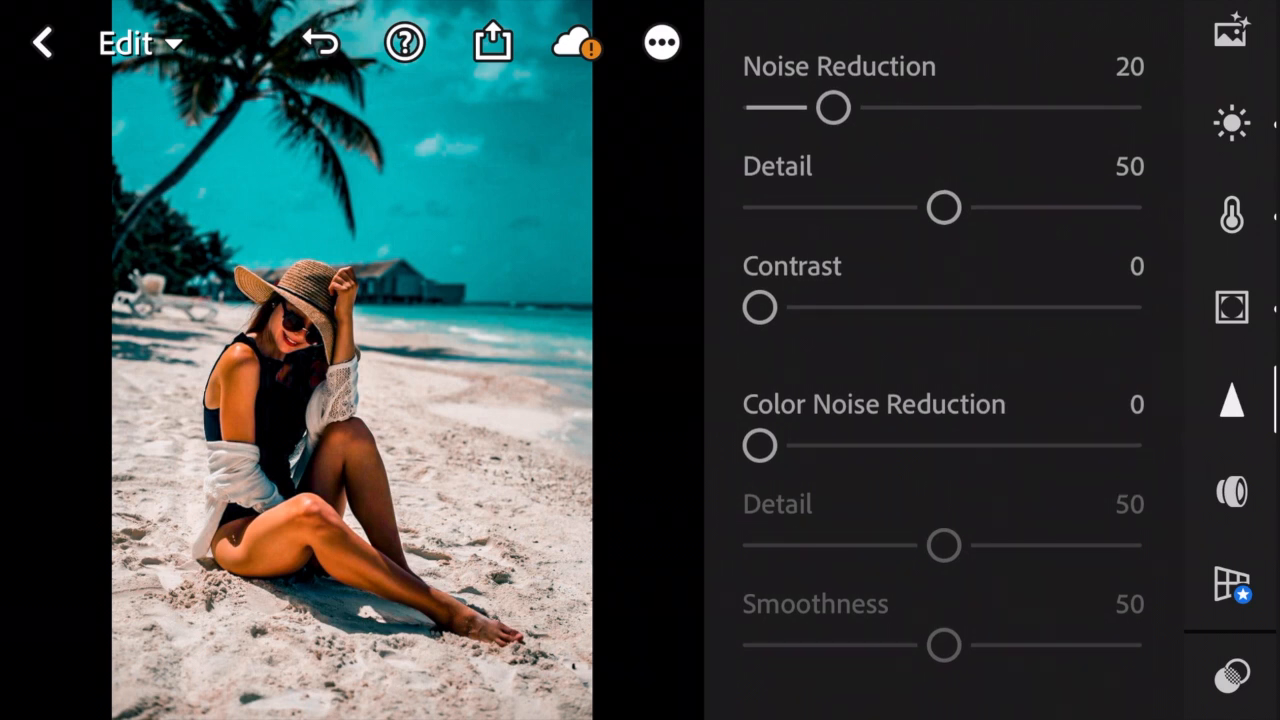
drag(760, 446, 788, 446)
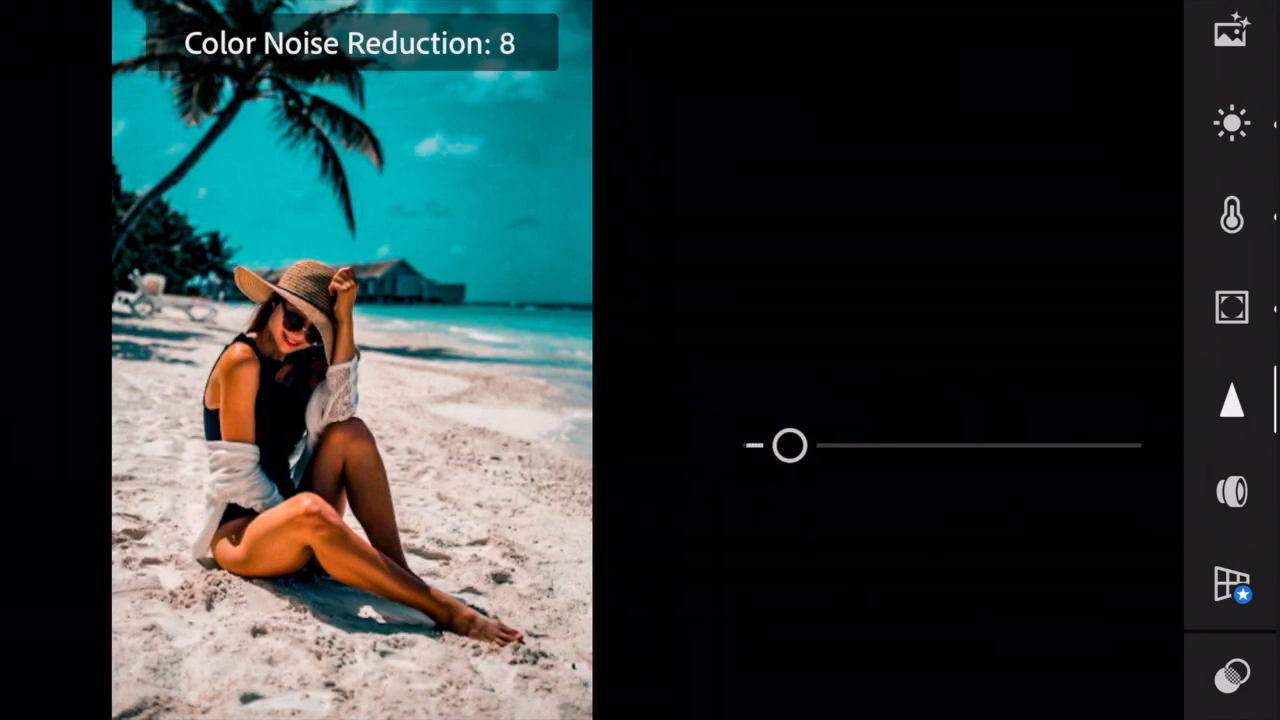
drag(788, 444, 812, 444)
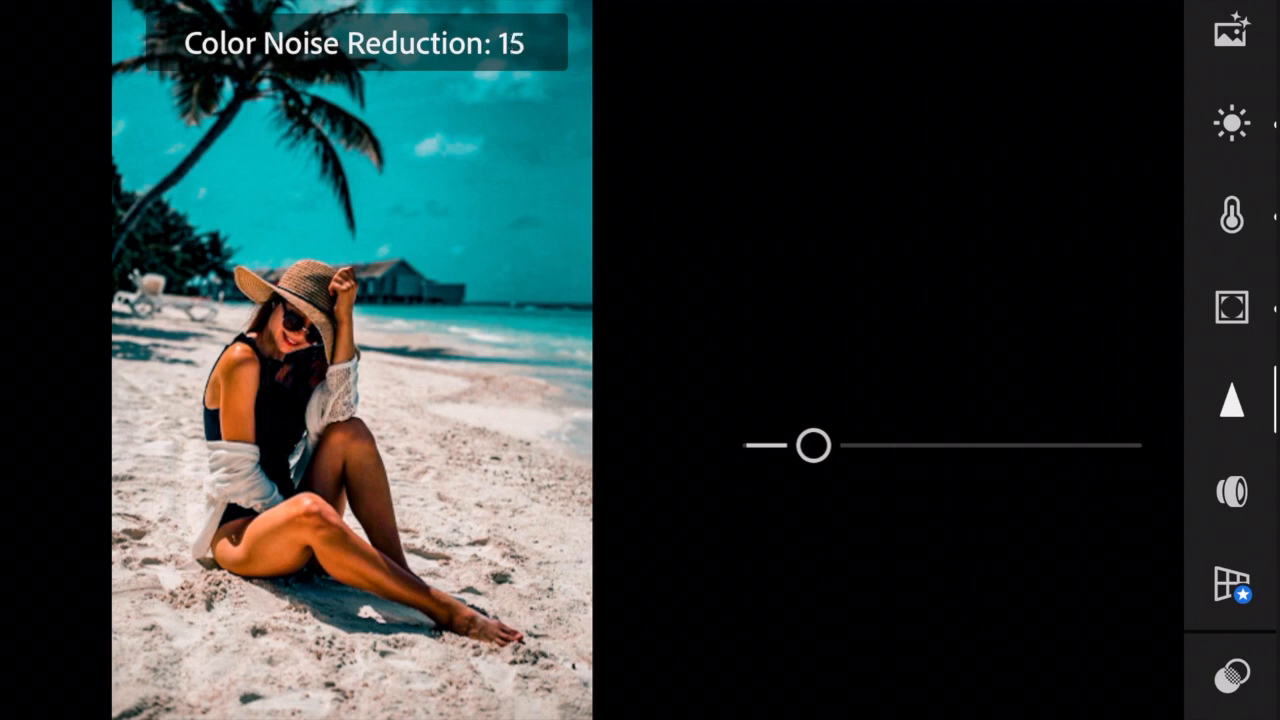
drag(812, 444, 836, 444)
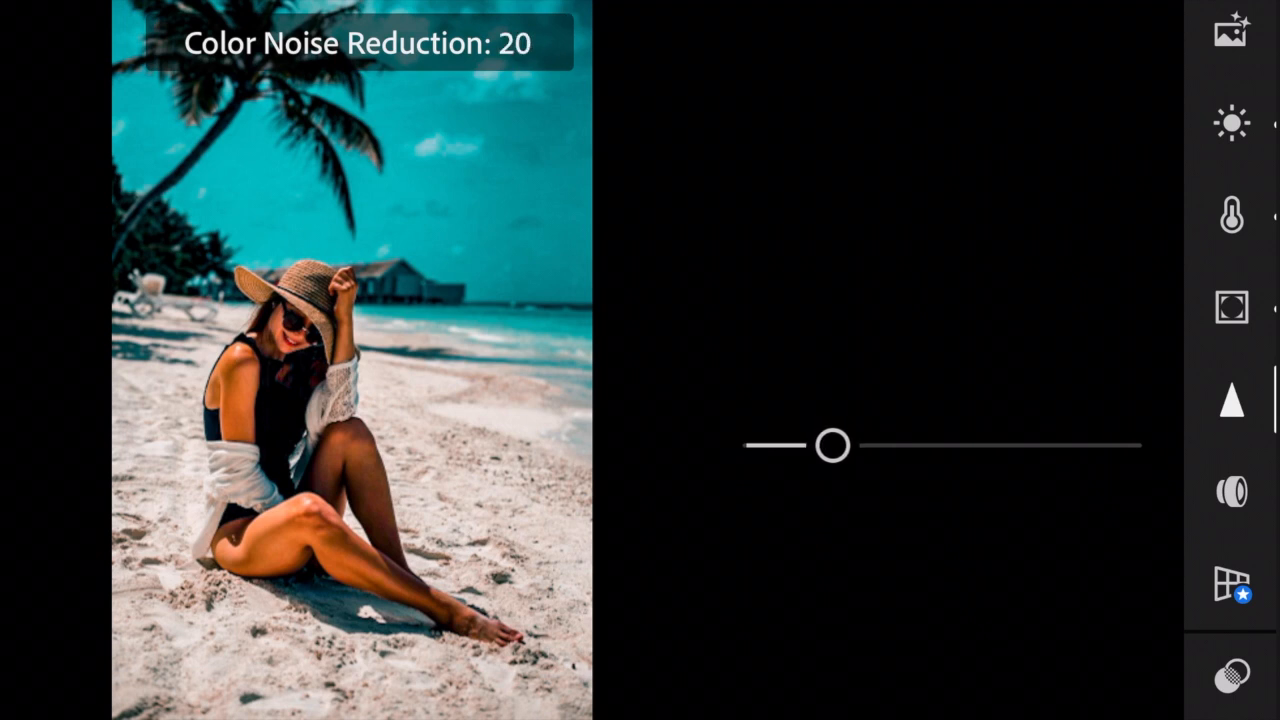